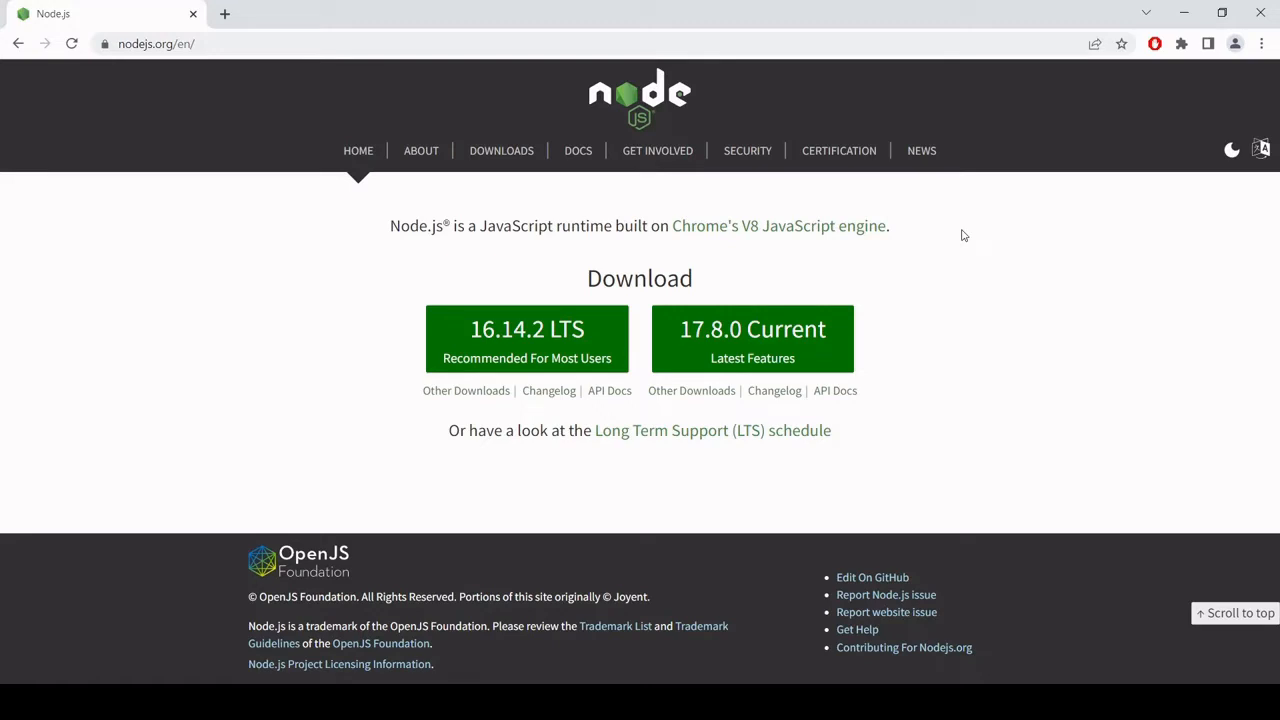
mouse_move(990, 305)
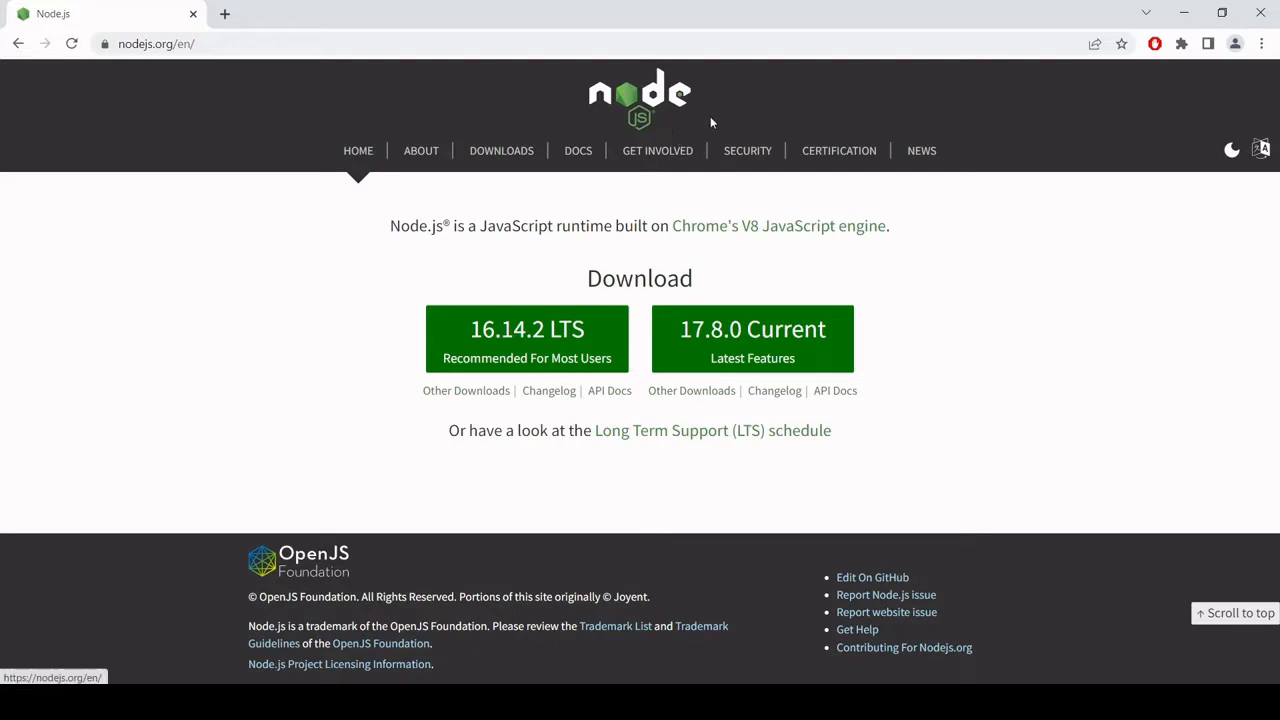
mouse_move(920, 296)
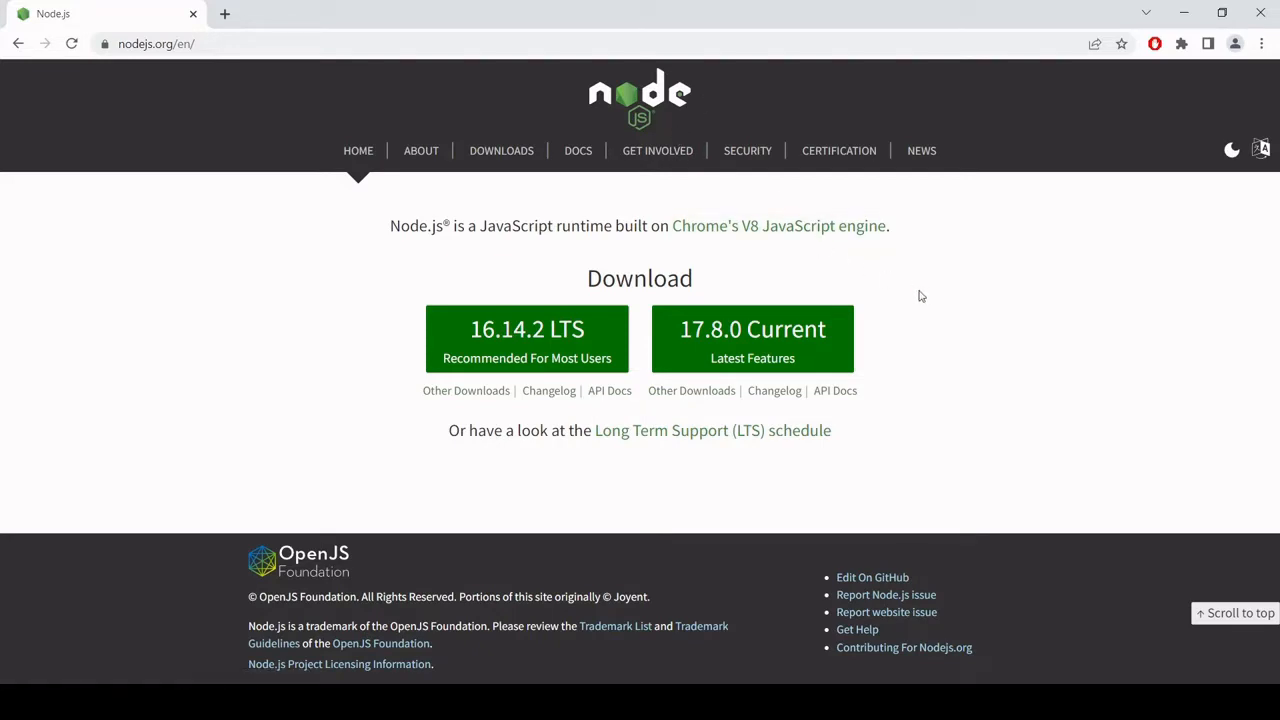
mouse_move(789, 268)
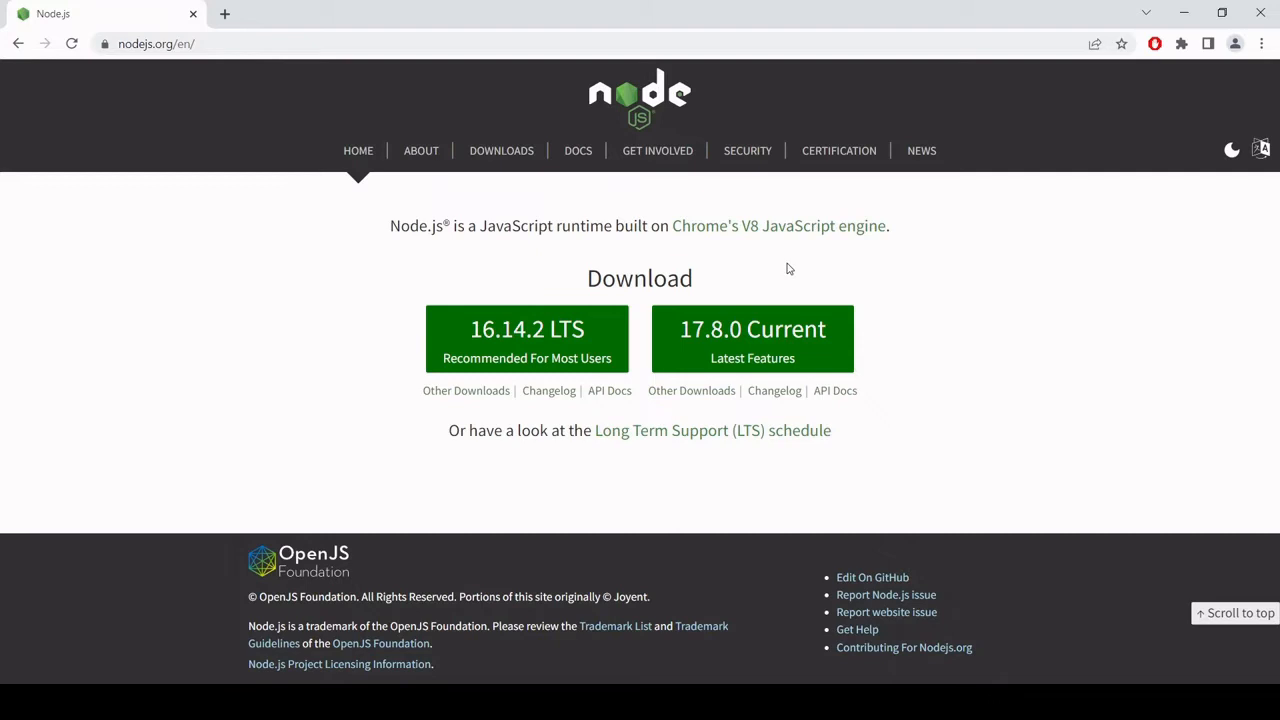
mouse_move(855, 320)
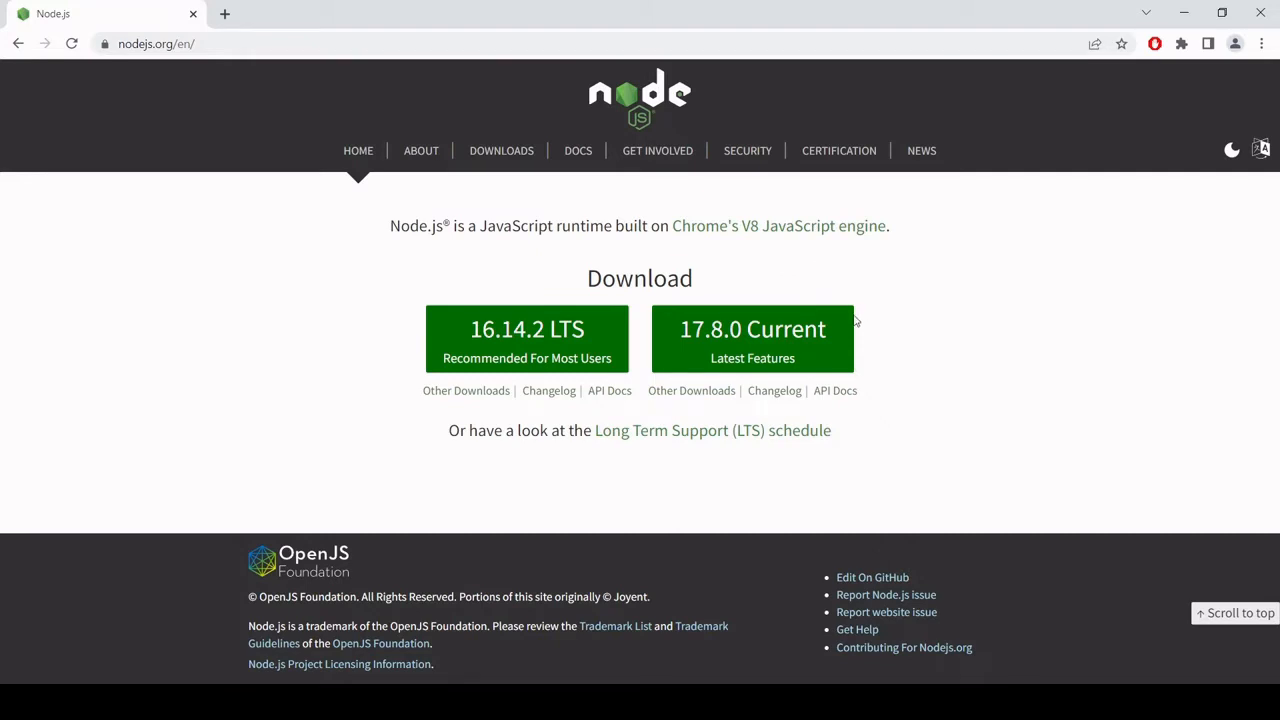
mouse_move(820, 325)
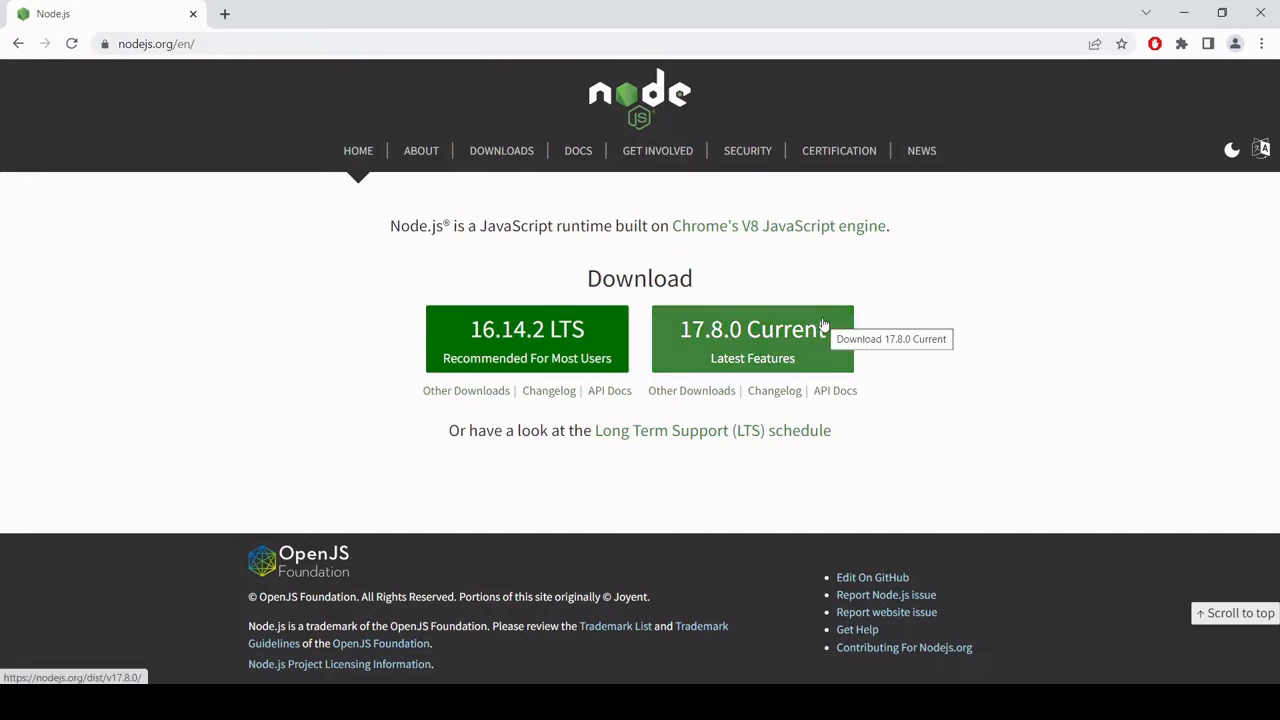
mouse_move(785, 289)
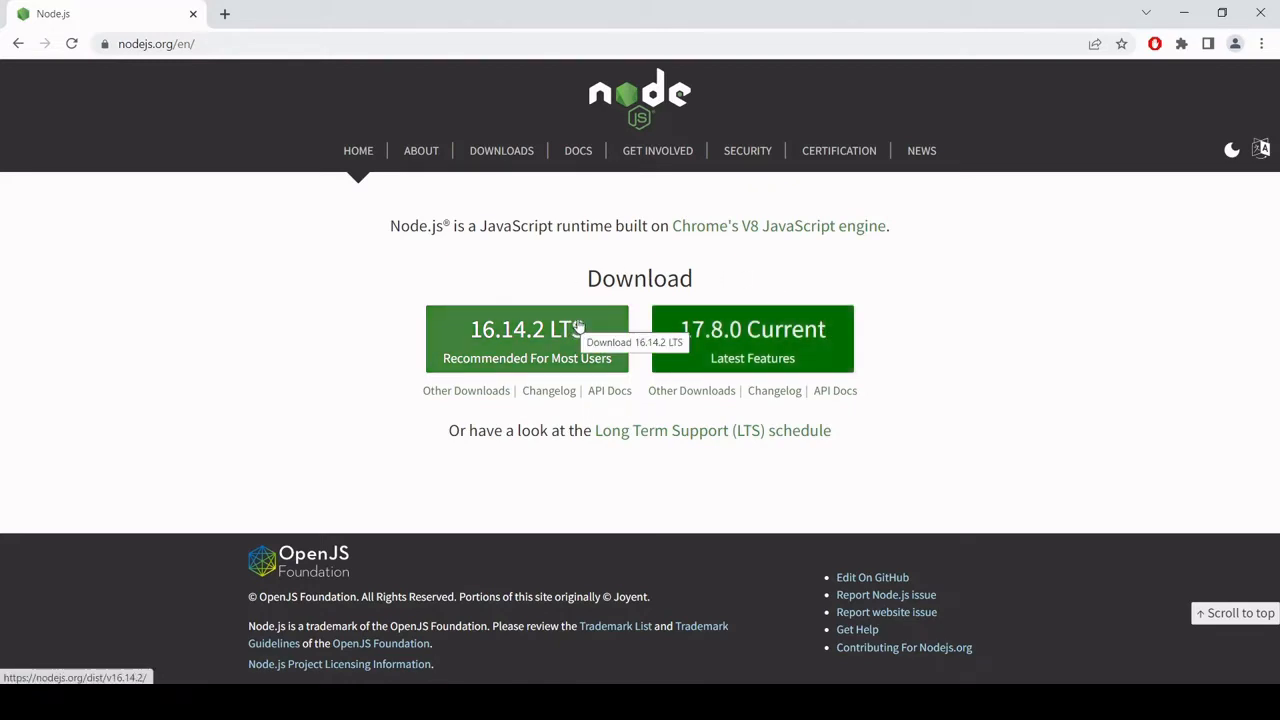
mouse_move(576, 304)
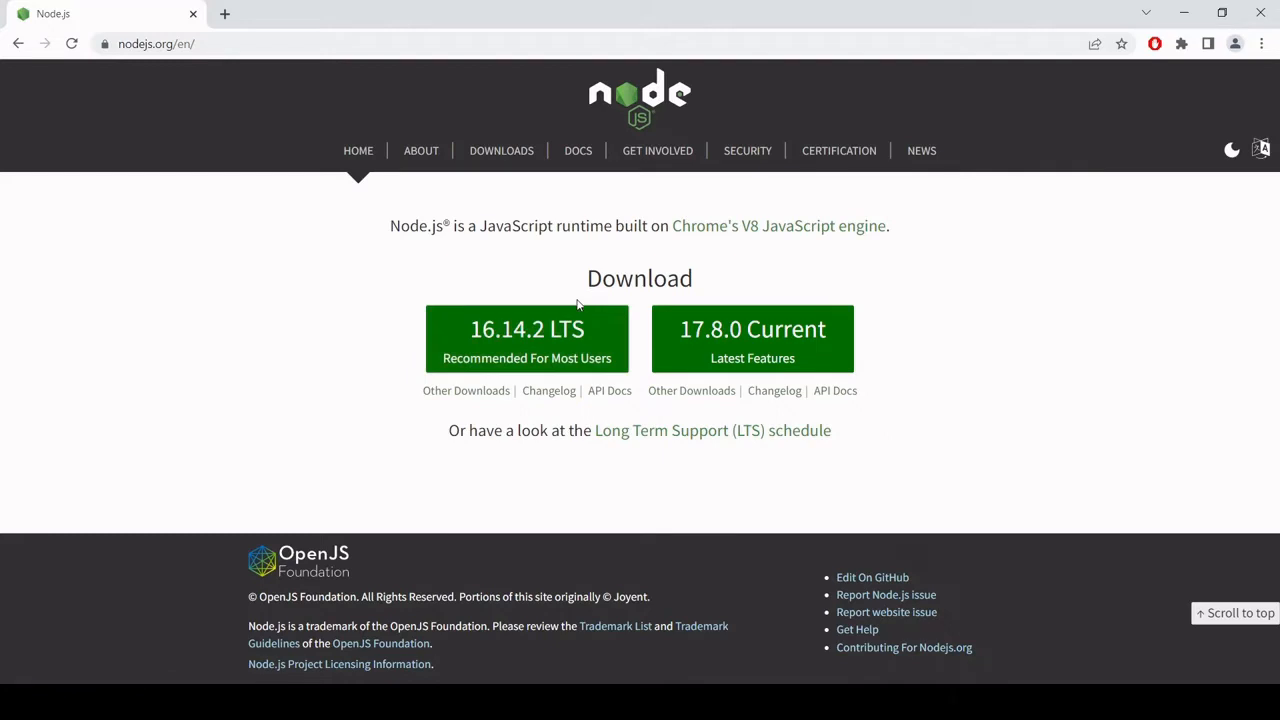
mouse_move(570, 330)
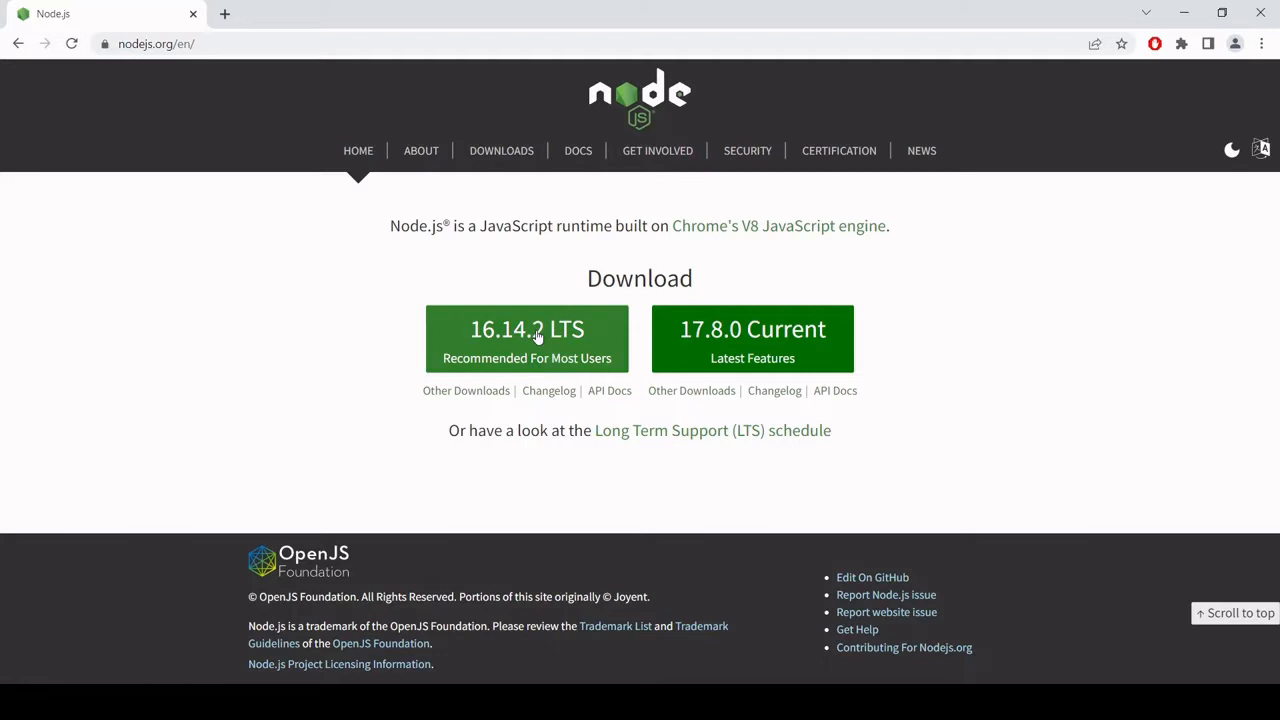
mouse_move(527, 330)
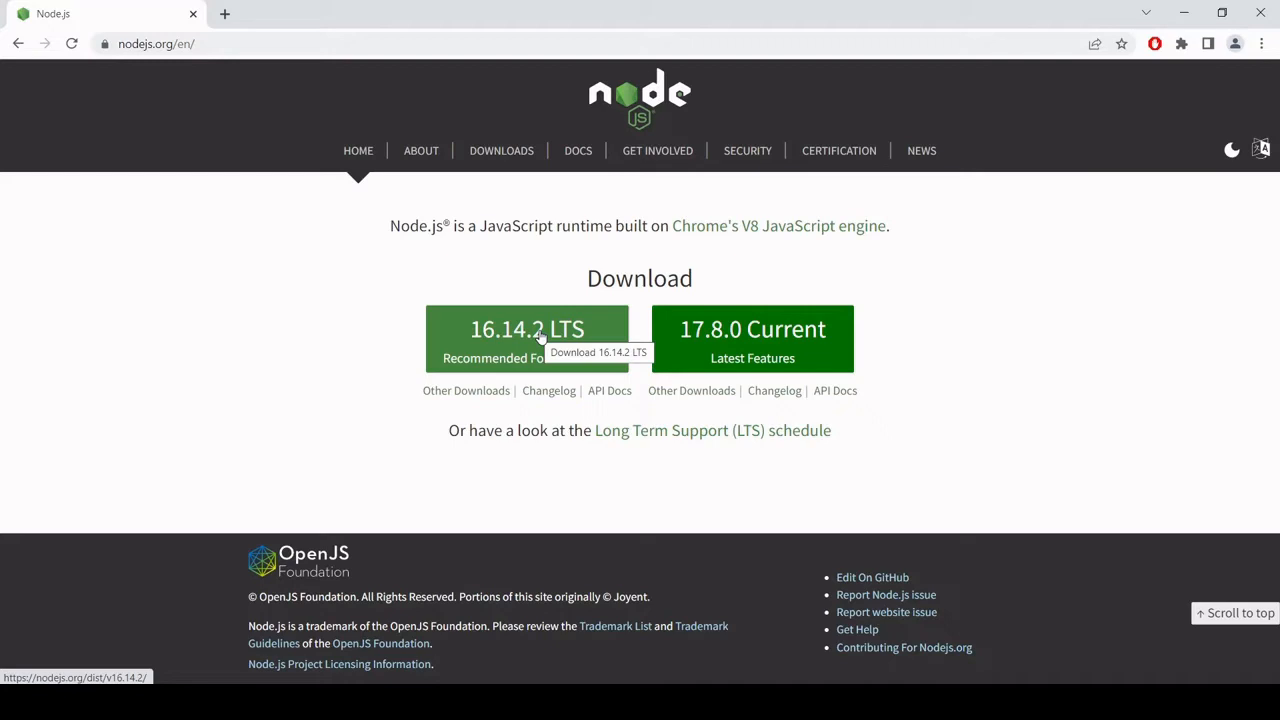
mouse_move(465, 355)
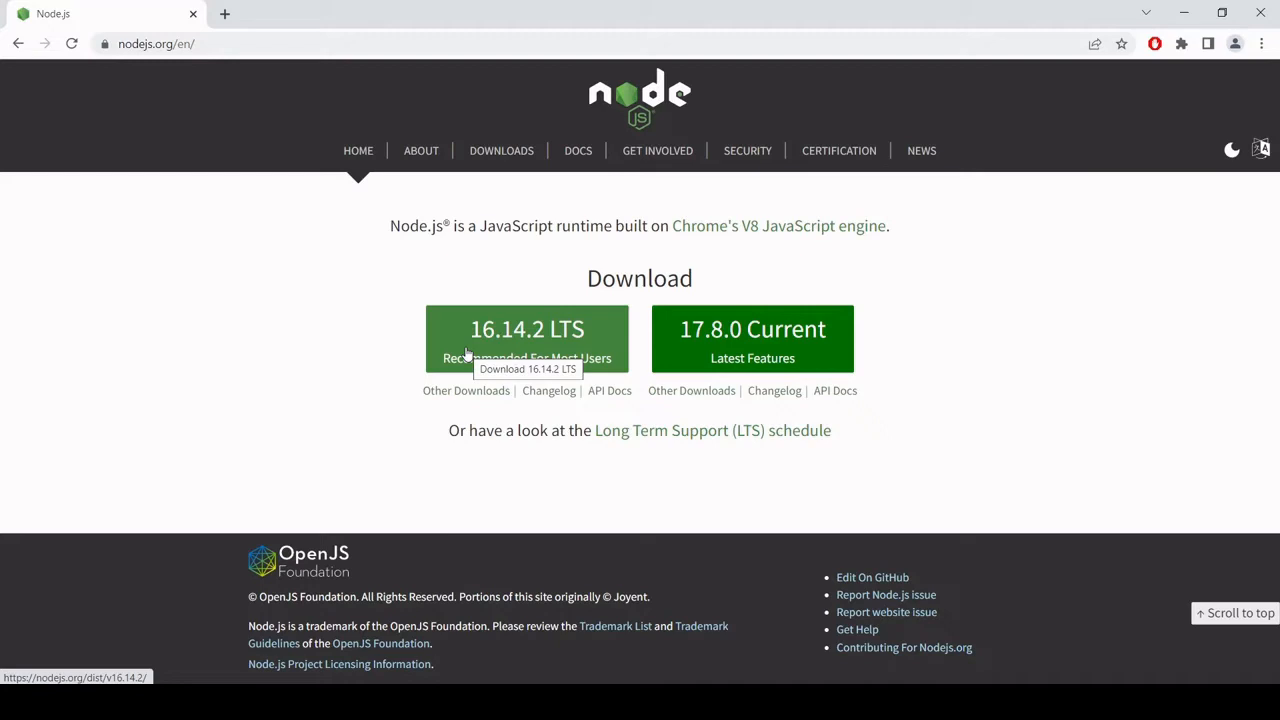
mouse_move(342, 323)
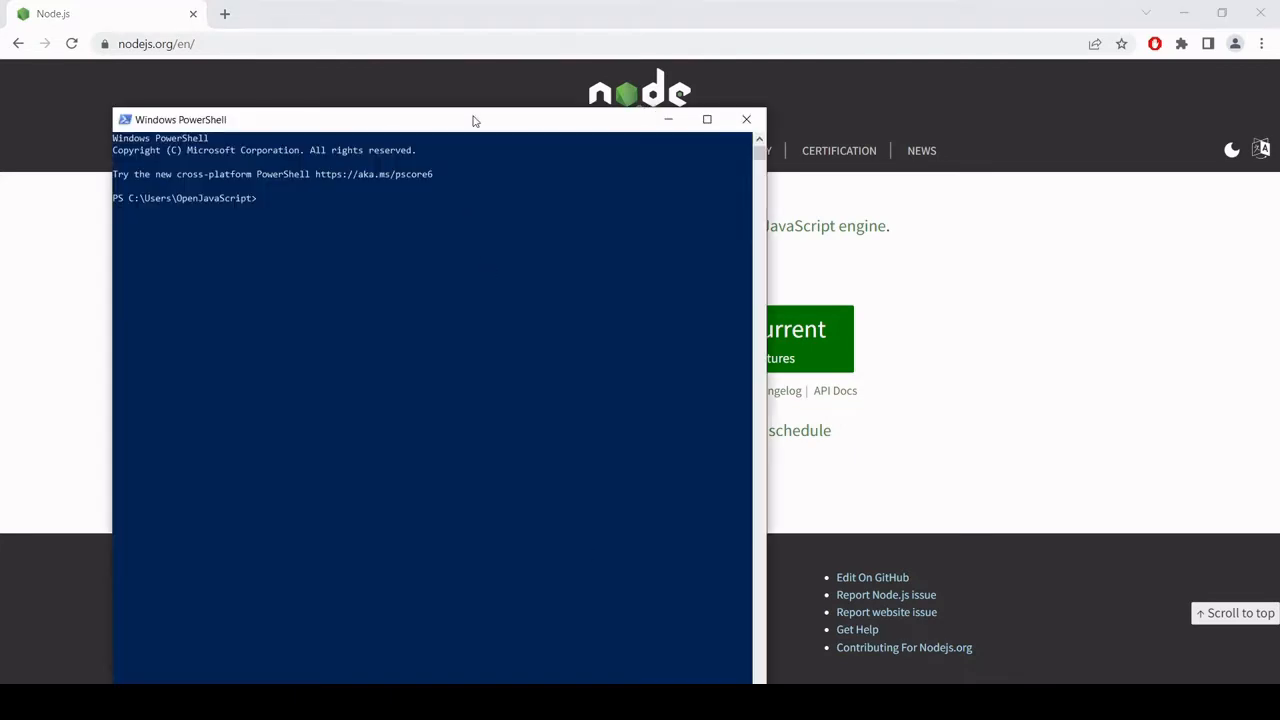
Step: Centre the PowerShell window and run node -v, which reports v16.14.2
drag(473, 119, 530, 368)
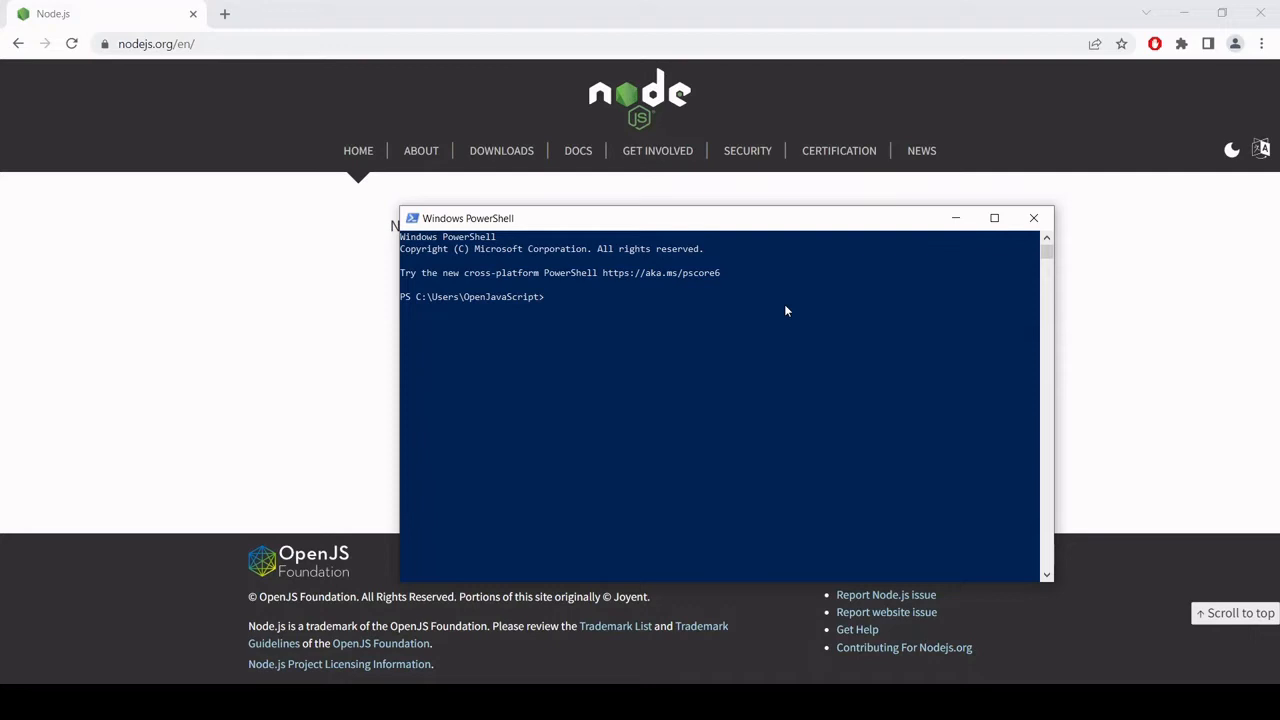
text(node)
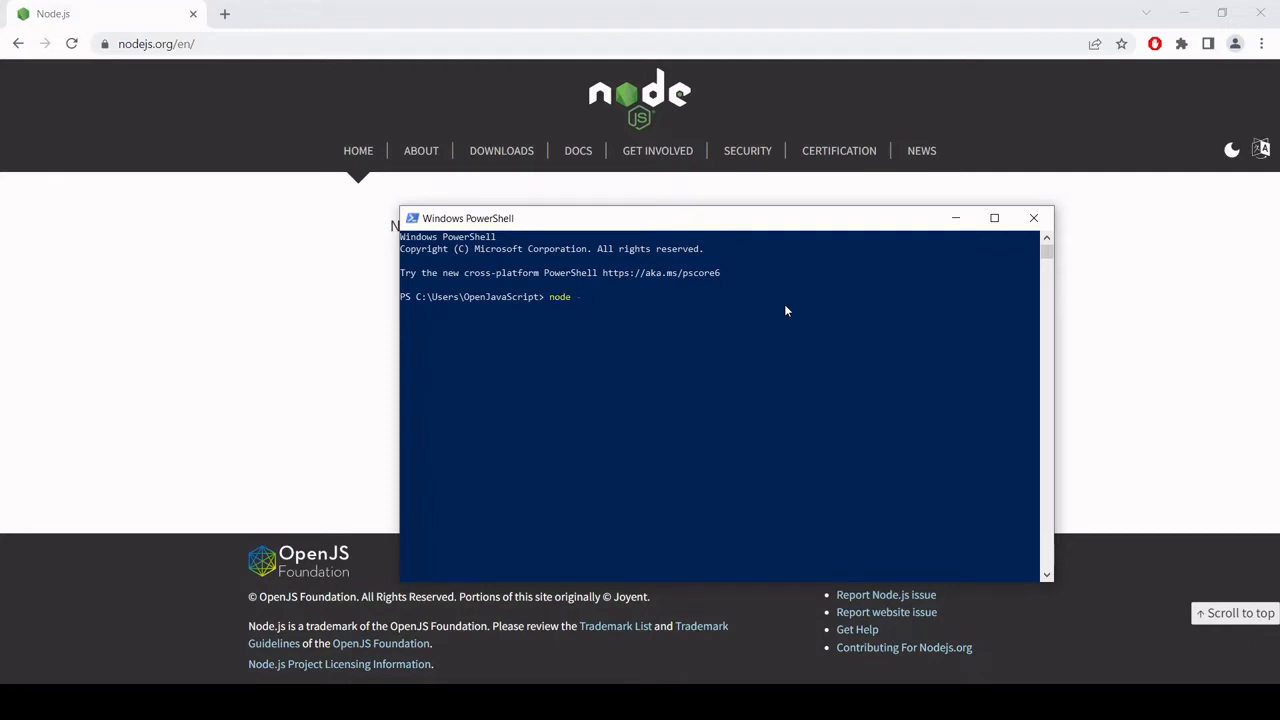
text(-v)
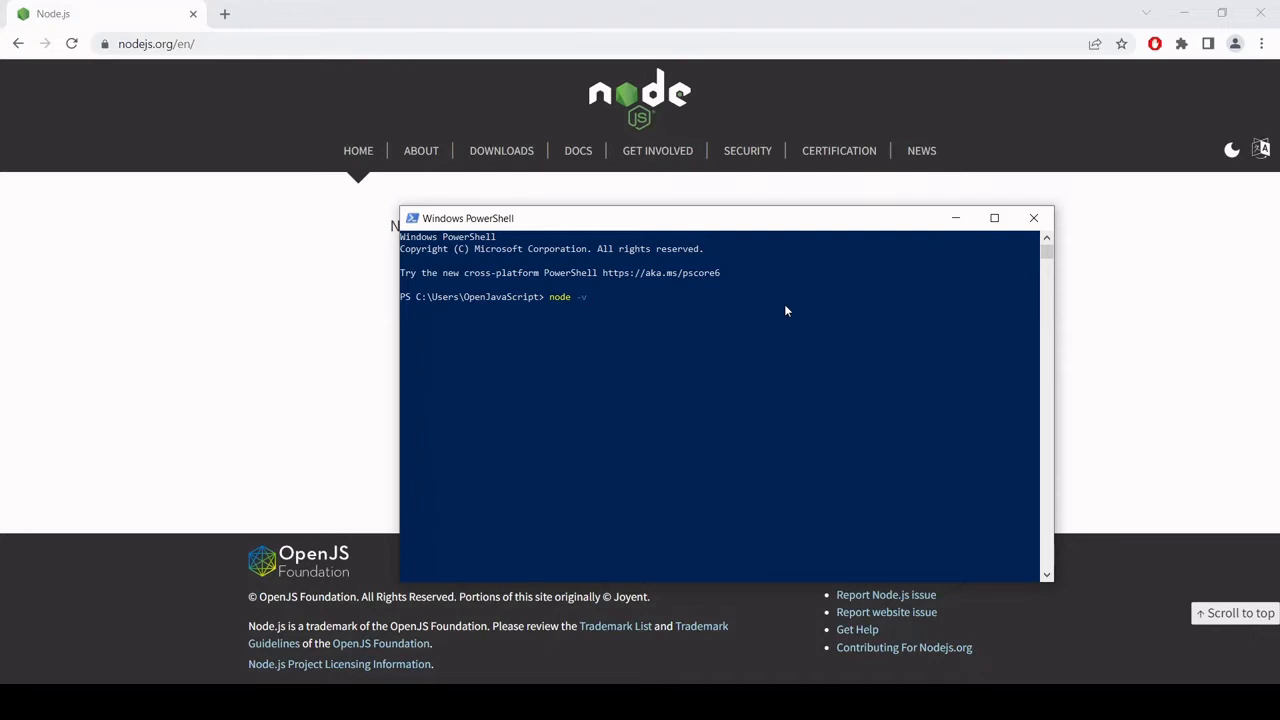
key(Return)
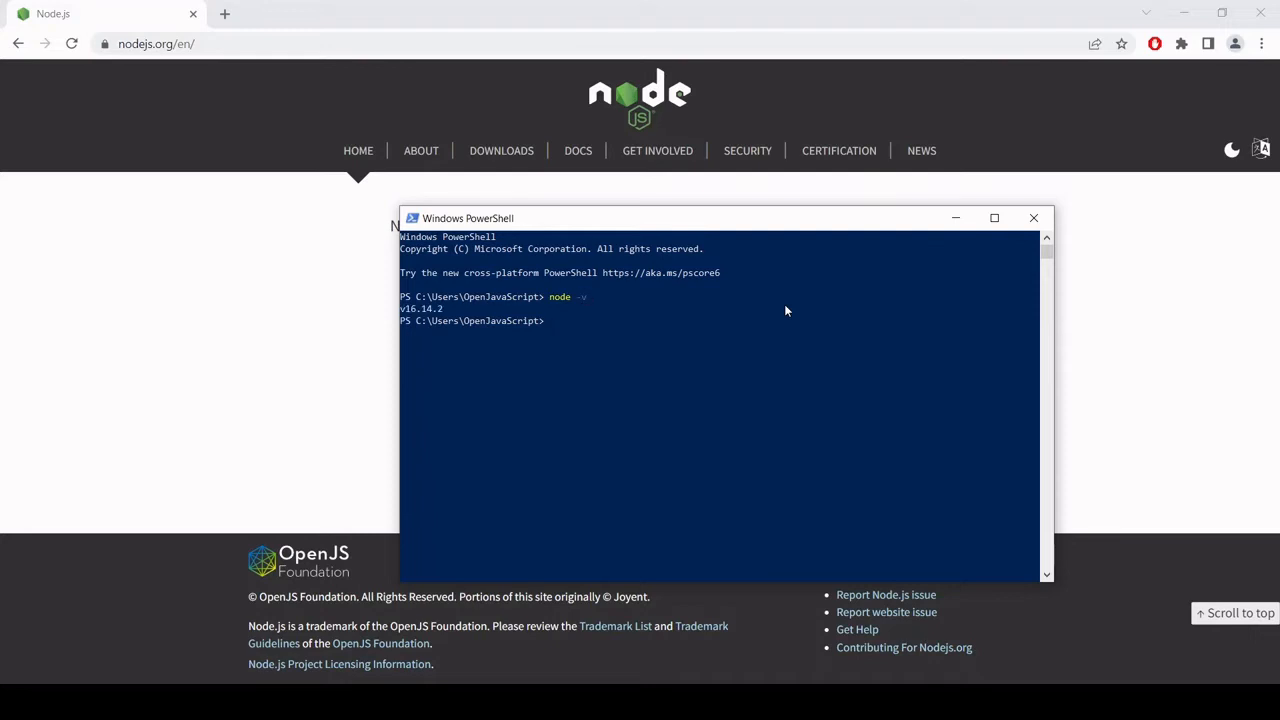
mouse_move(575, 345)
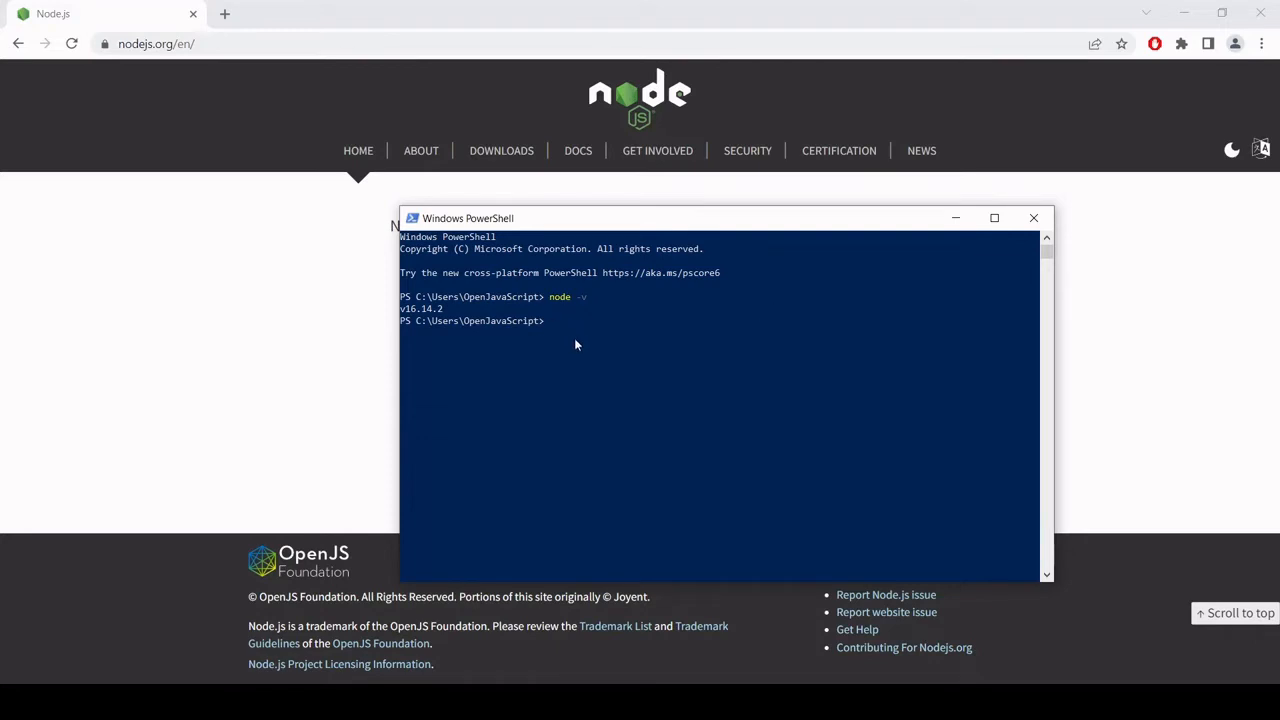
mouse_move(432, 318)
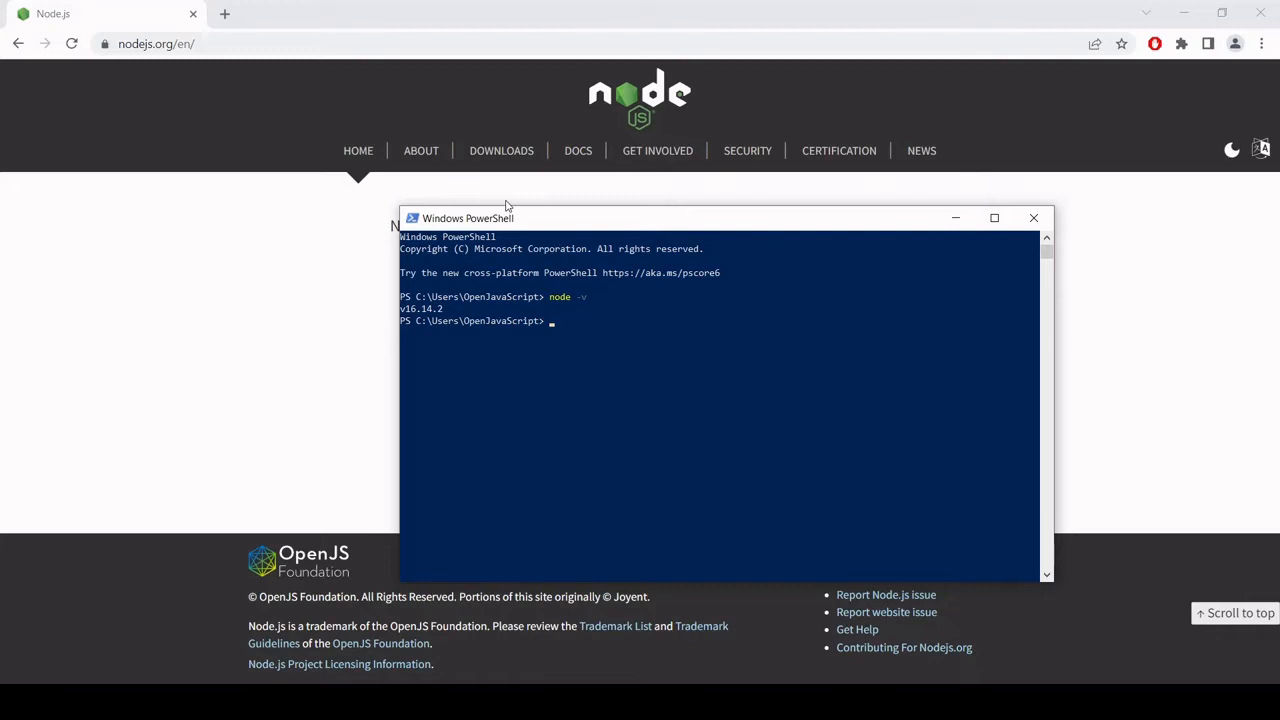
drag(467, 218, 541, 246)
text(n)
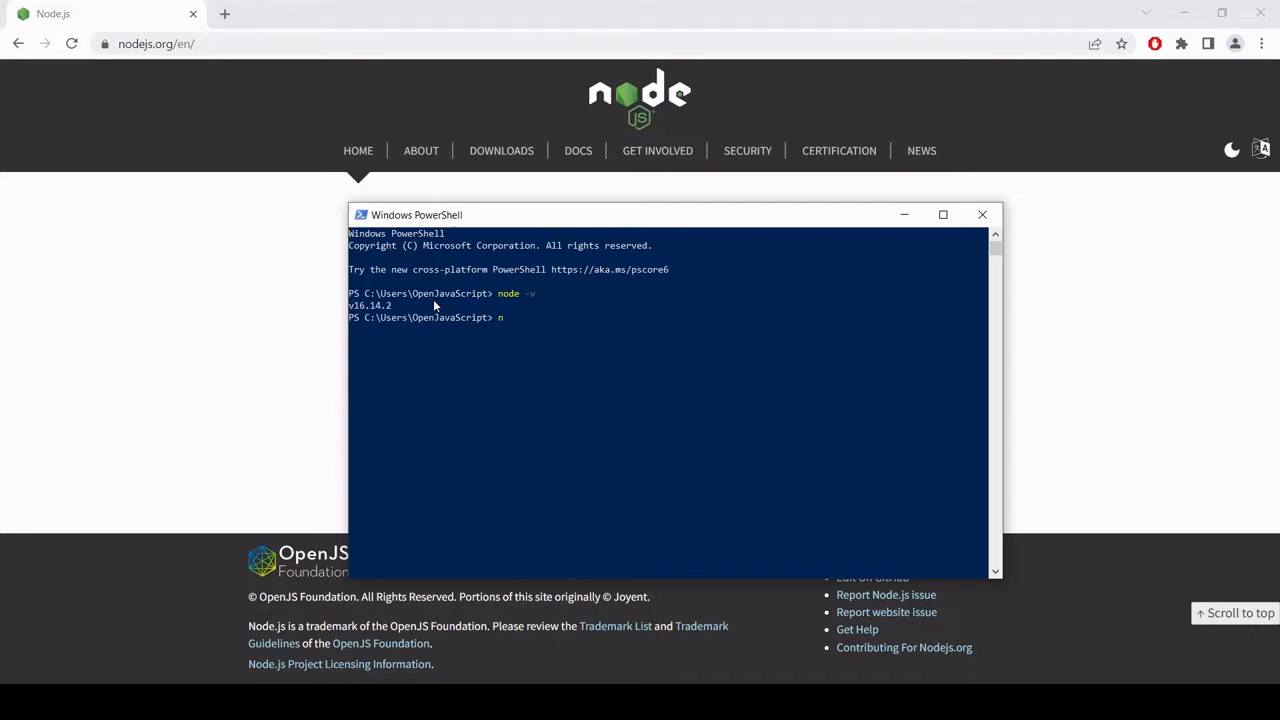
Step: Start the Node REPL, log "Hello world", and evaluate 2 + 2 to get 4
text(ode)
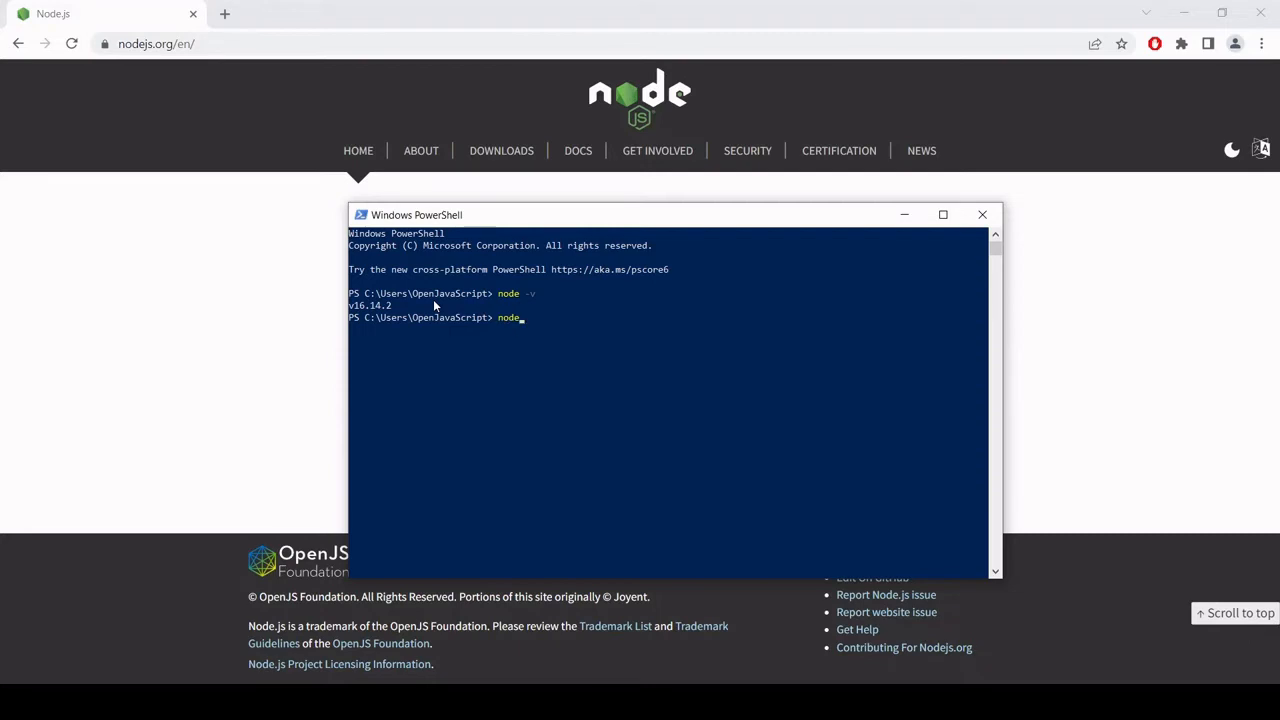
key(Return)
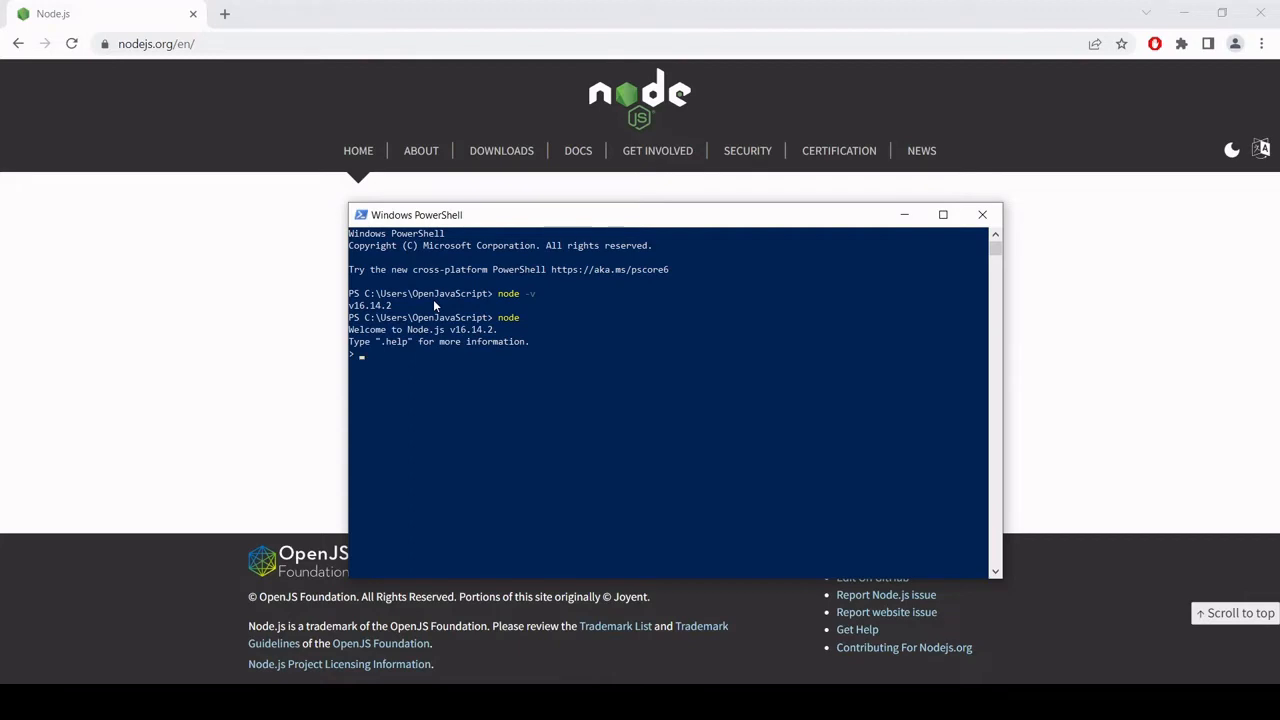
text(console.)
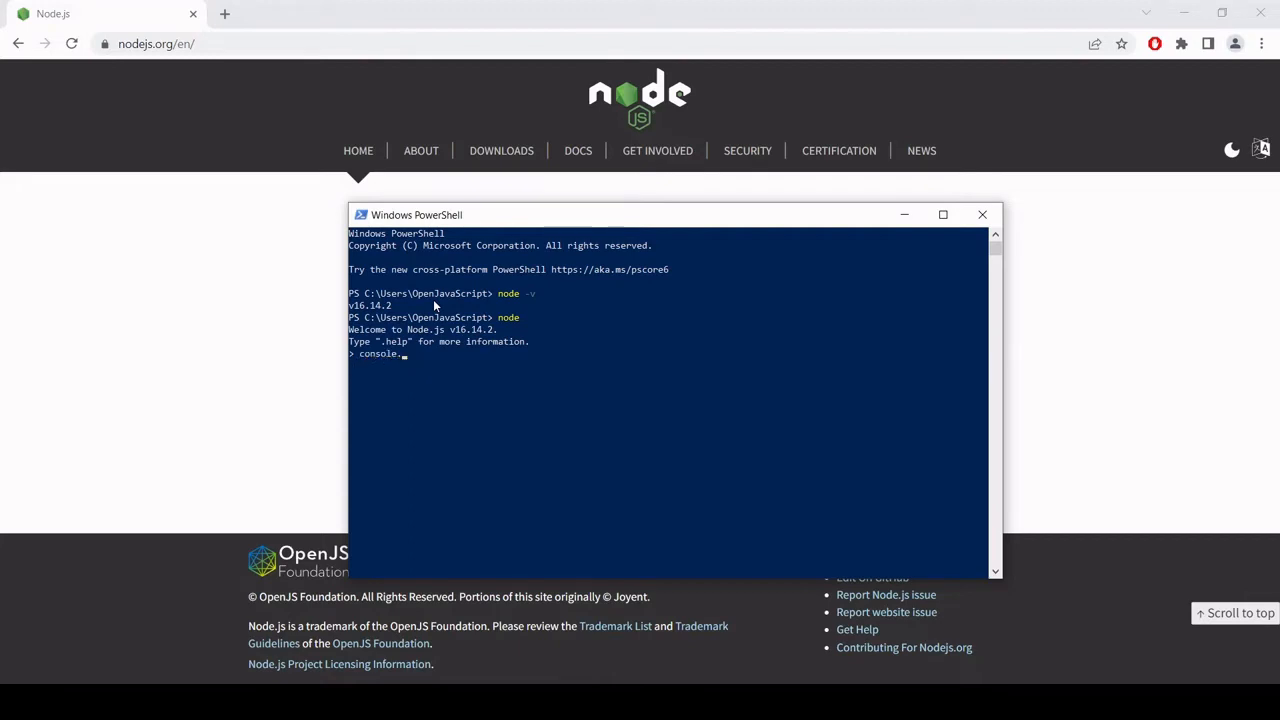
text(log("Hello)
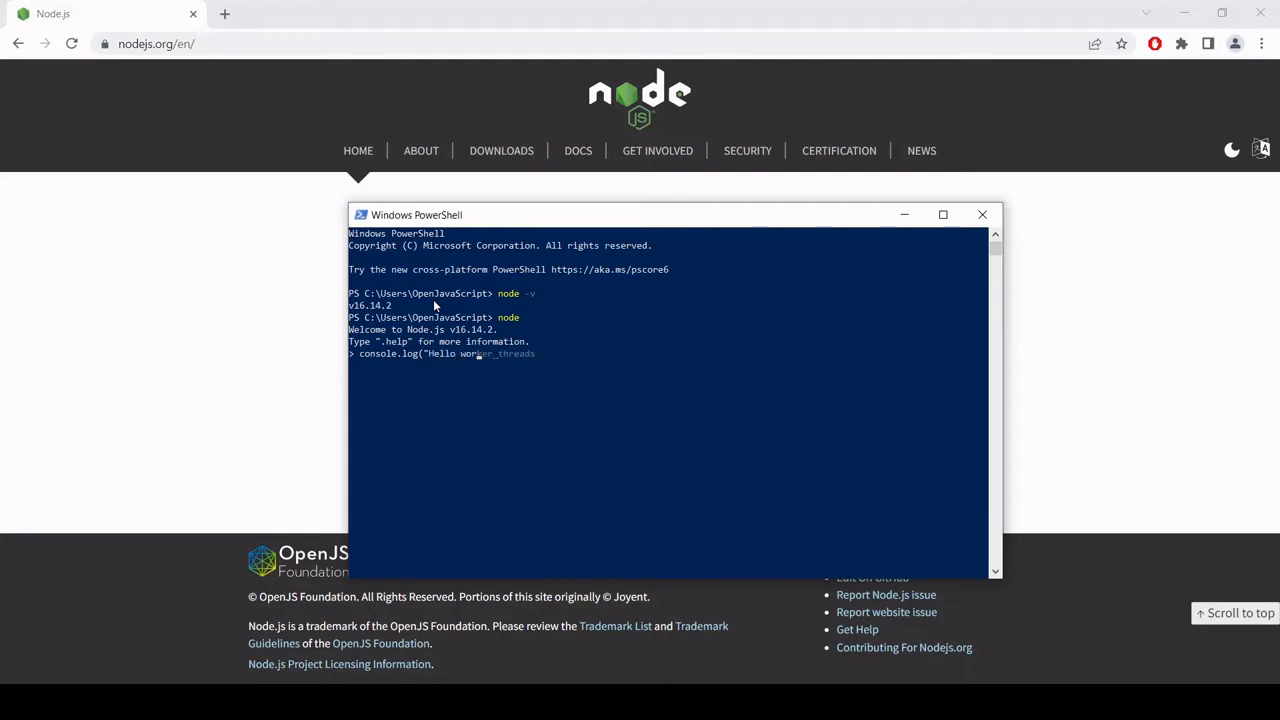
text(world");)
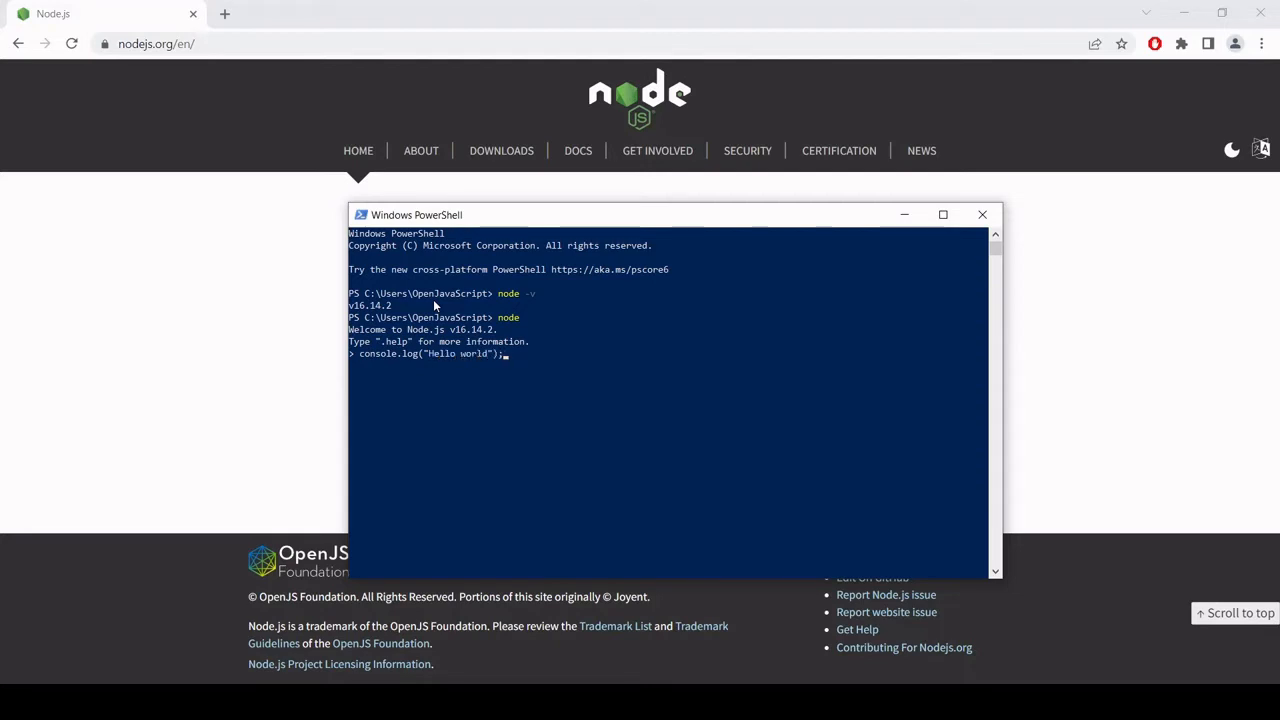
key(Return)
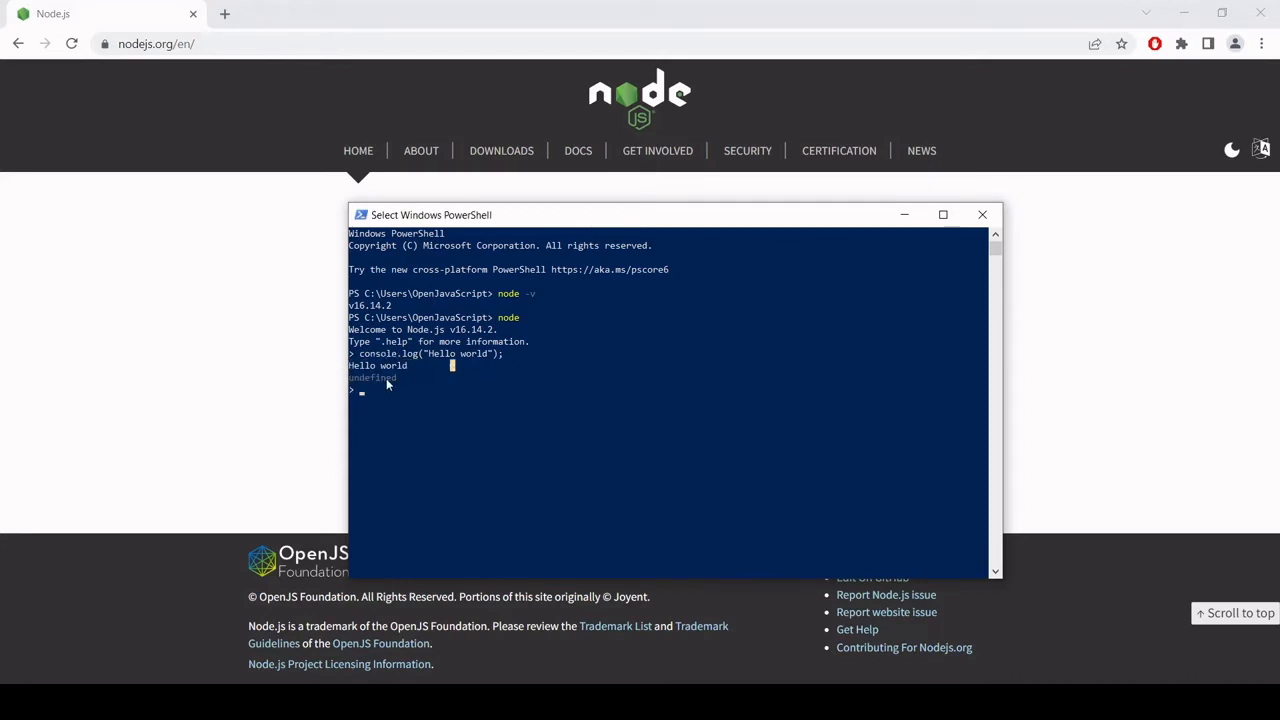
mouse_move(360, 400)
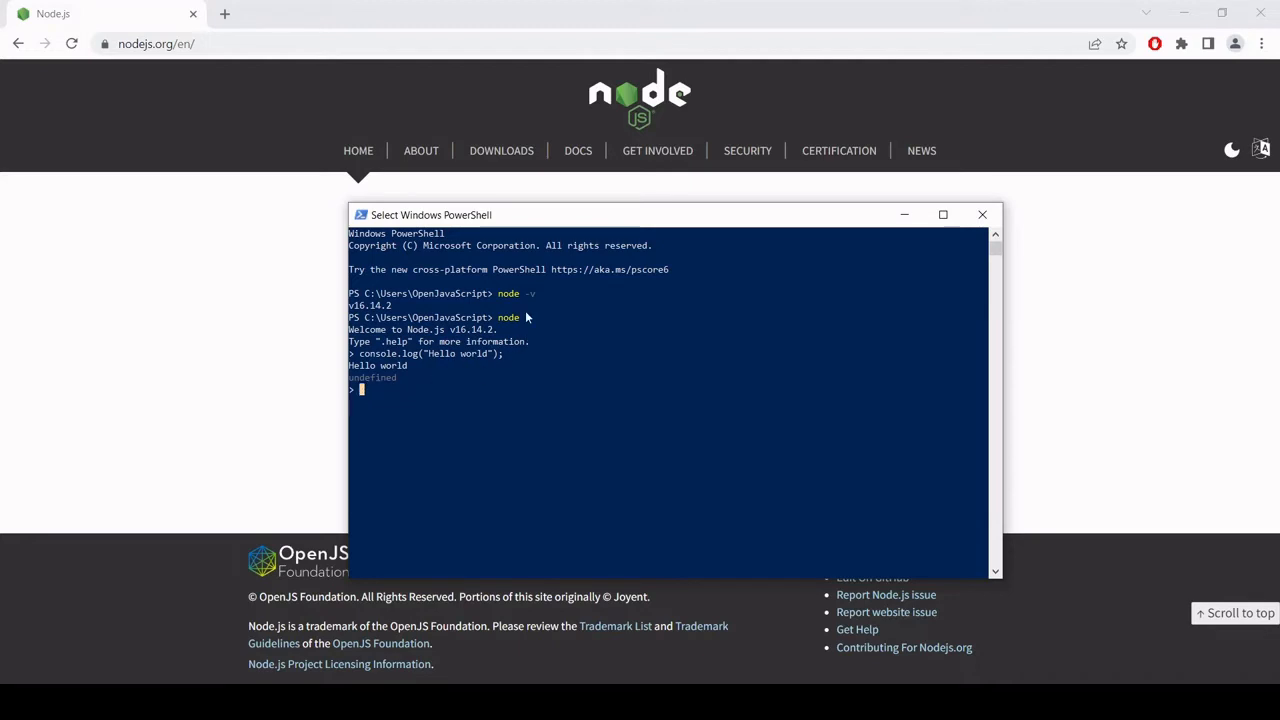
text(2 + 2)
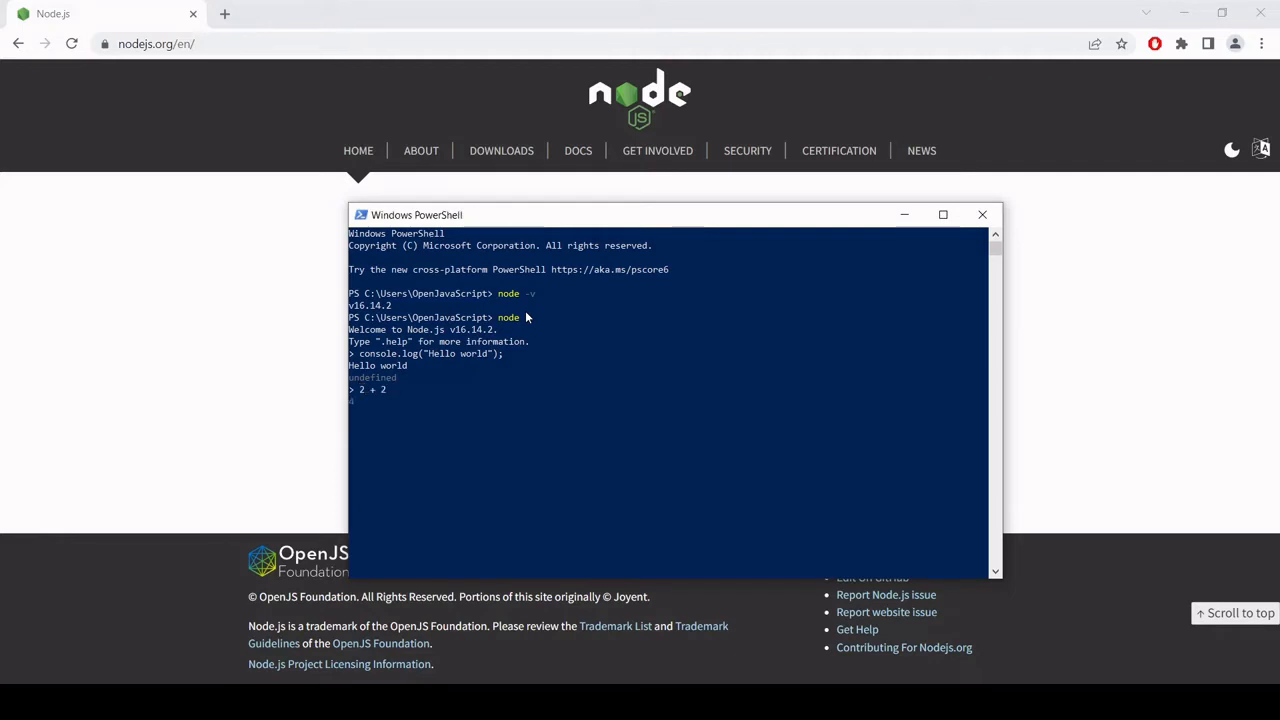
key(Return)
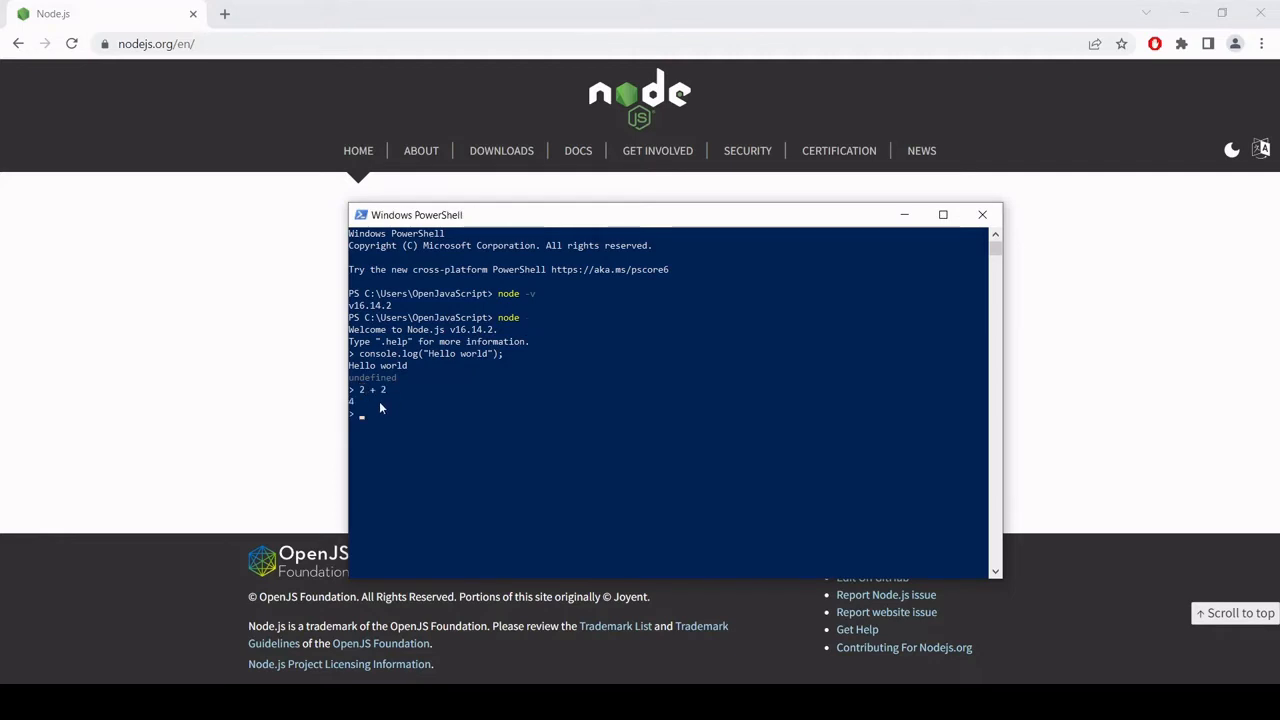
mouse_move(430, 394)
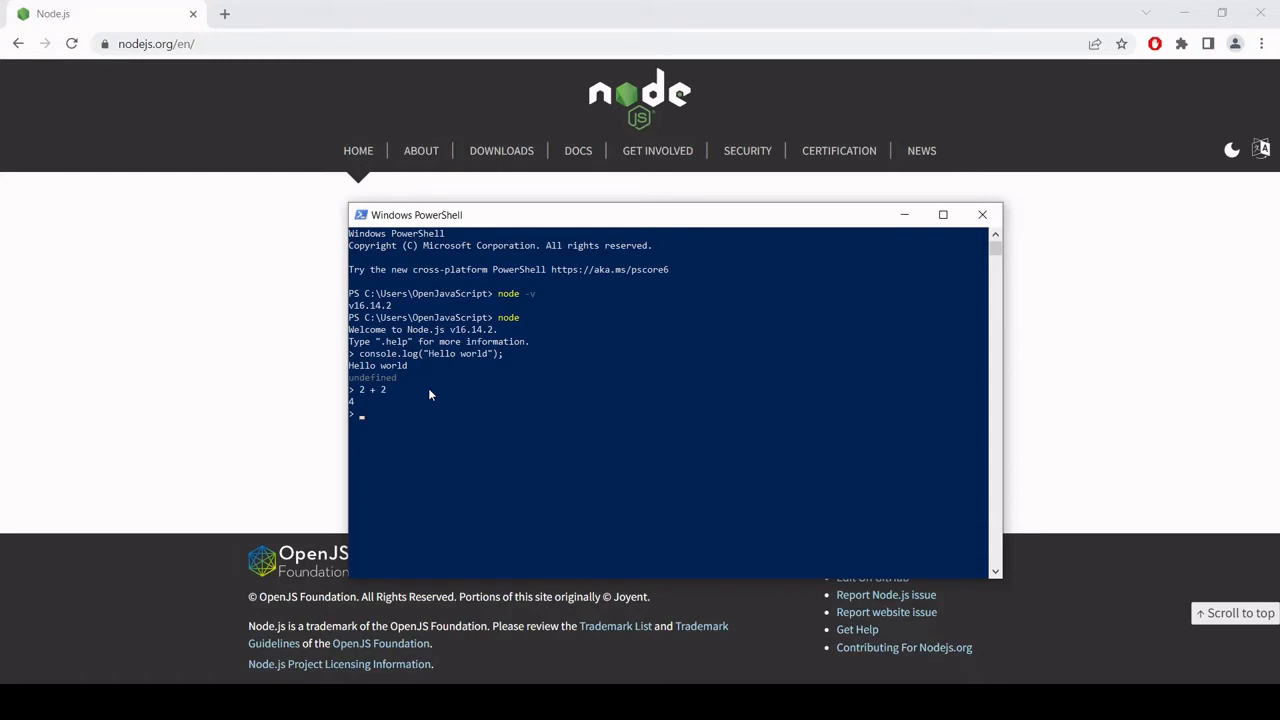
mouse_move(1092, 113)
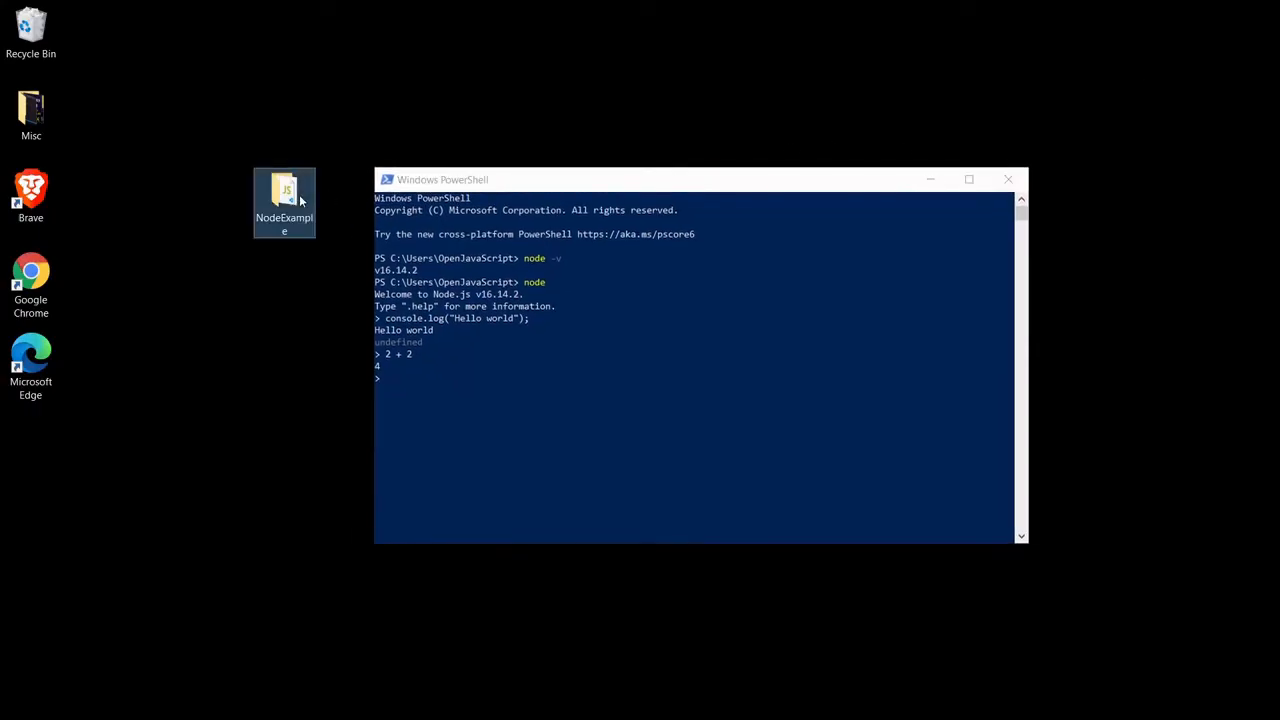
Step: Open script.js from the NodeExample desktop folder in VS Code, then minimize the editor
double_click(285, 195)
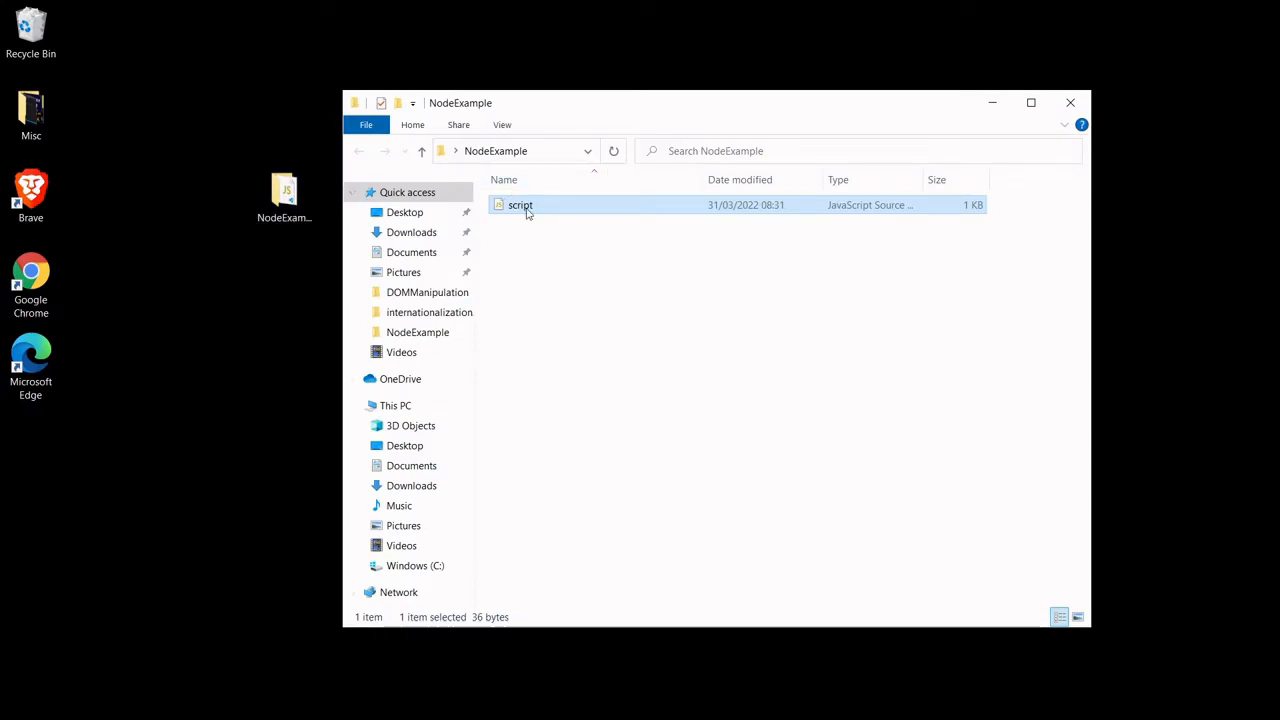
mouse_move(992, 103)
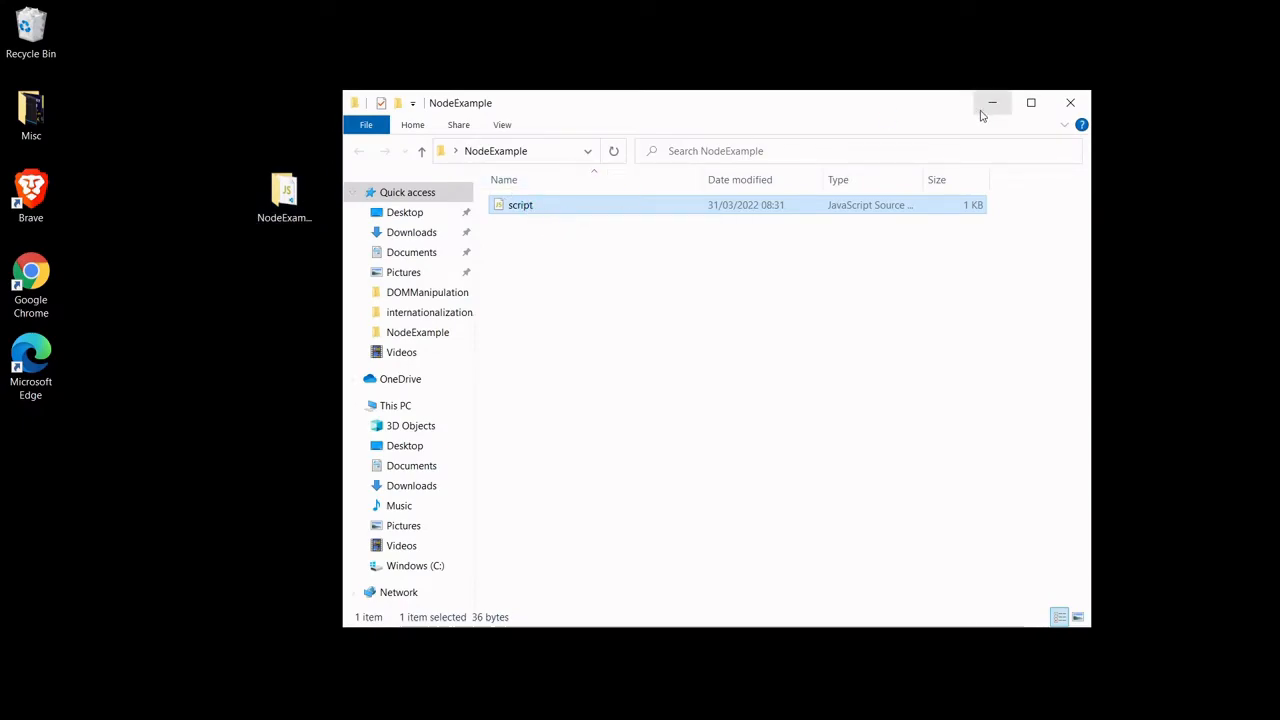
double_click(520, 205)
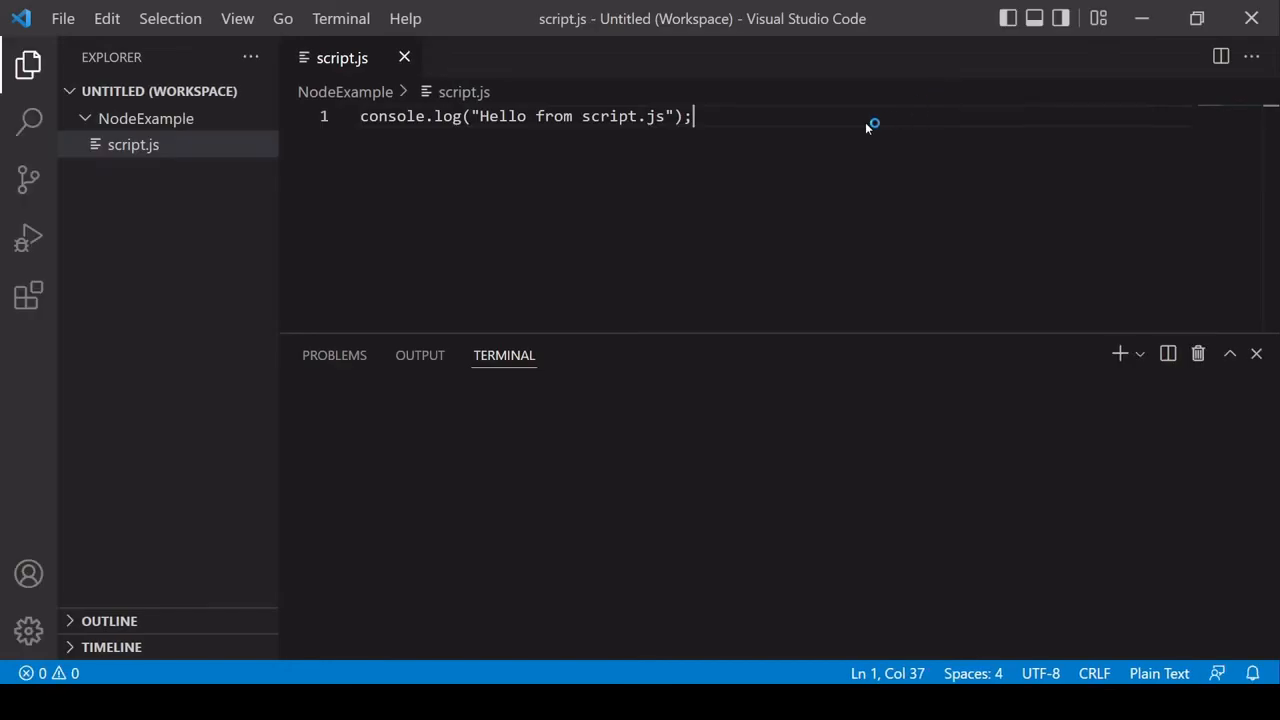
click(1159, 673)
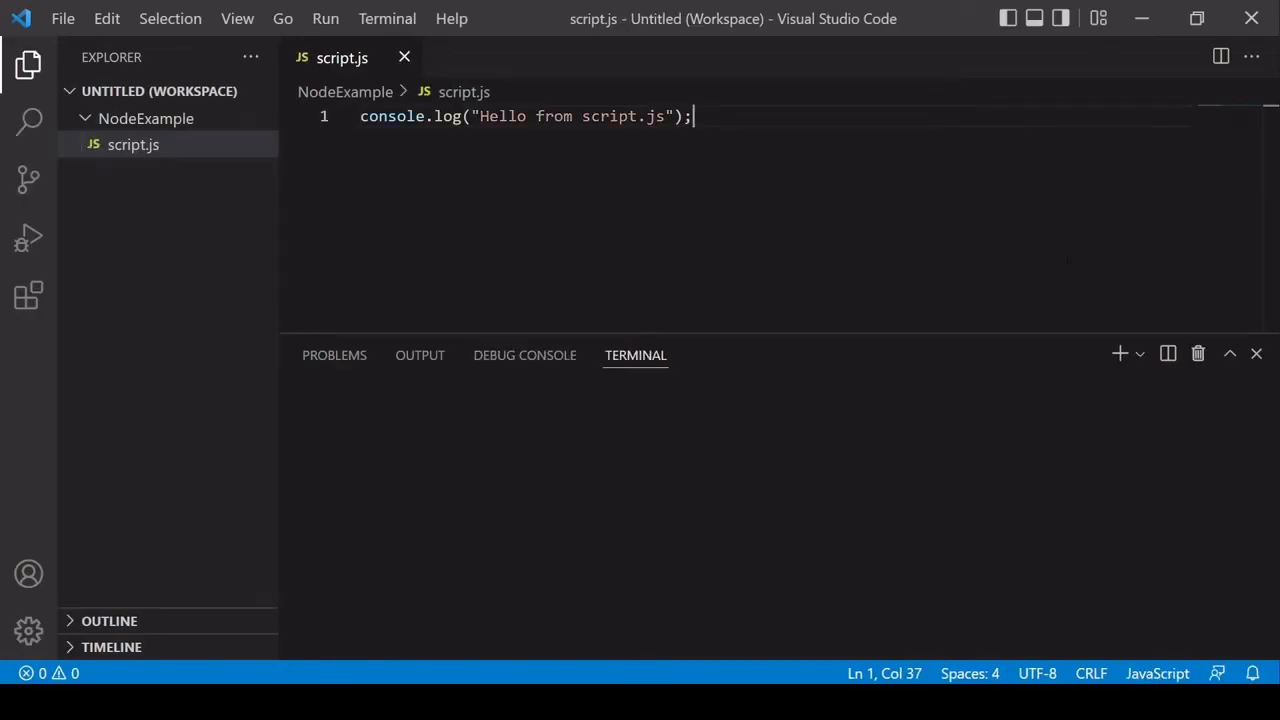
click(1256, 353)
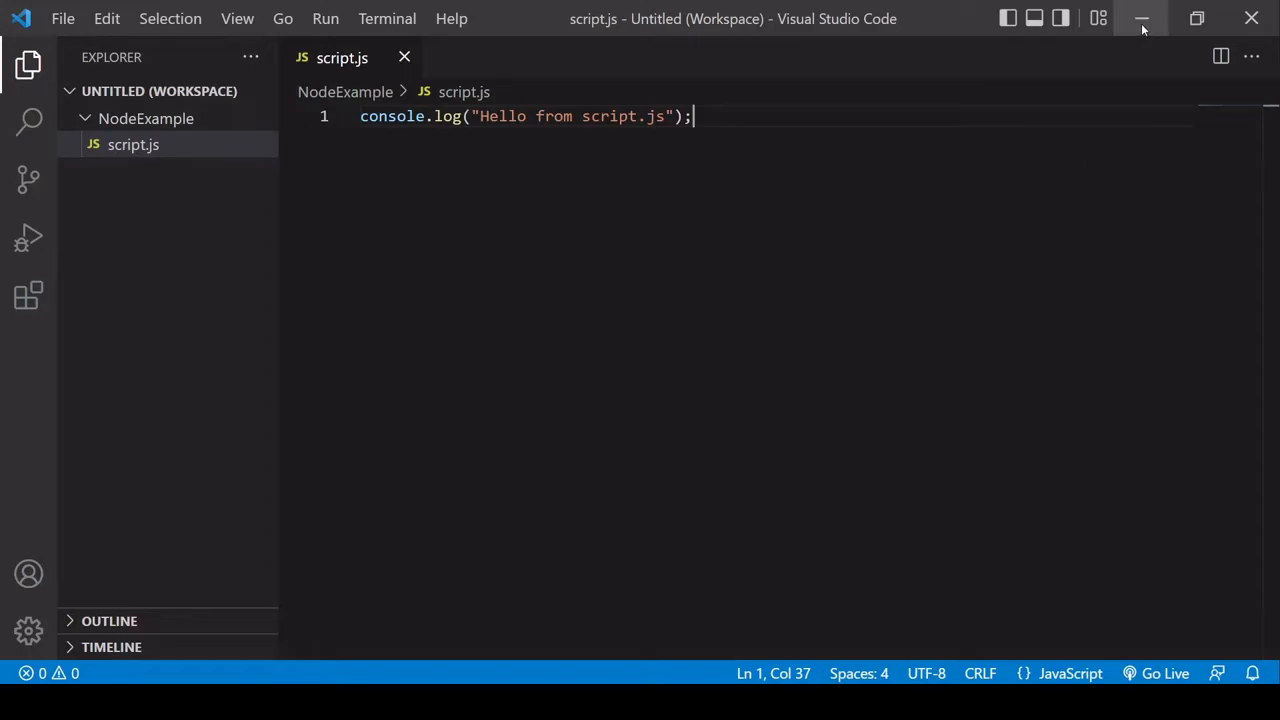
click(1141, 18)
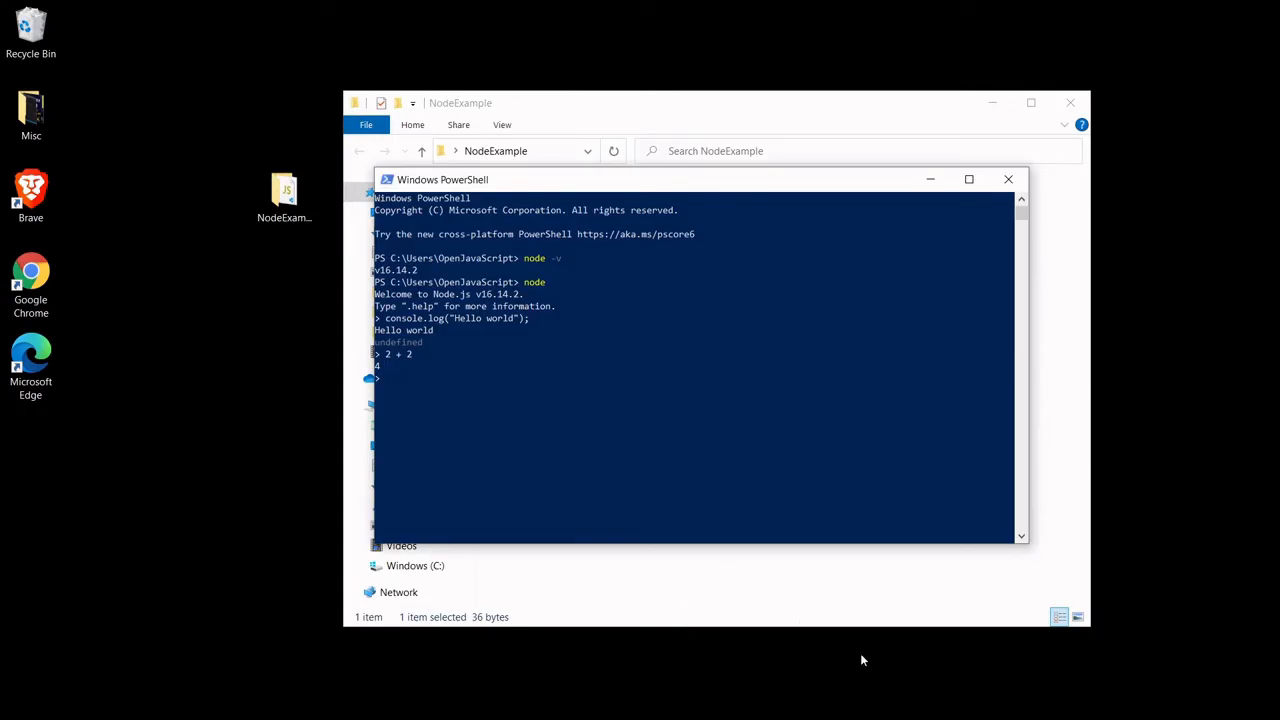
mouse_move(745, 493)
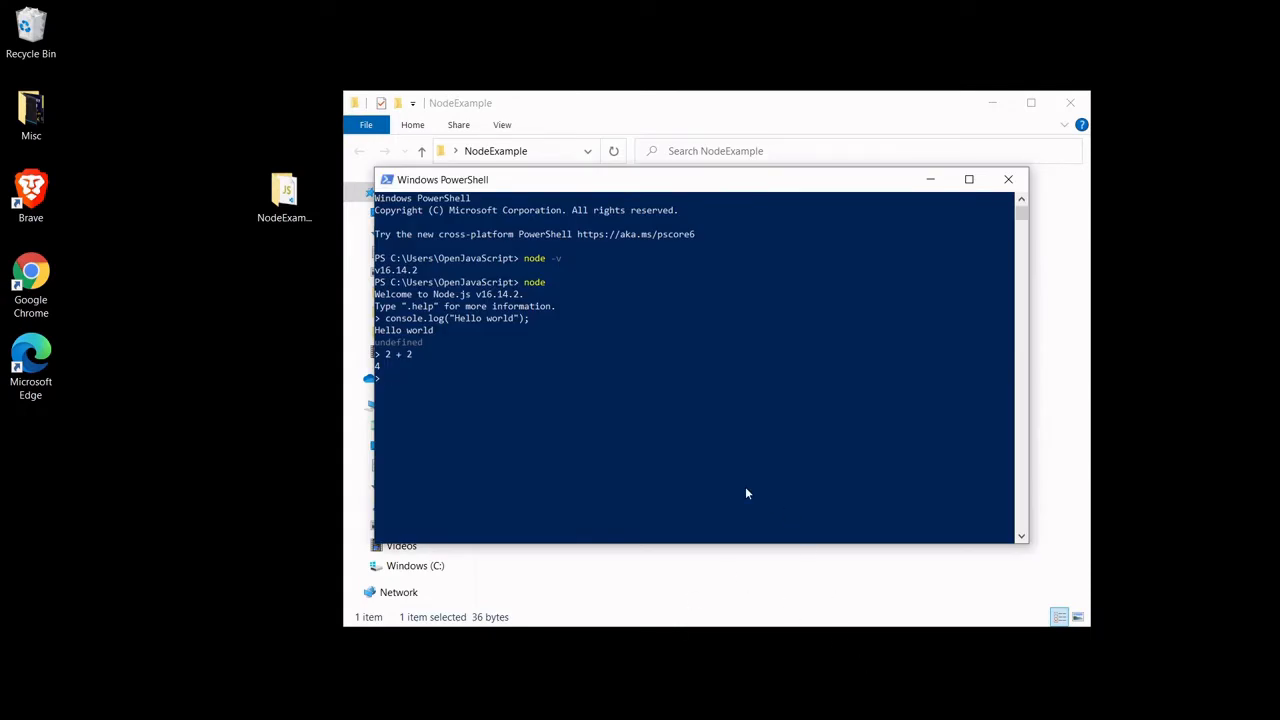
mouse_move(766, 492)
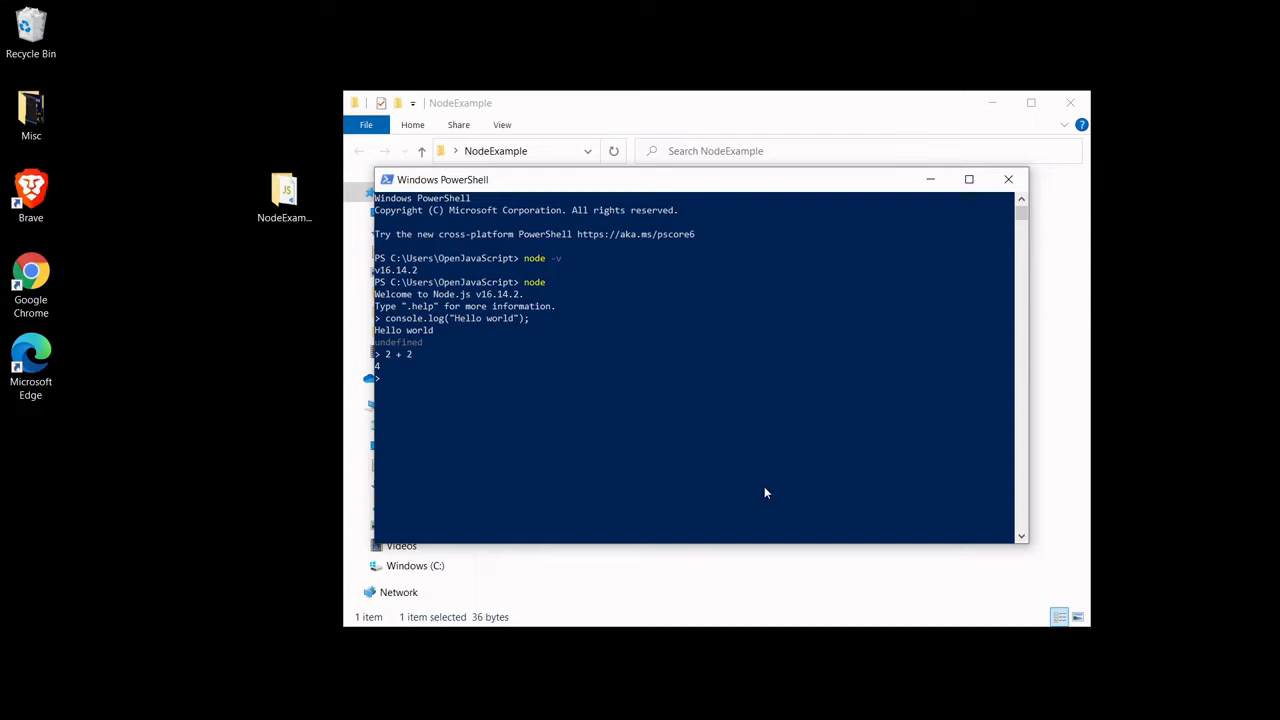
Step: Exit the Node prompt and cd into C:\Users\OpenJavaScript\Desktop\NodeExample
key(ctrl+c)
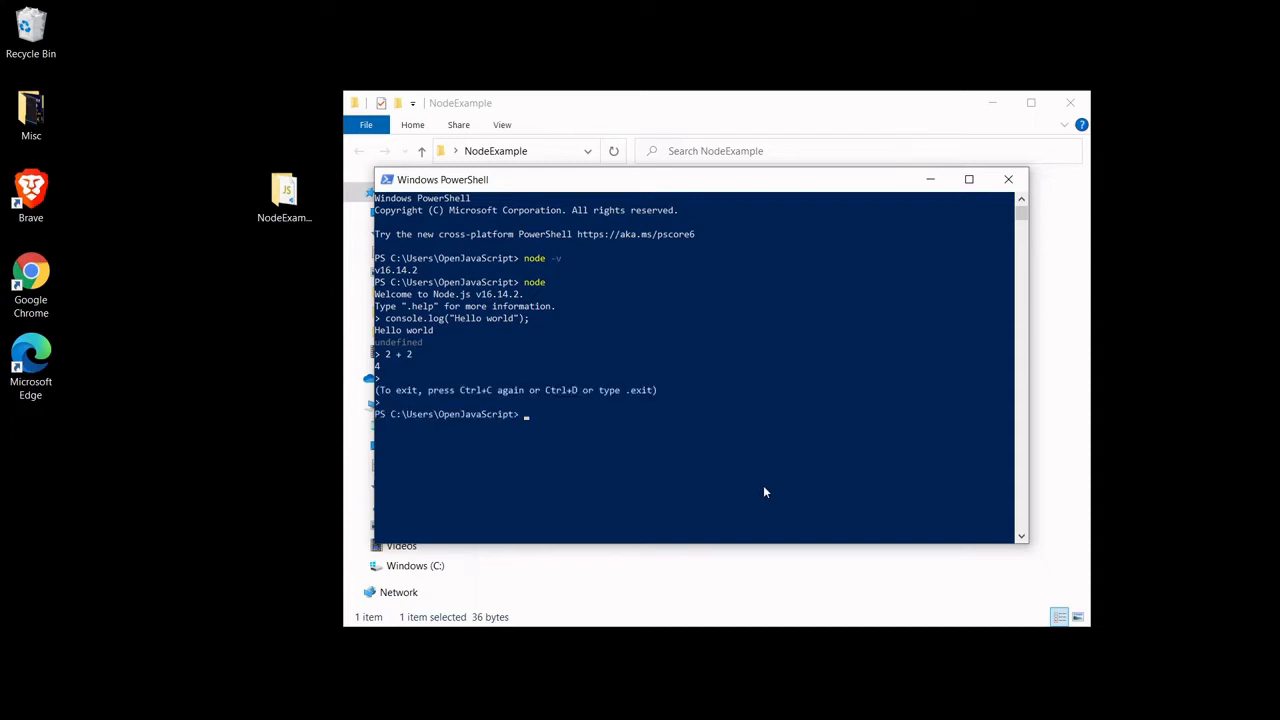
mouse_move(542, 292)
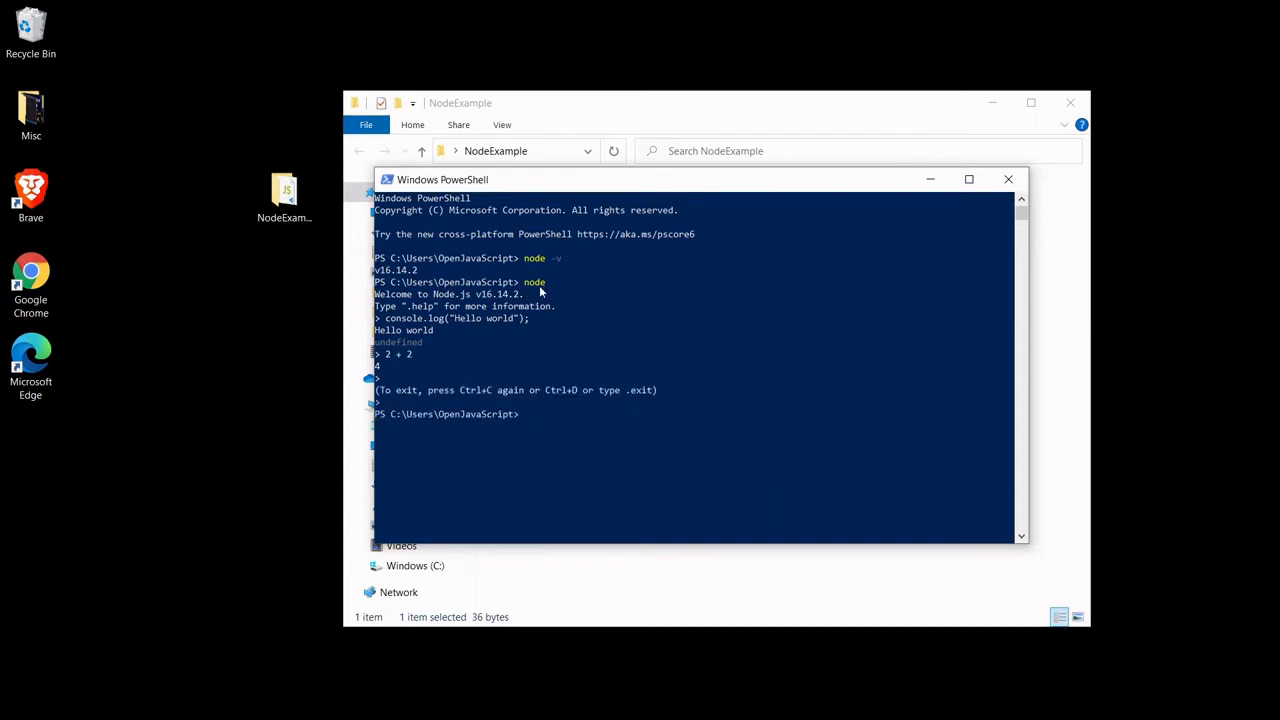
text(c)
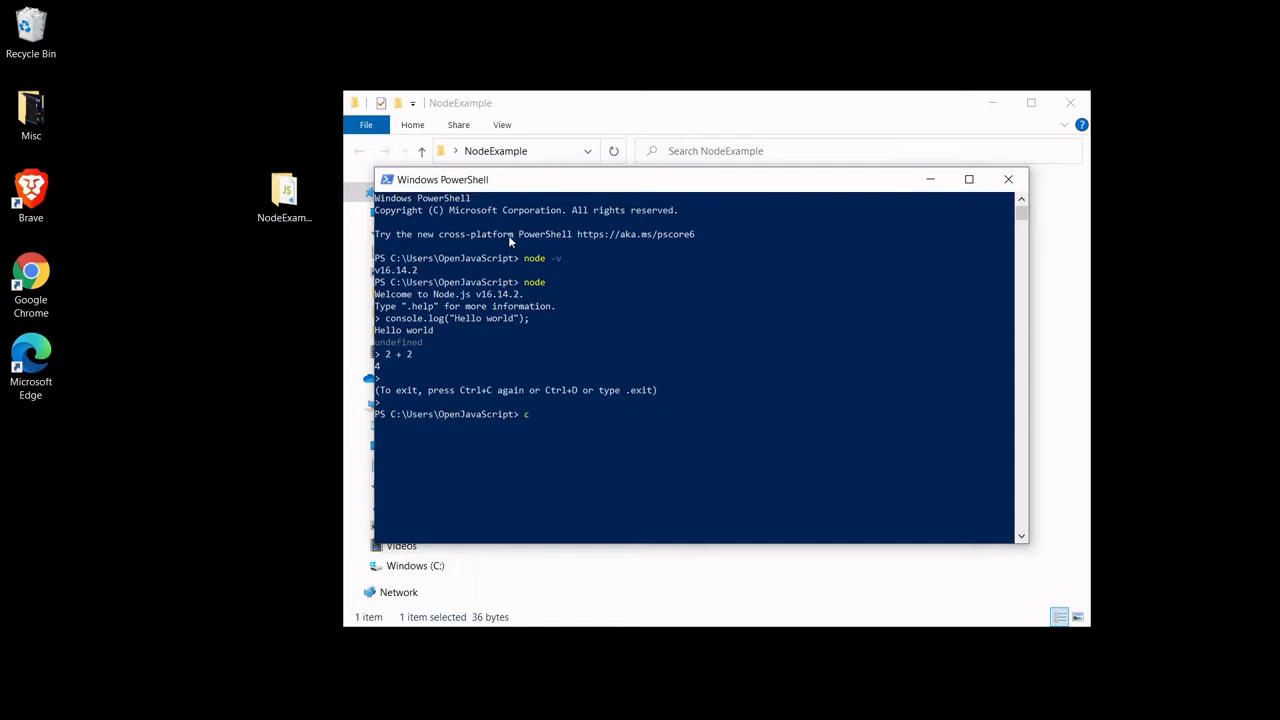
text(d)
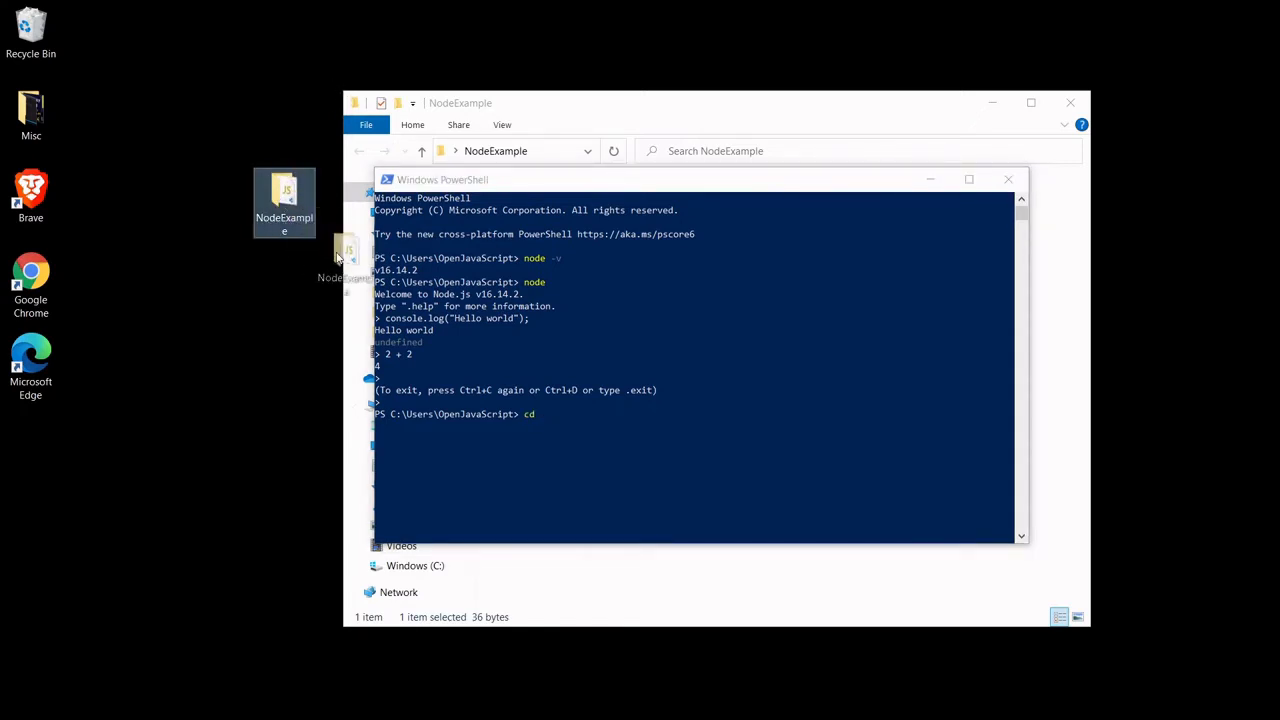
text(C:\Users\OpenJavaScript\Desktop\NodeExample)
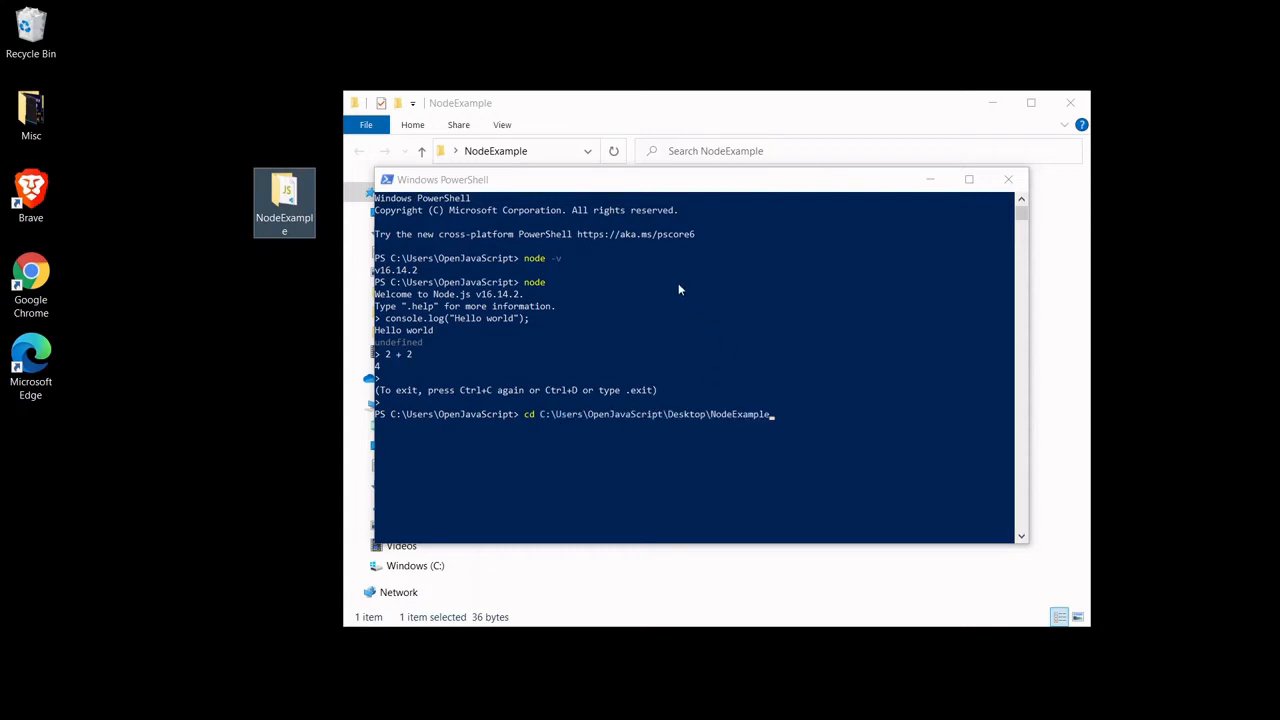
mouse_move(665, 261)
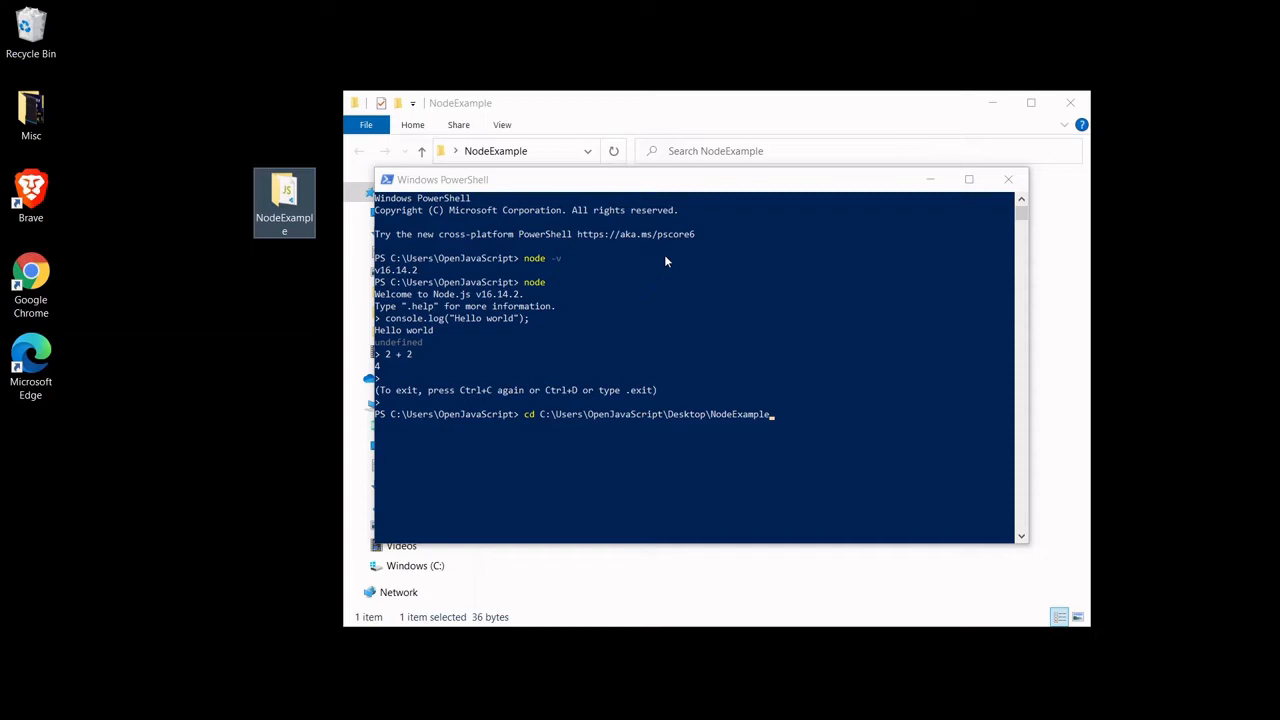
key(Return)
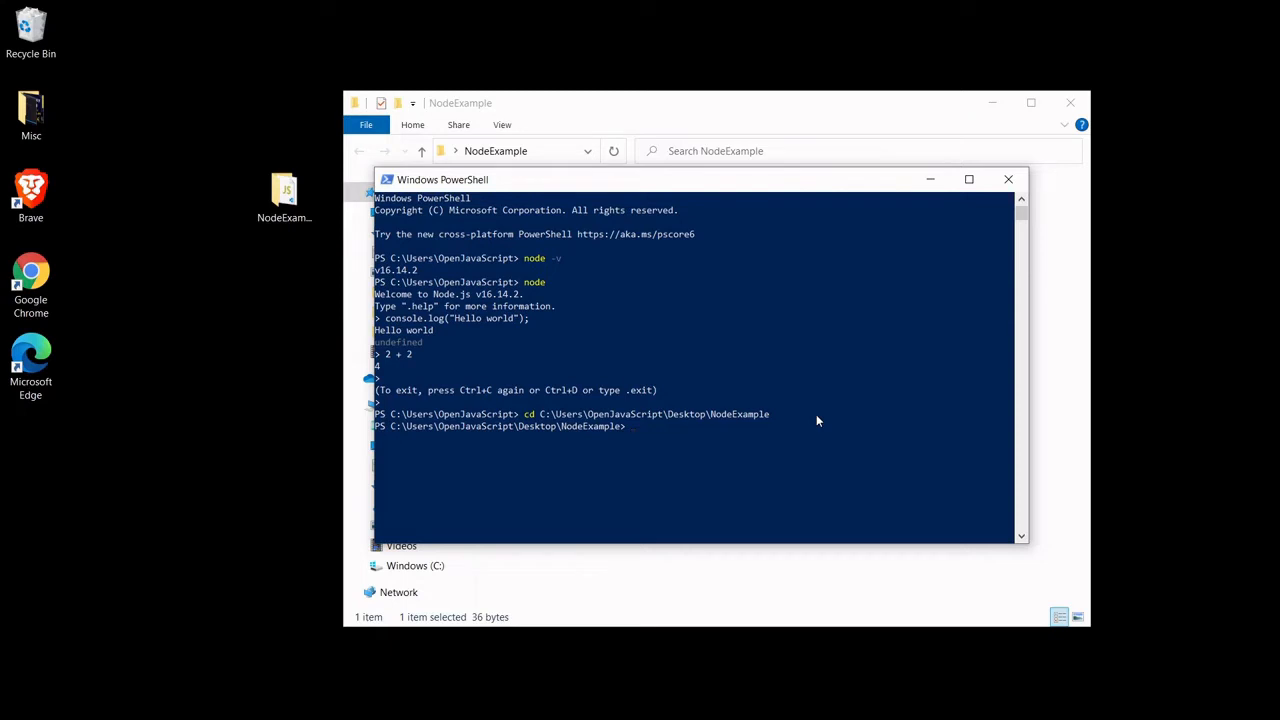
mouse_move(714, 190)
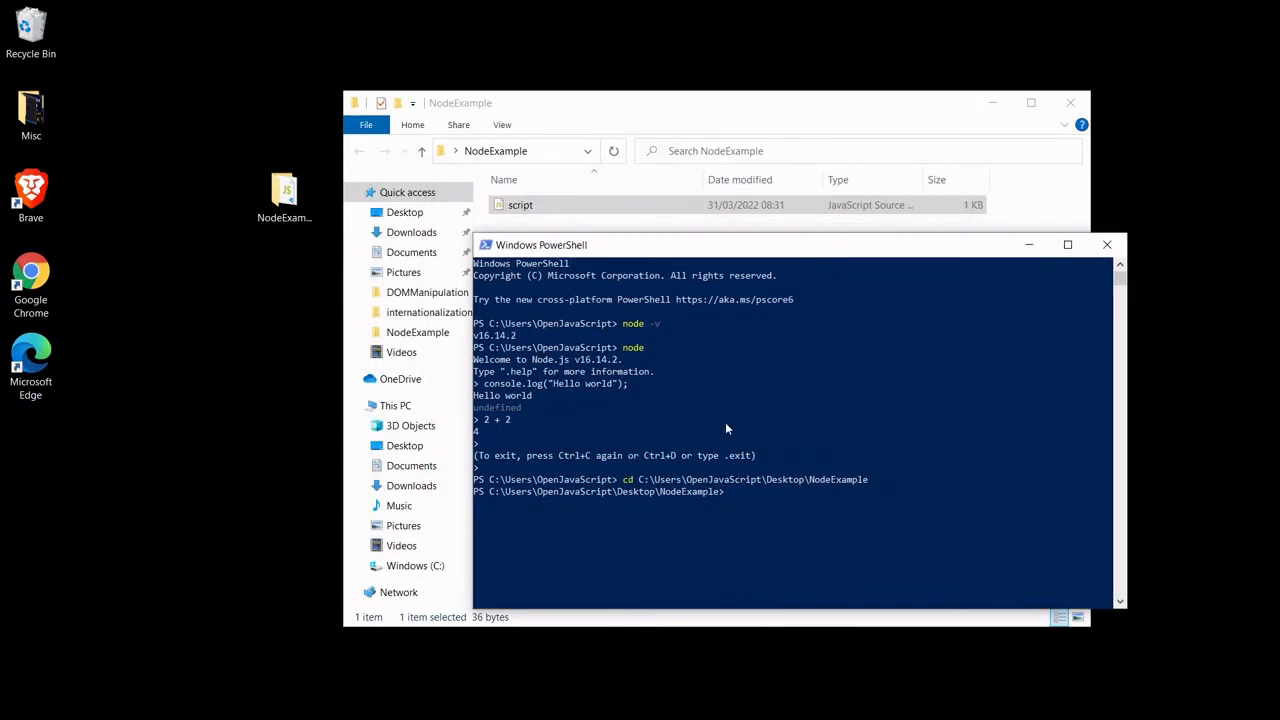
Step: Run node script.js, printing "Hello from script.js"
text(nod)
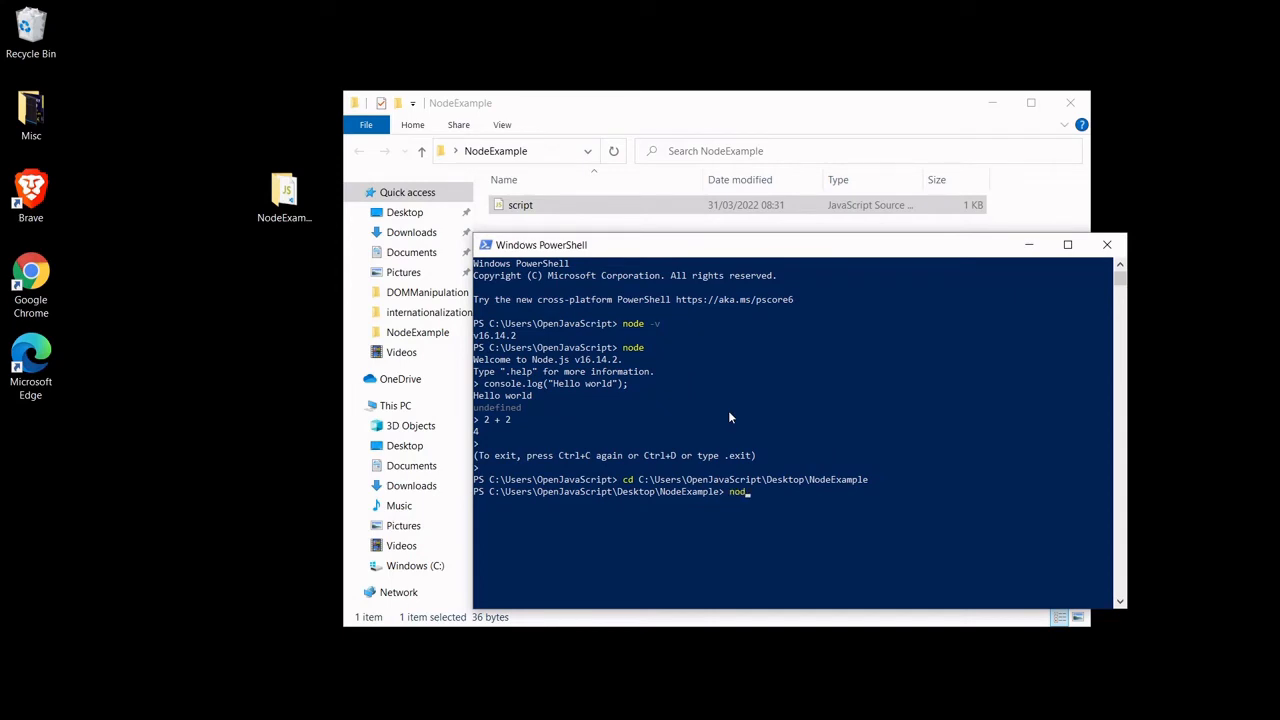
text(scri)
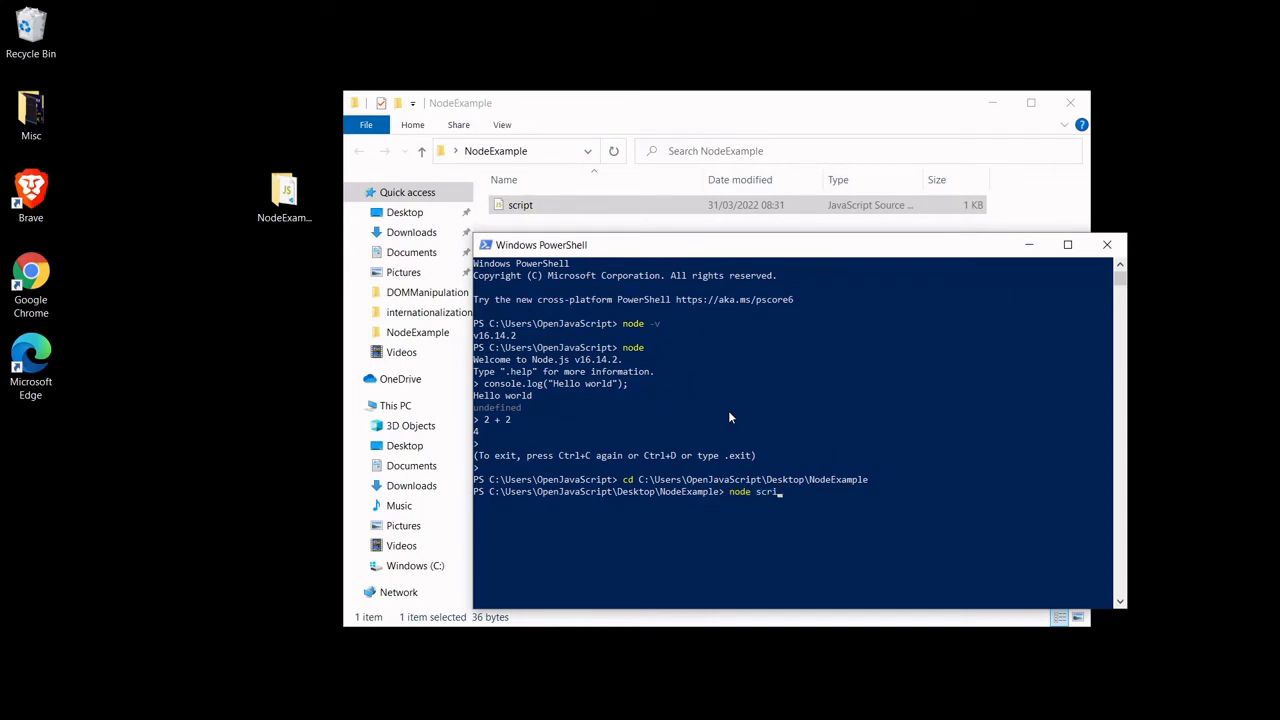
text(pt.js)
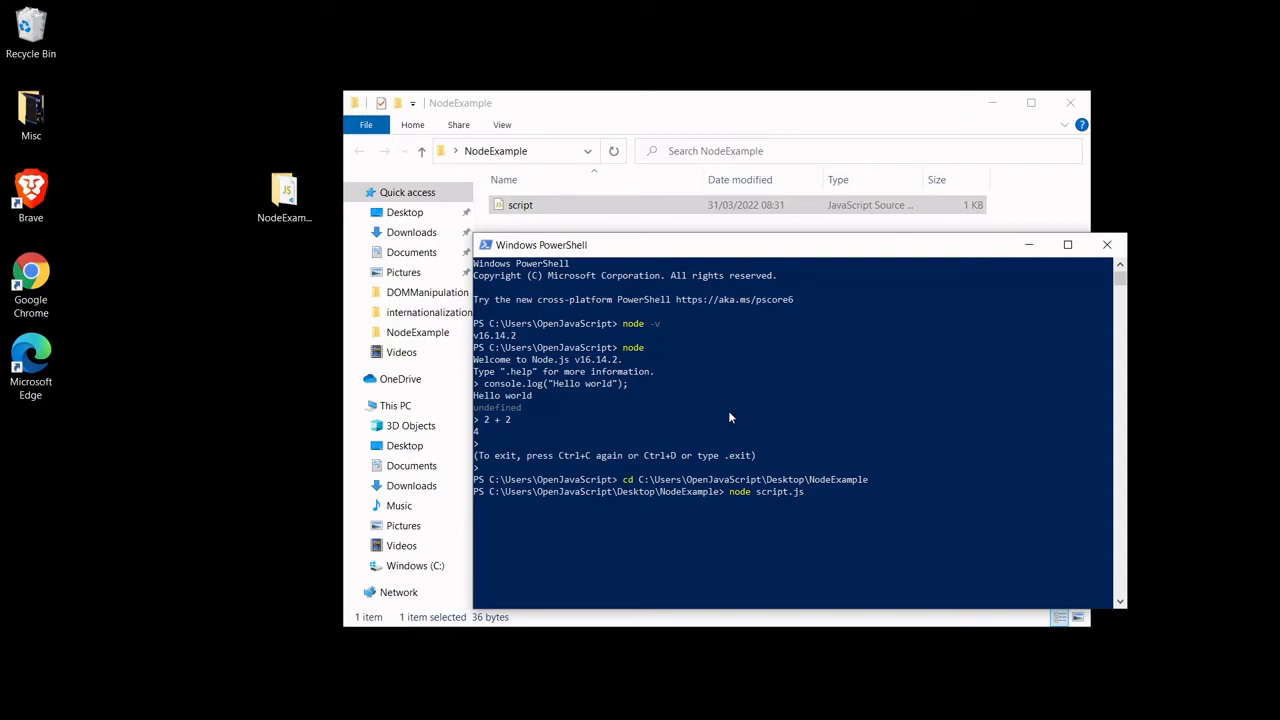
key(Return)
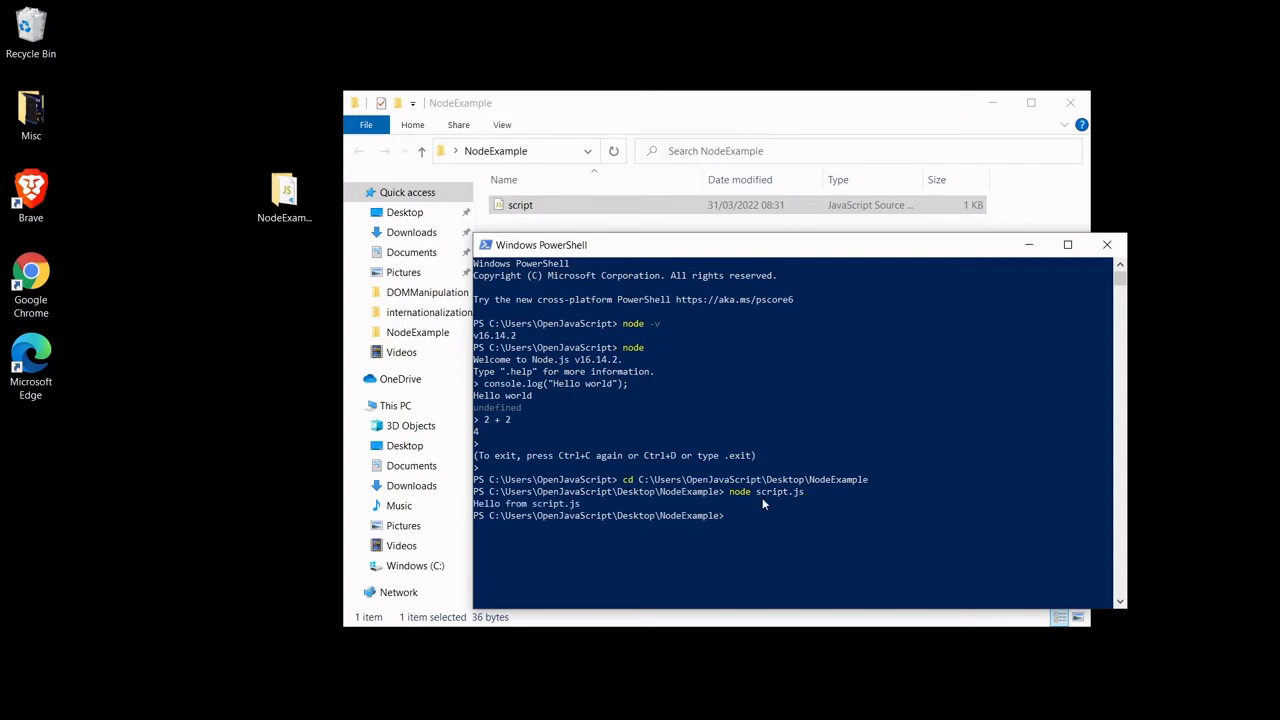
mouse_move(580, 504)
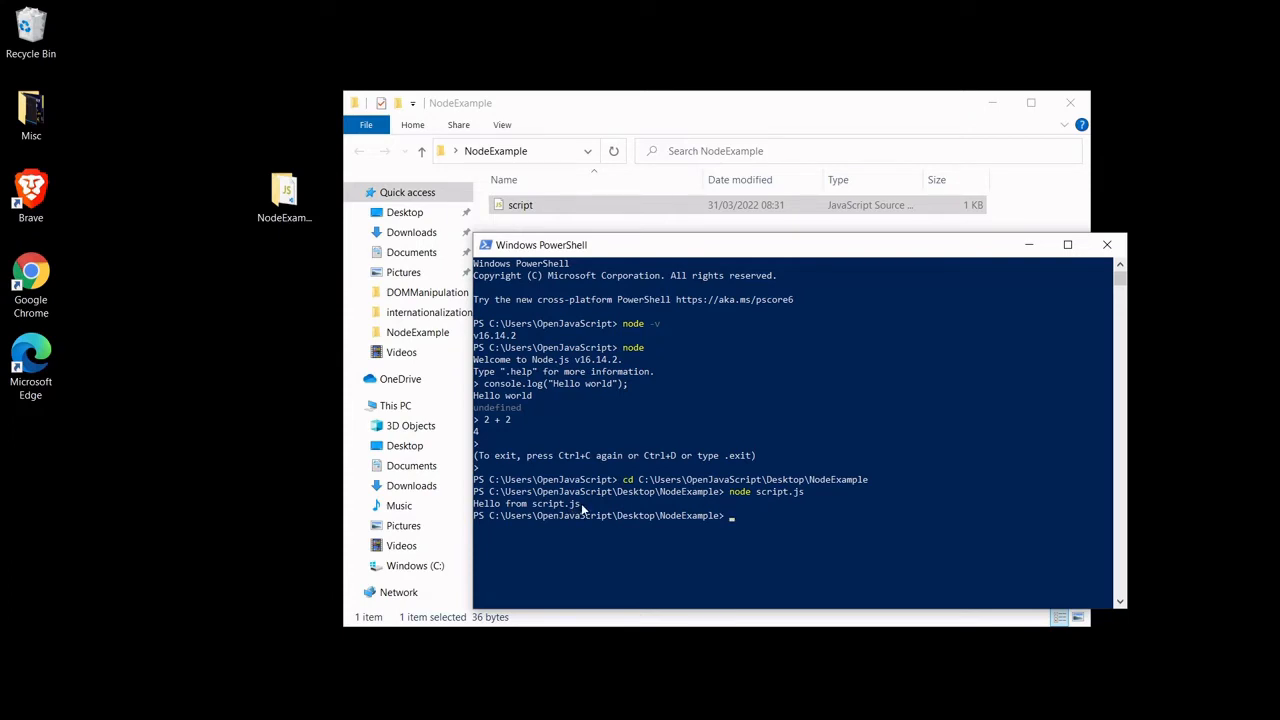
mouse_move(585, 508)
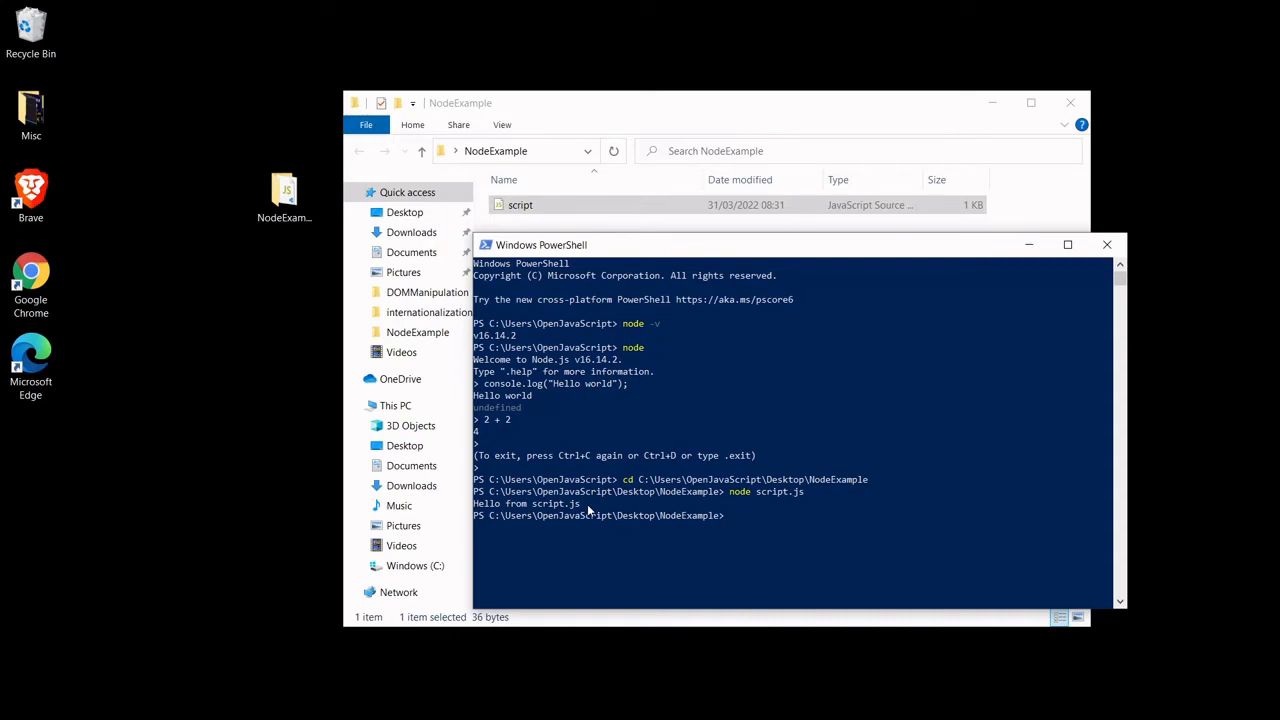
mouse_move(644, 614)
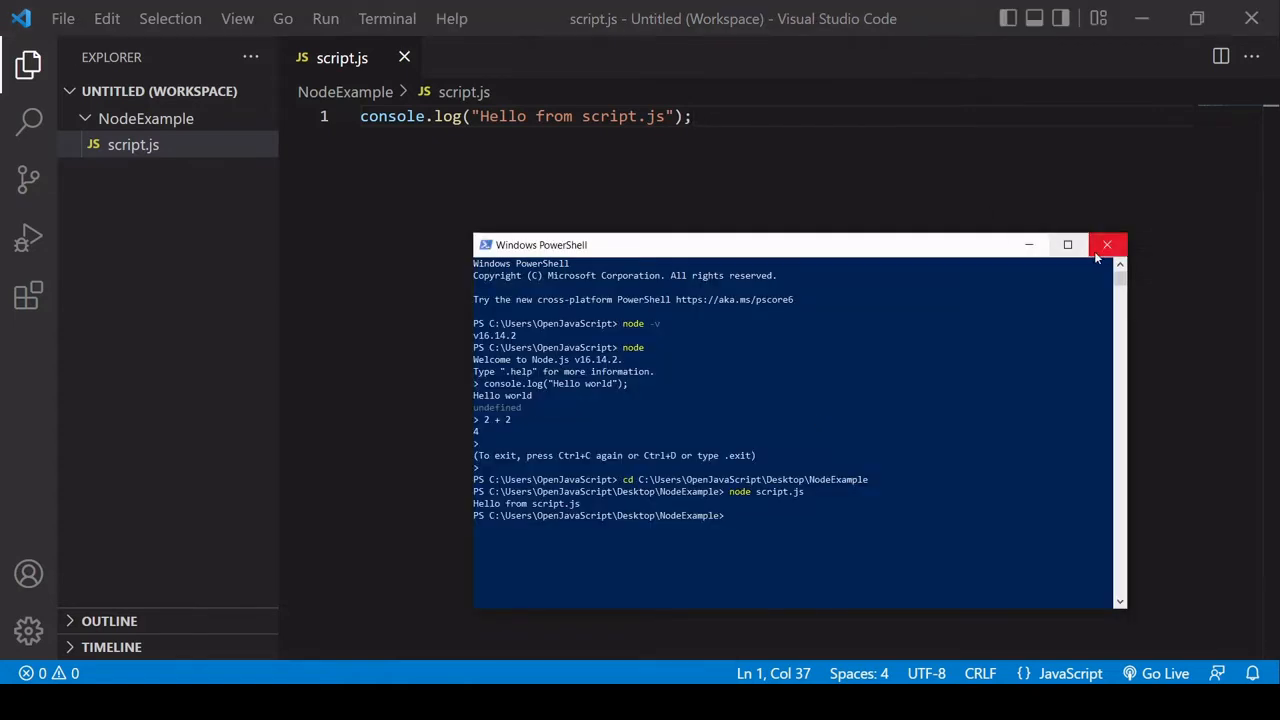
Step: Close PowerShell and run node script.js in VS Code's integrated terminal
click(386, 18)
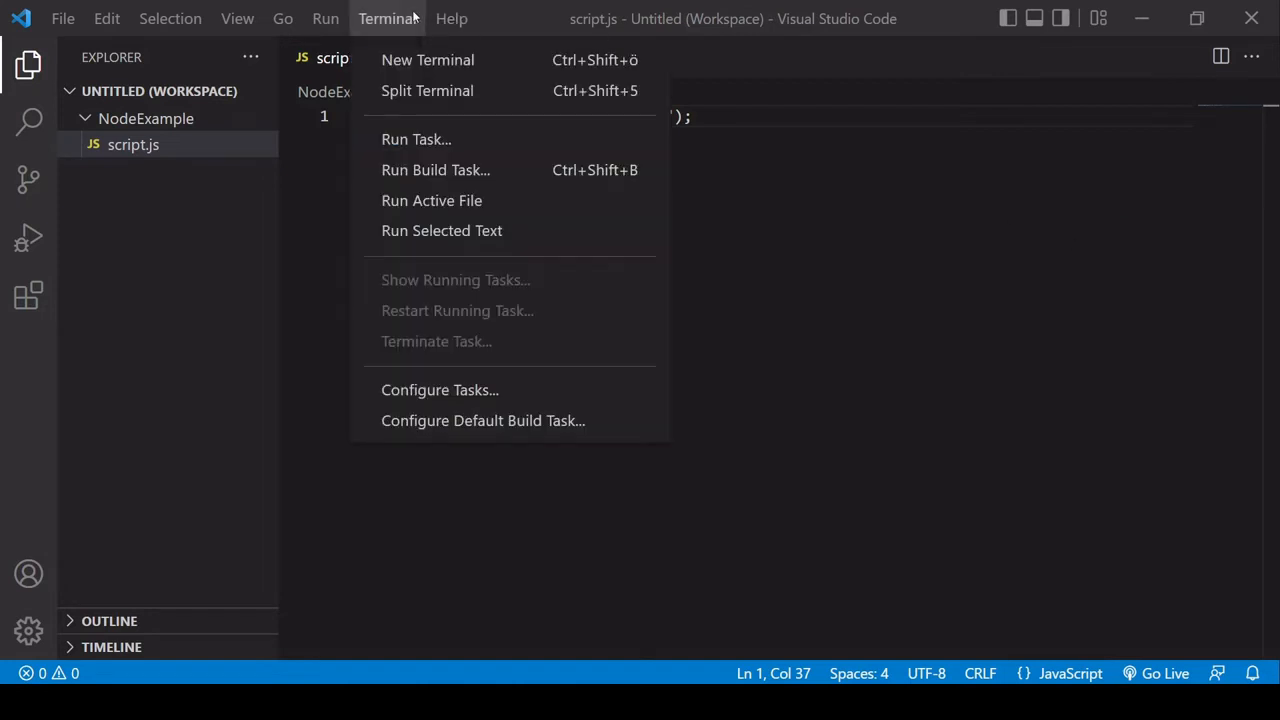
click(427, 59)
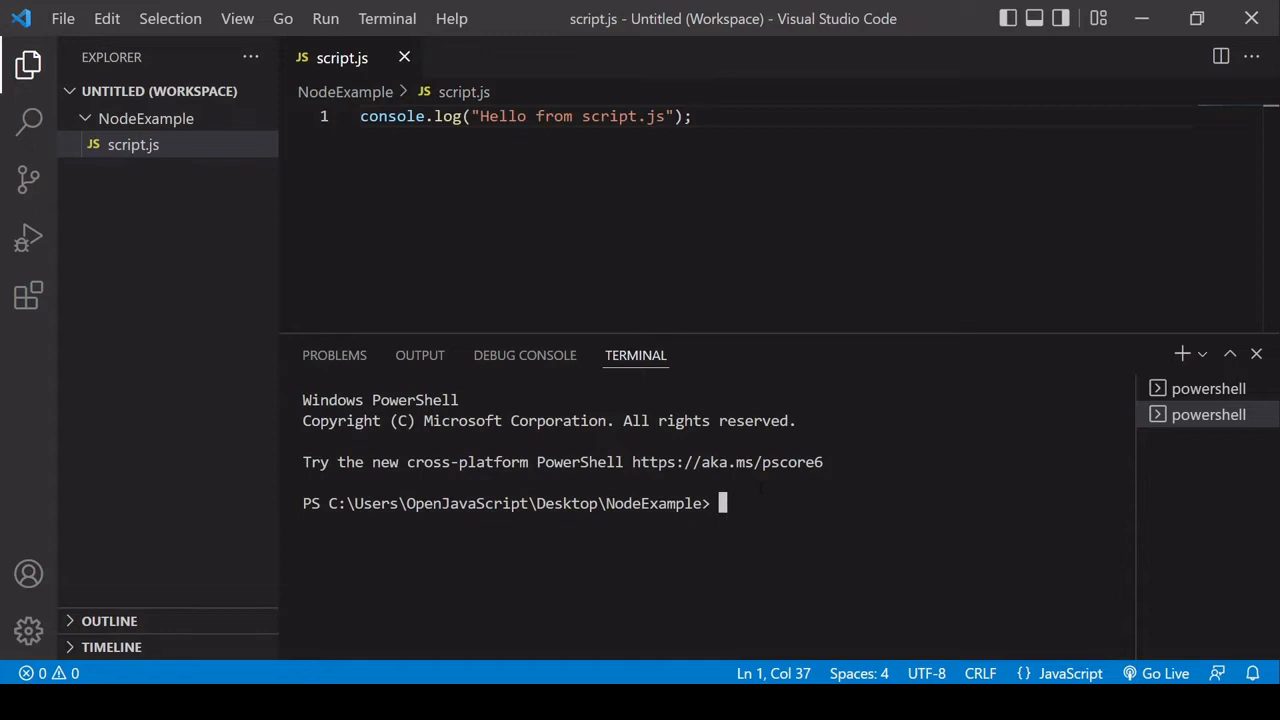
mouse_move(775, 503)
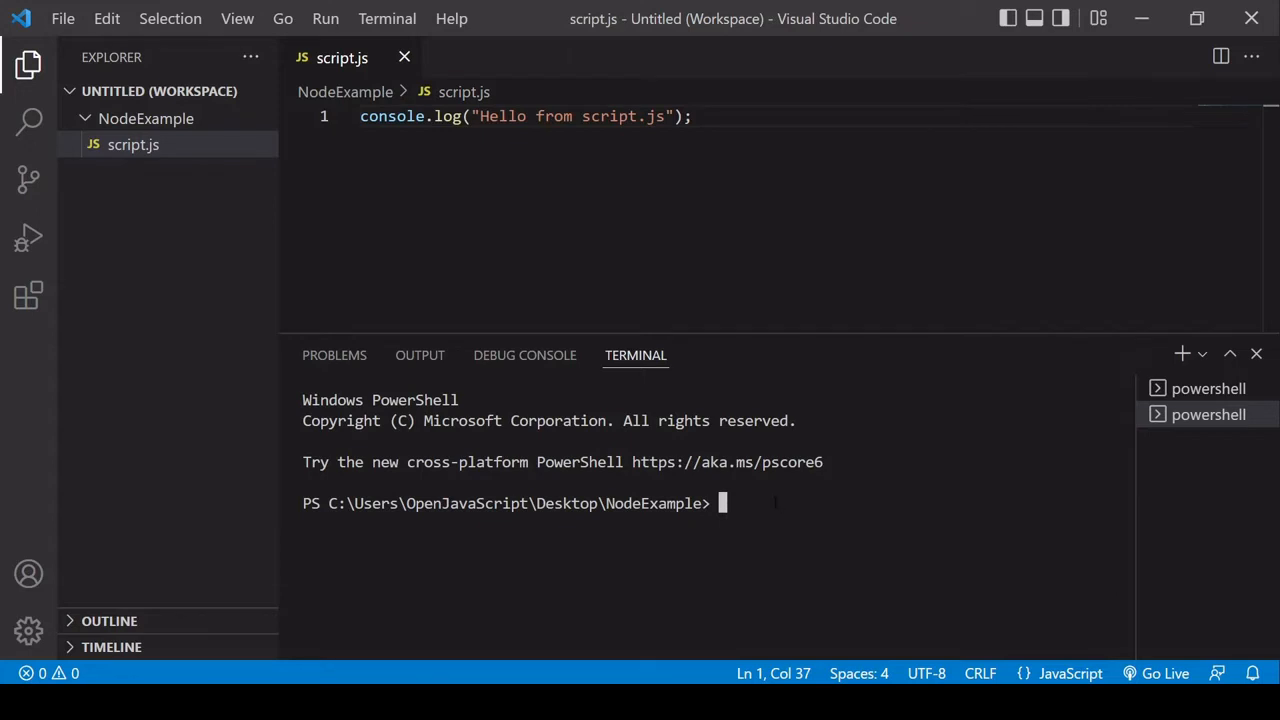
text(n)
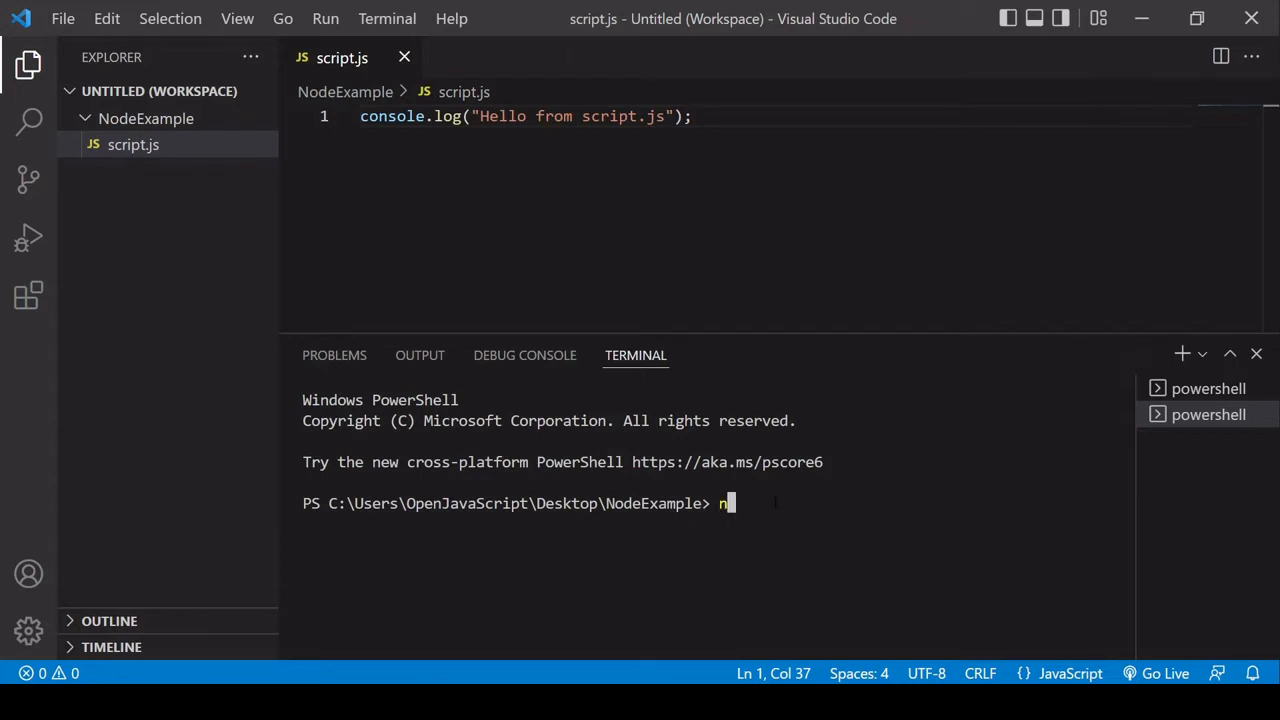
text(ode scr)
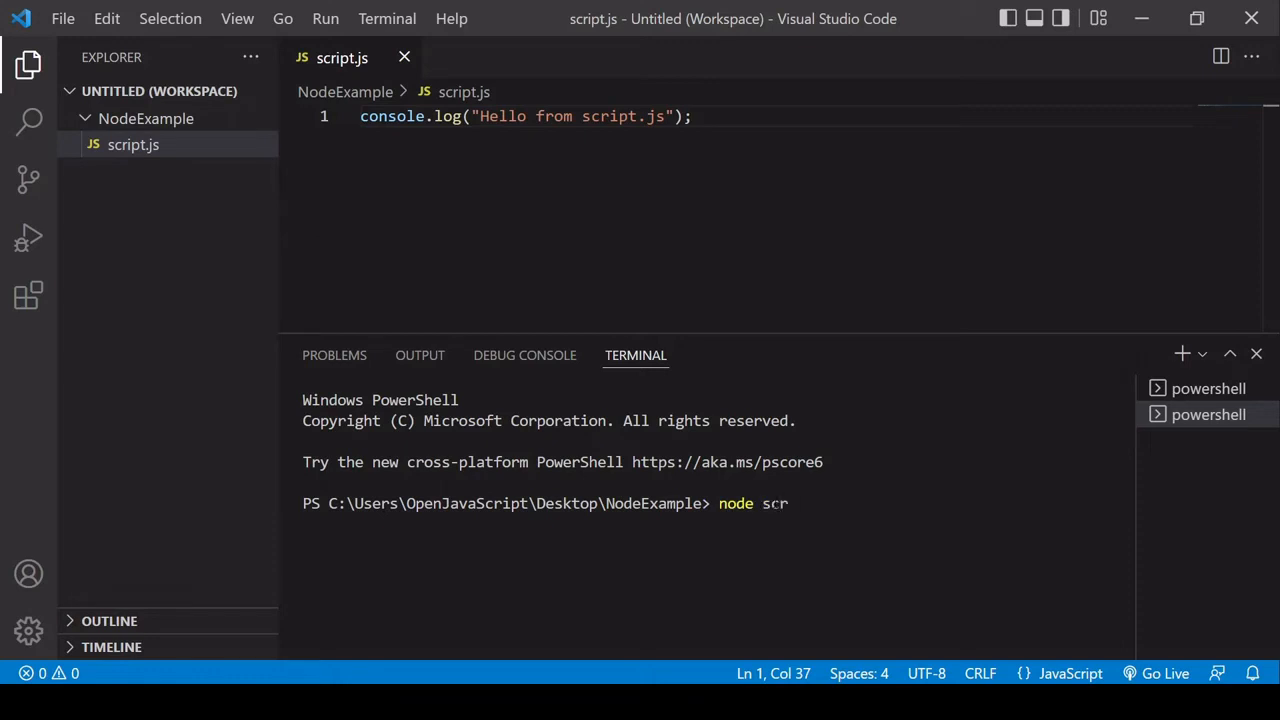
key(Return)
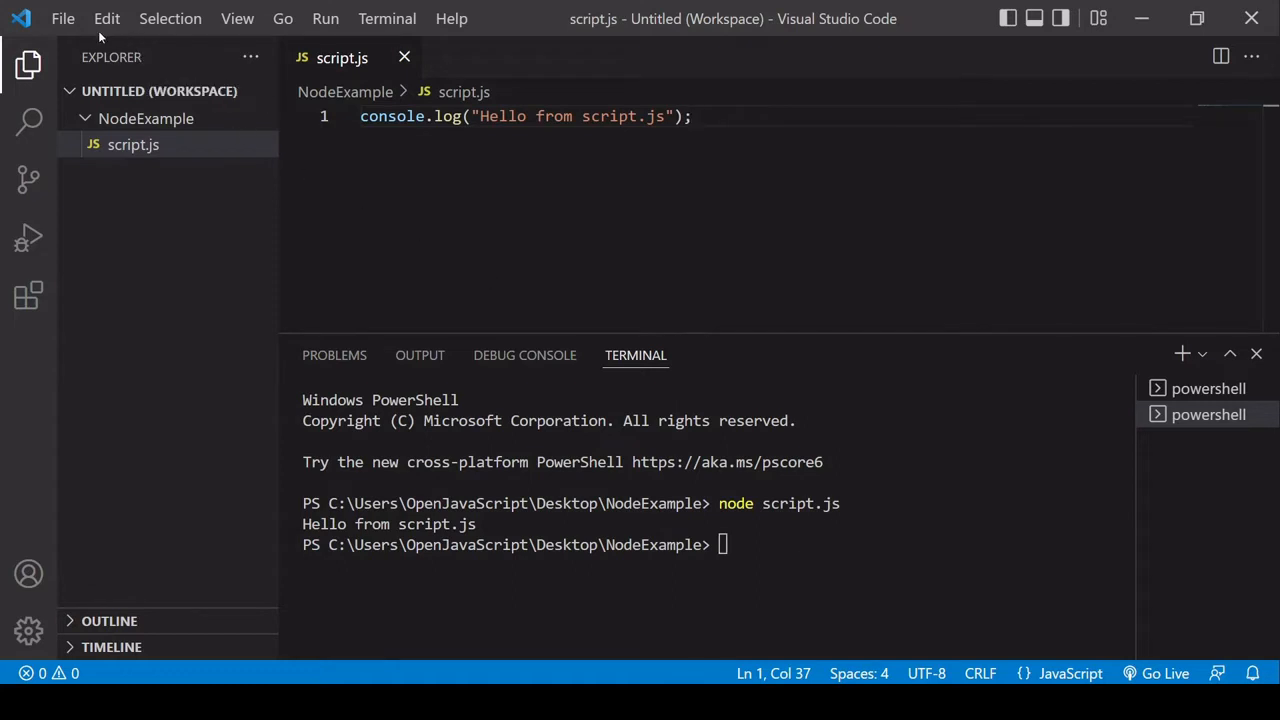
click(62, 18)
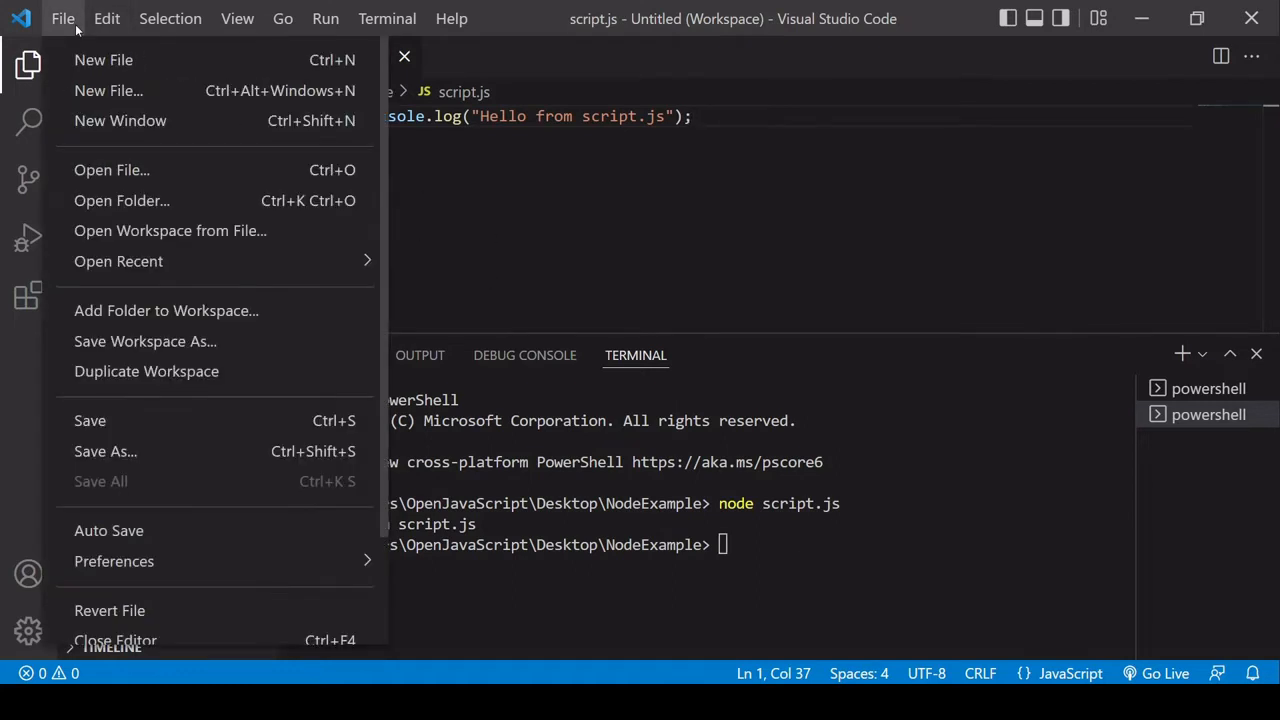
mouse_move(111, 291)
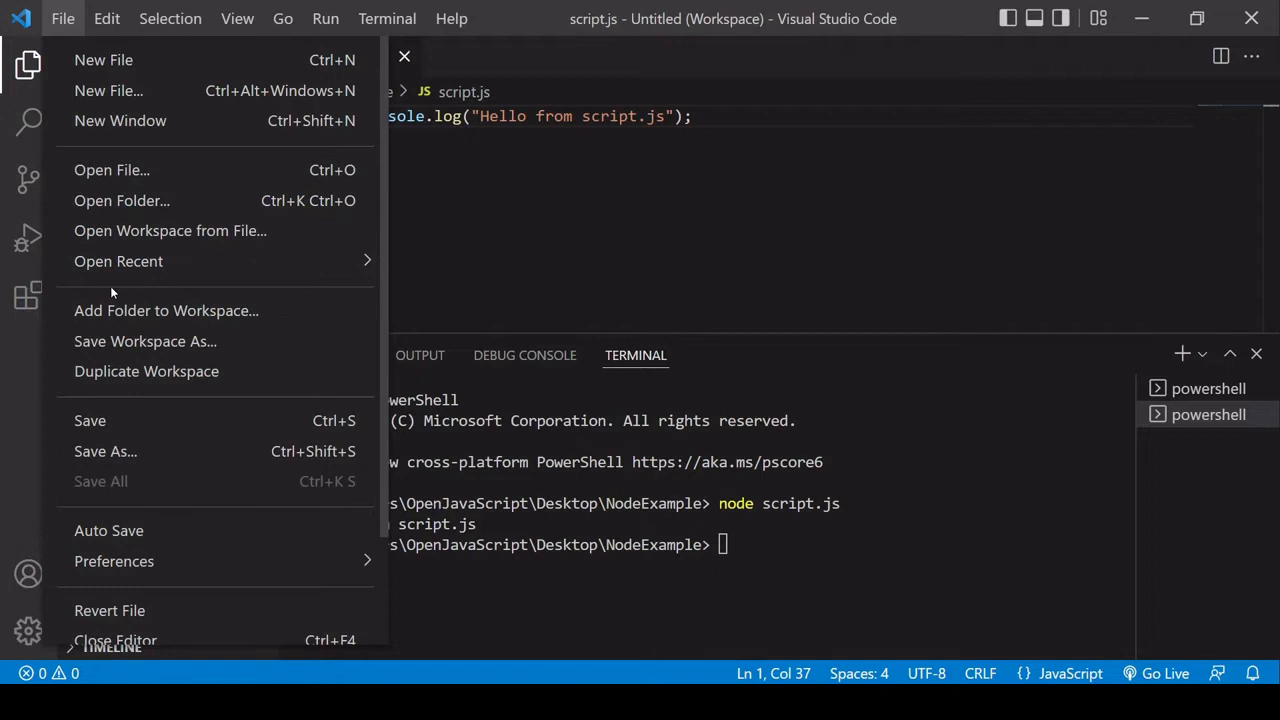
mouse_move(125, 320)
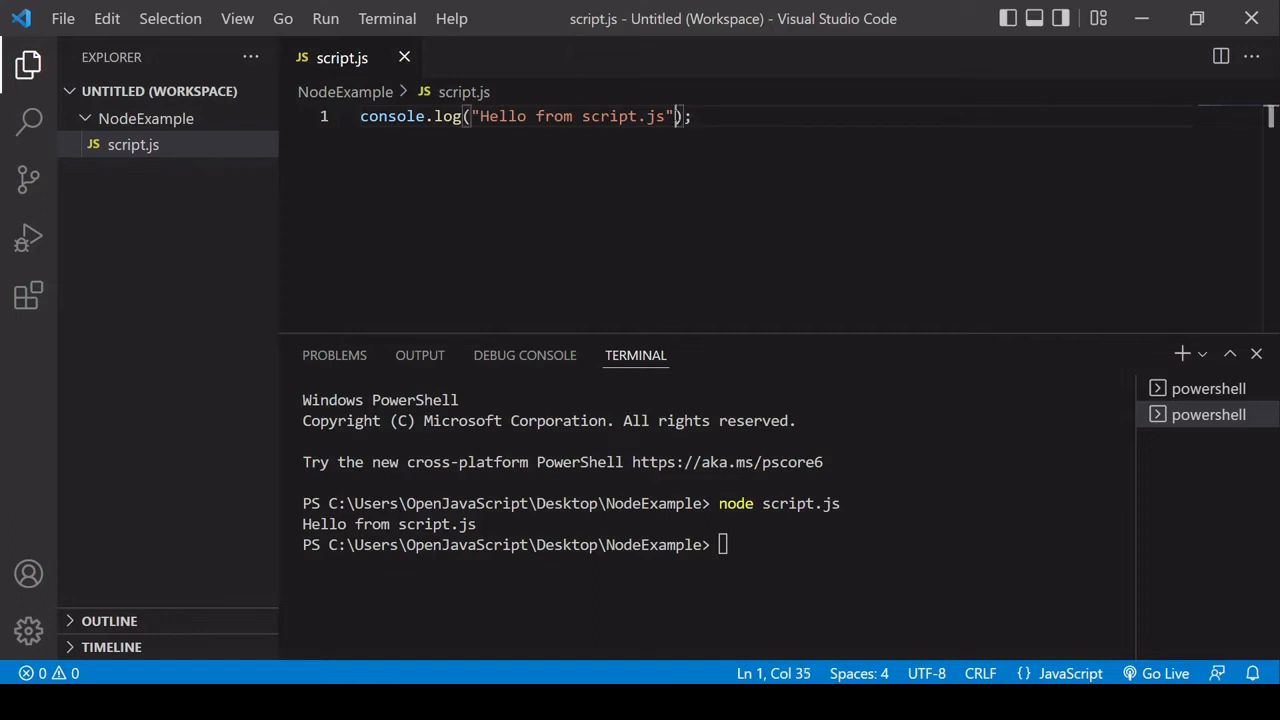
Step: Log window, then globalThis, in script.js and run it to view Node's global object
double_click(575, 116)
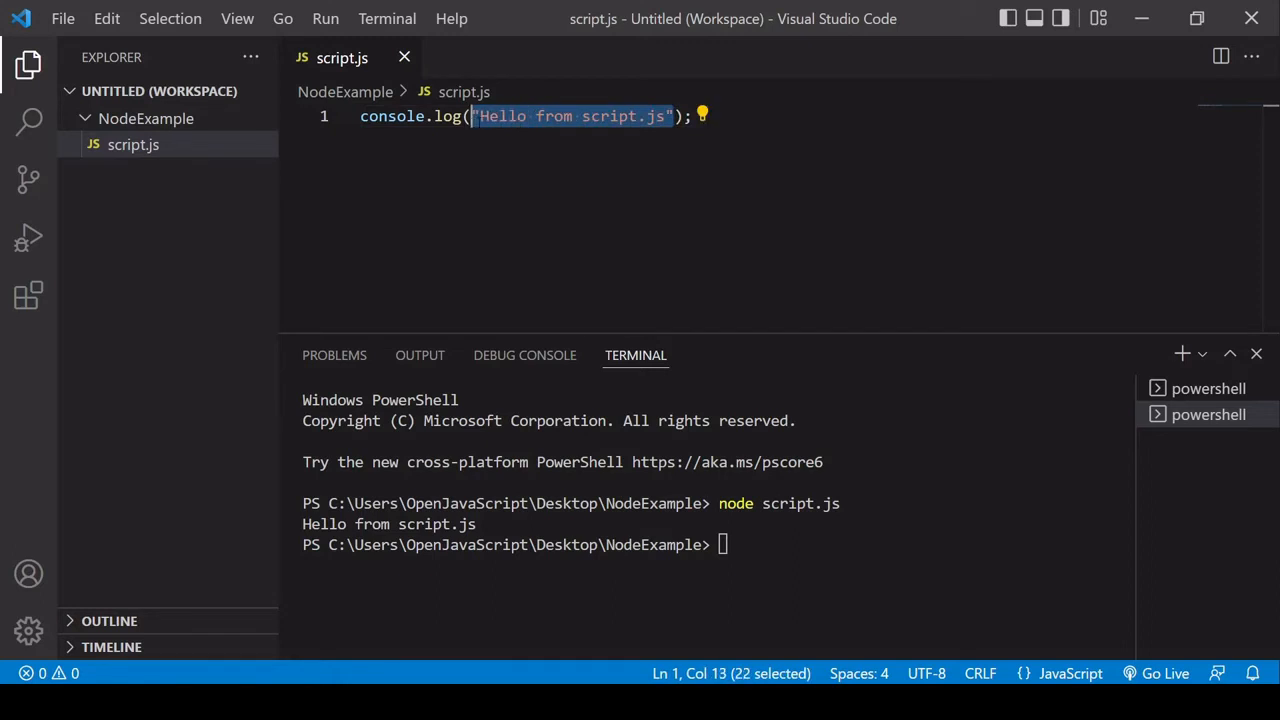
text(window);)
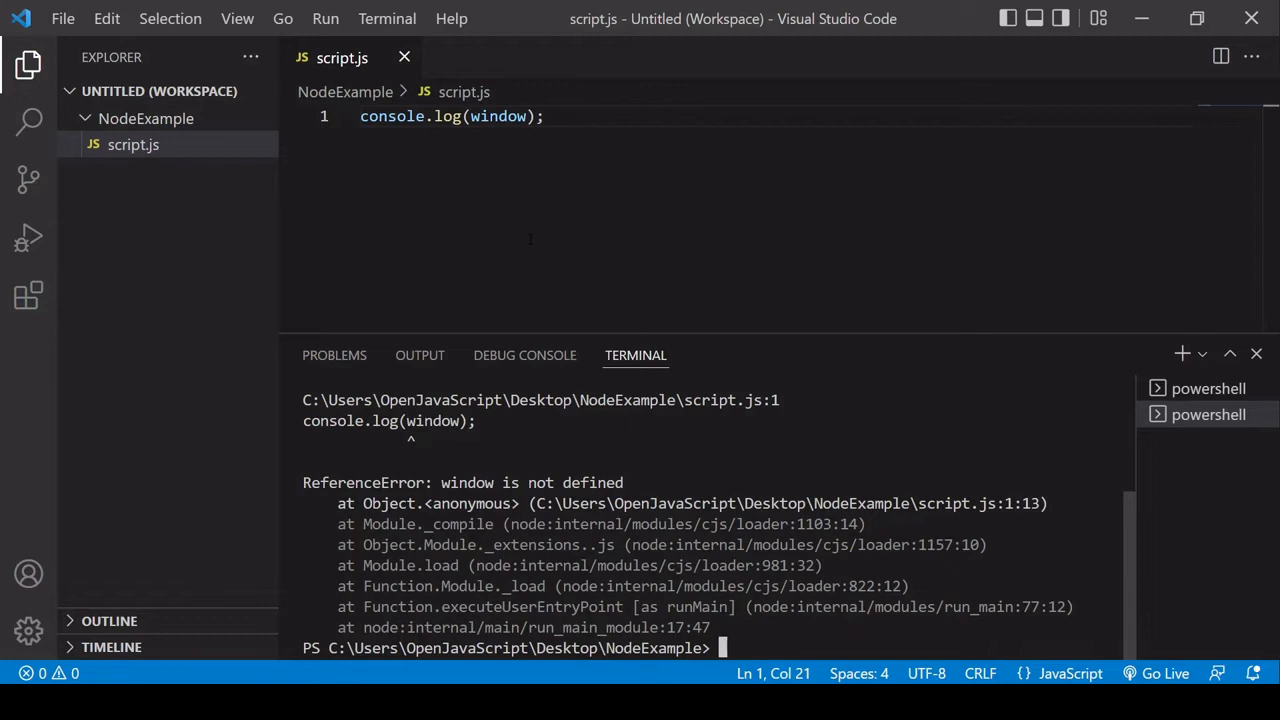
double_click(497, 116)
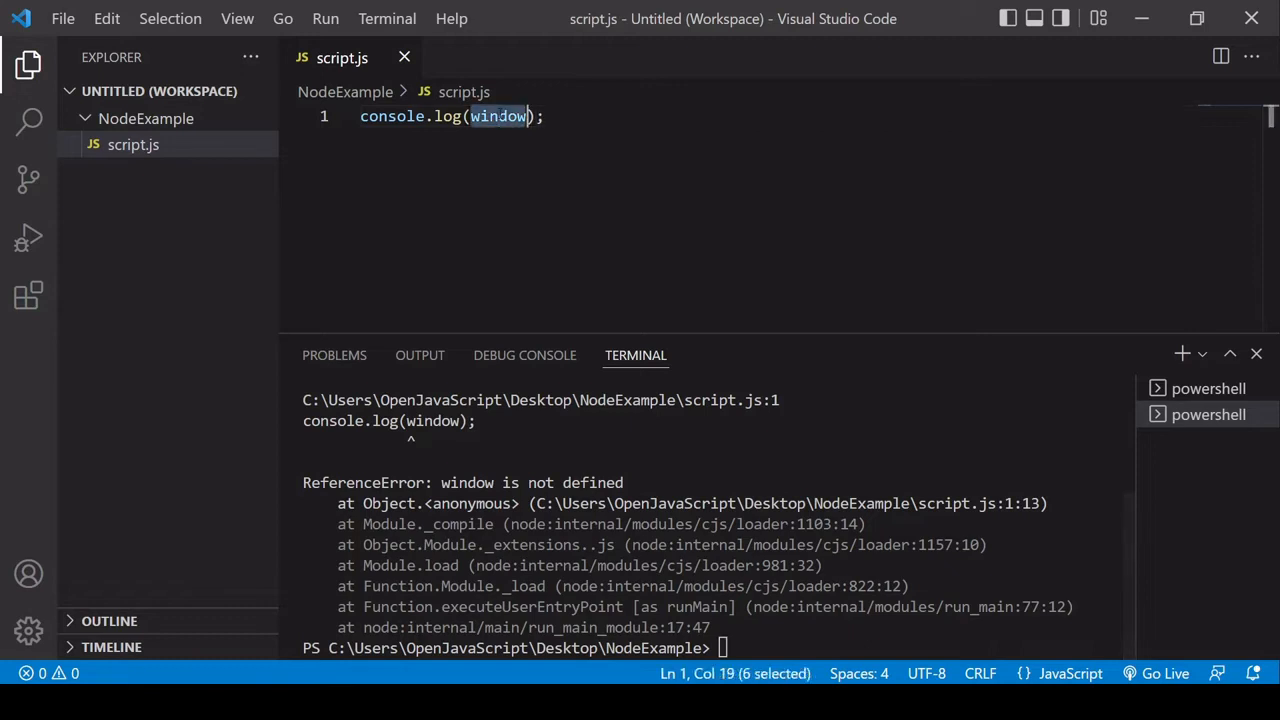
text(globalThis)
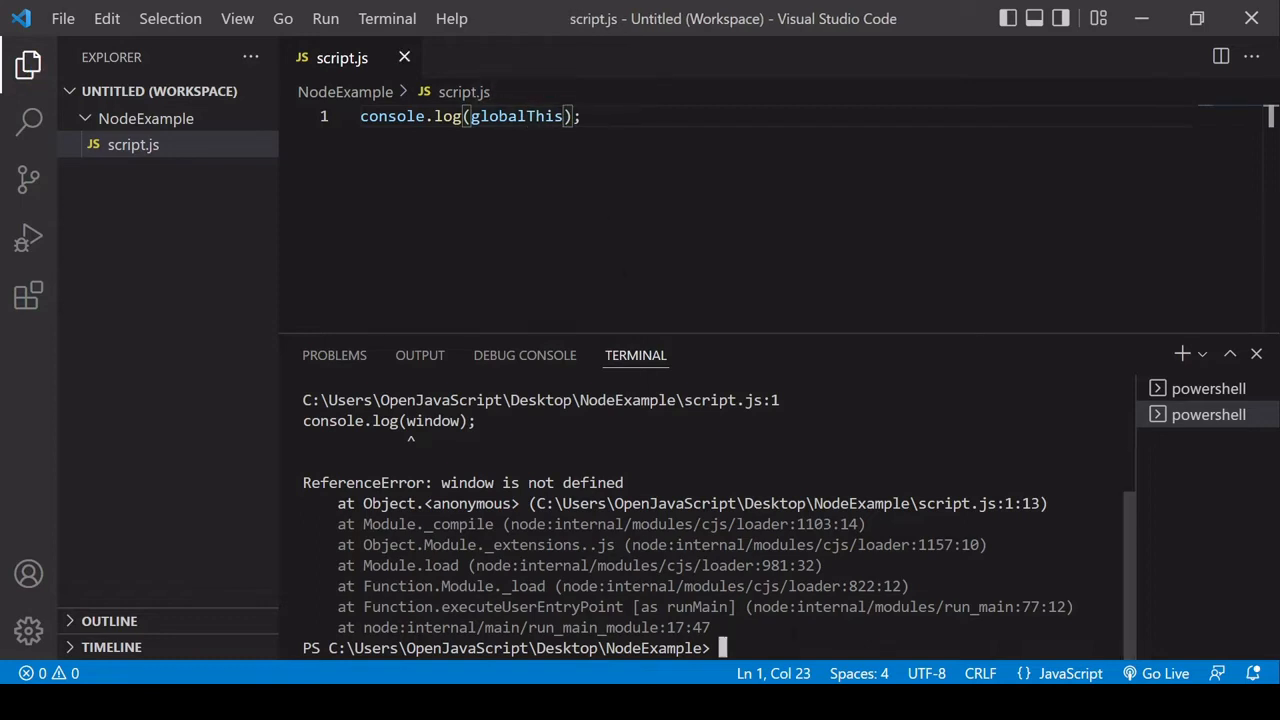
text(node script.js)
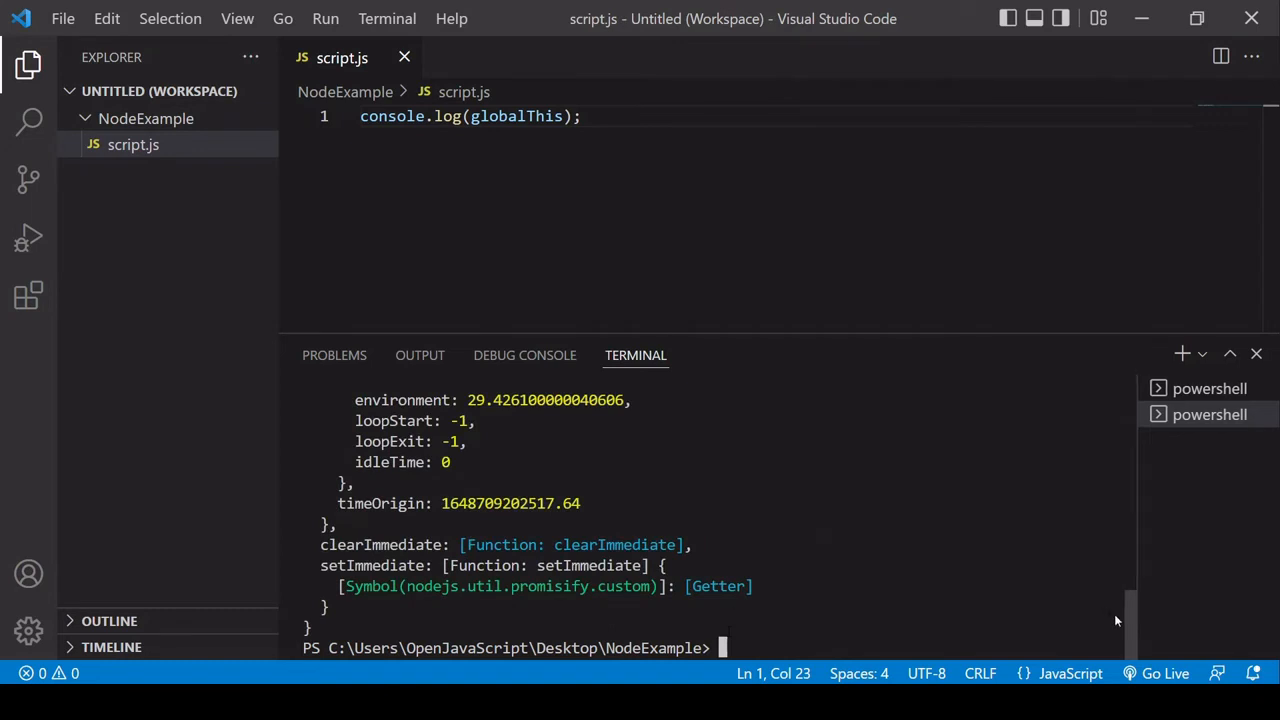
scroll(up, 3)
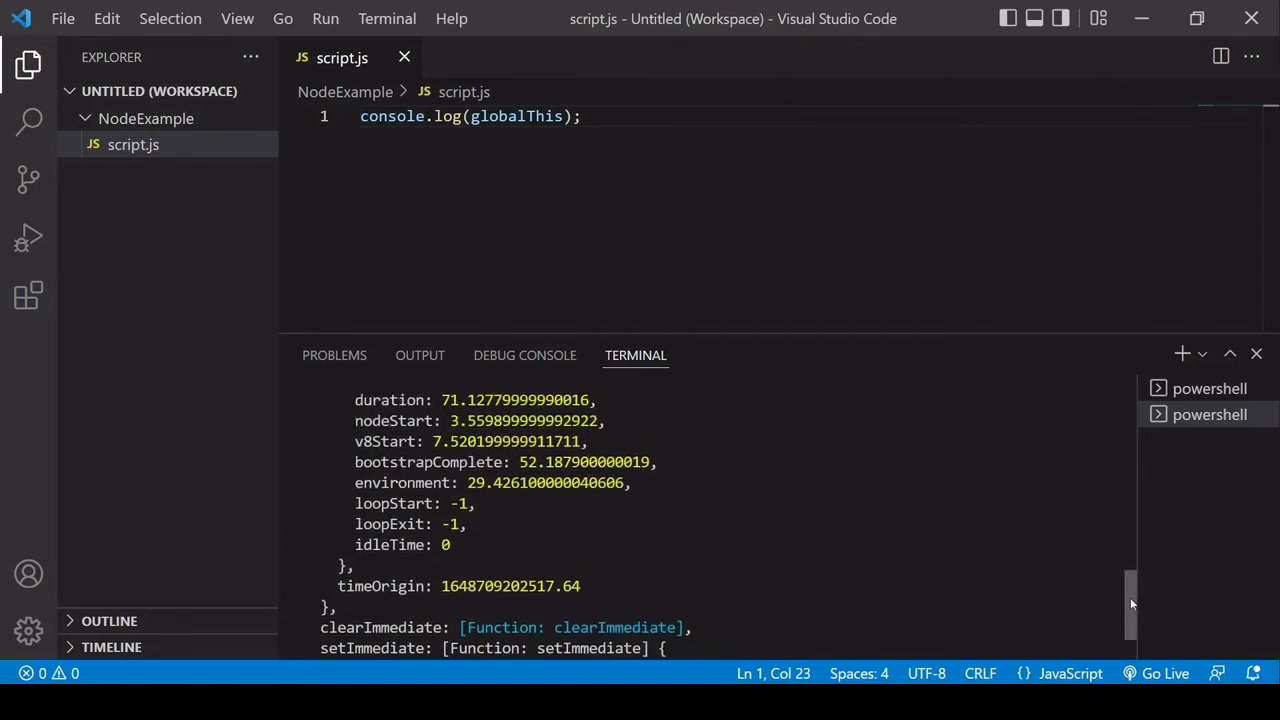
scroll(up, 3)
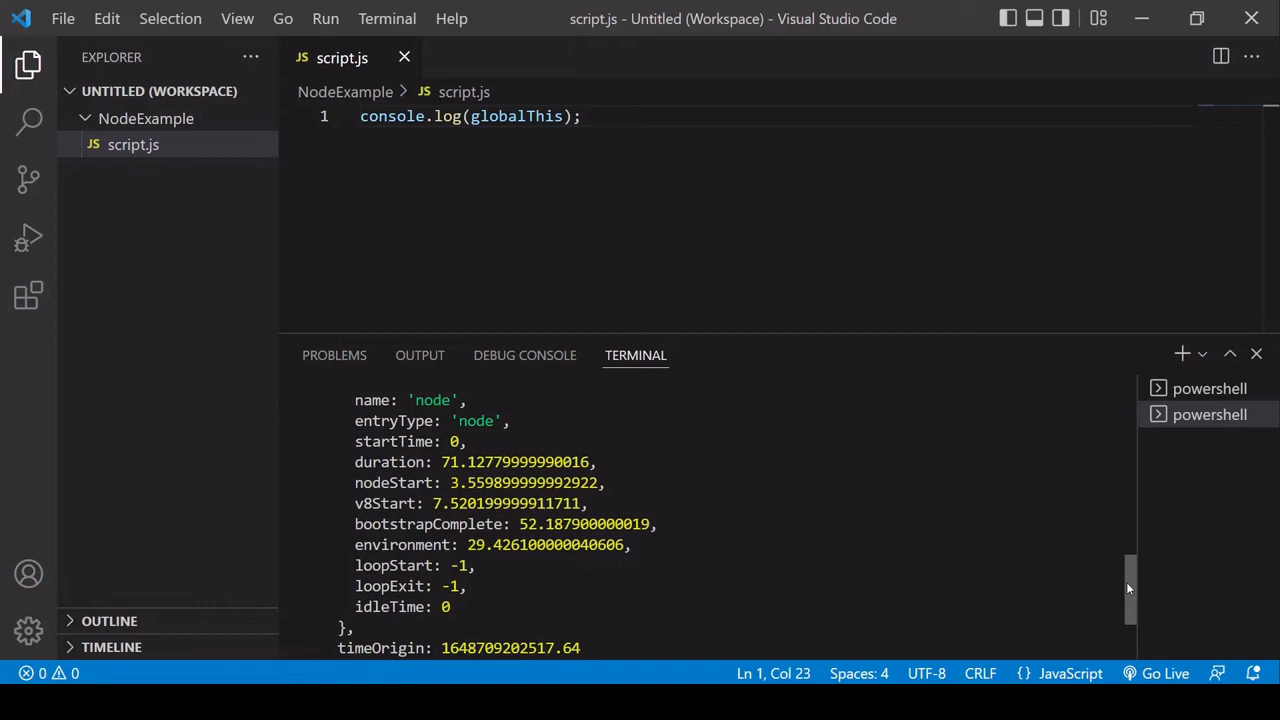
scroll(up, 3)
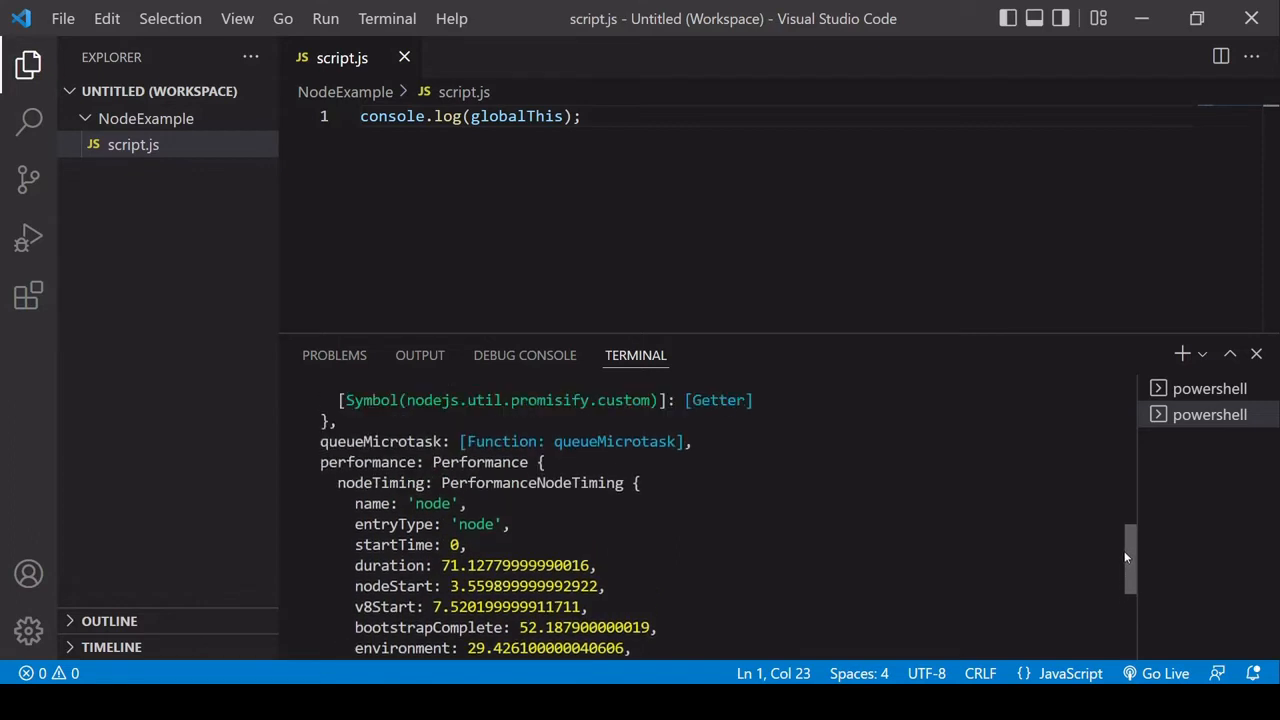
scroll(up, 3)
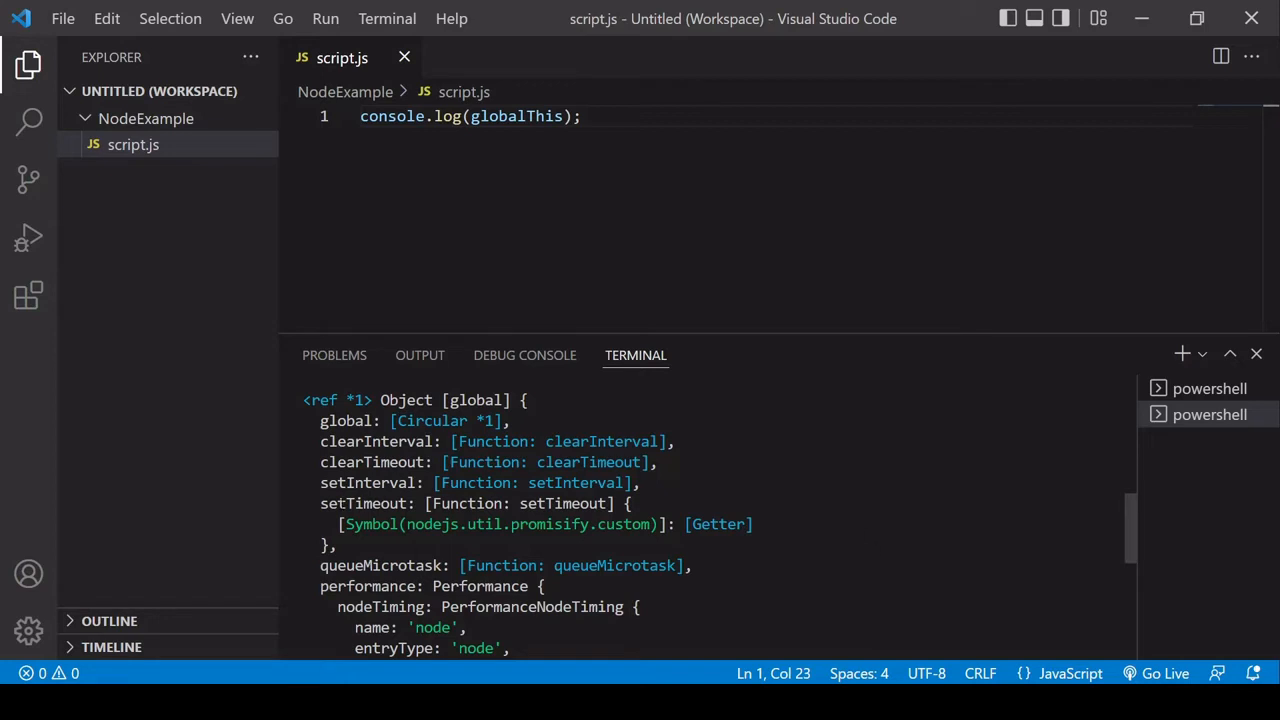
click(583, 116)
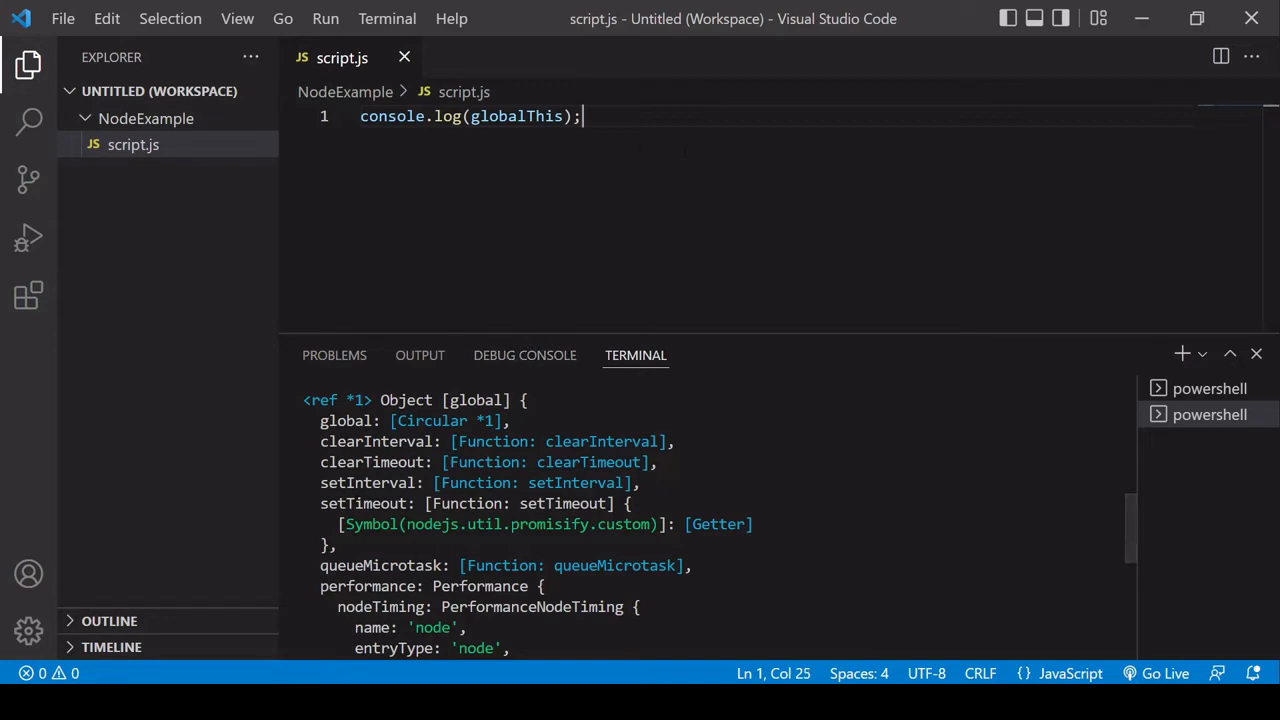
Step: Add a 3000 ms setTimeout logging "Hello from script.js" and run node script.js
text(setTimeout)
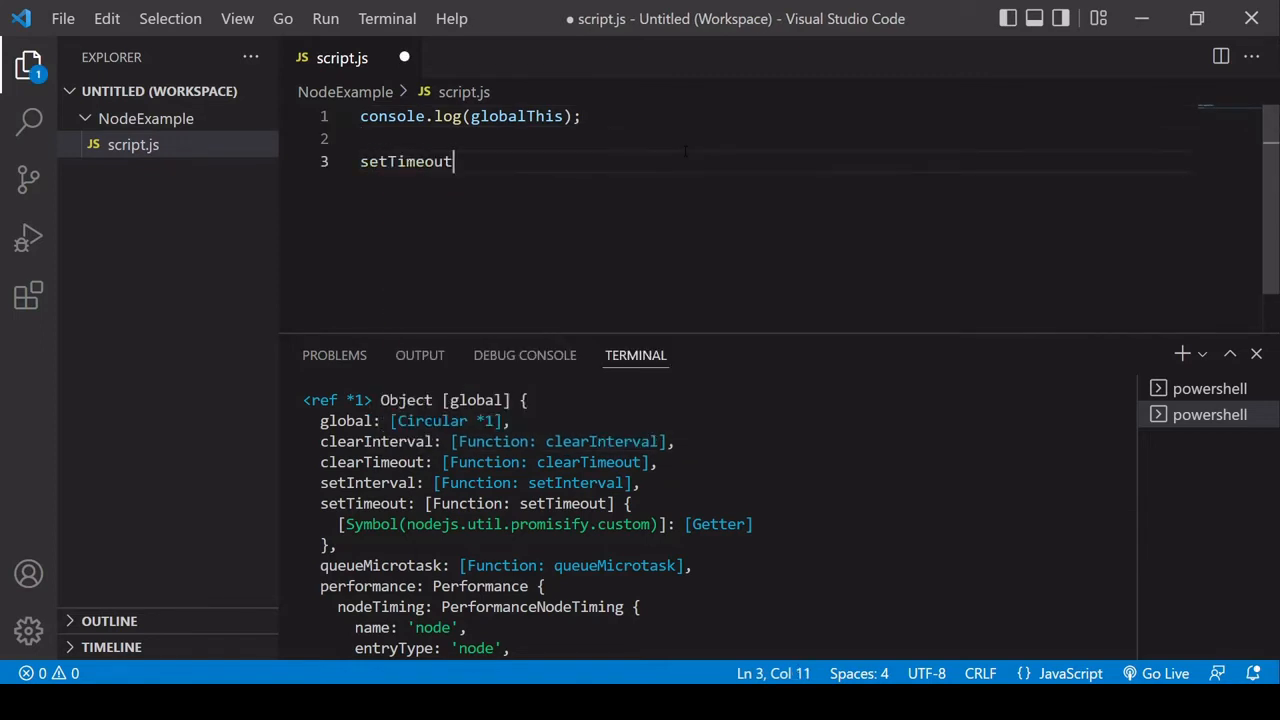
text(() => ))
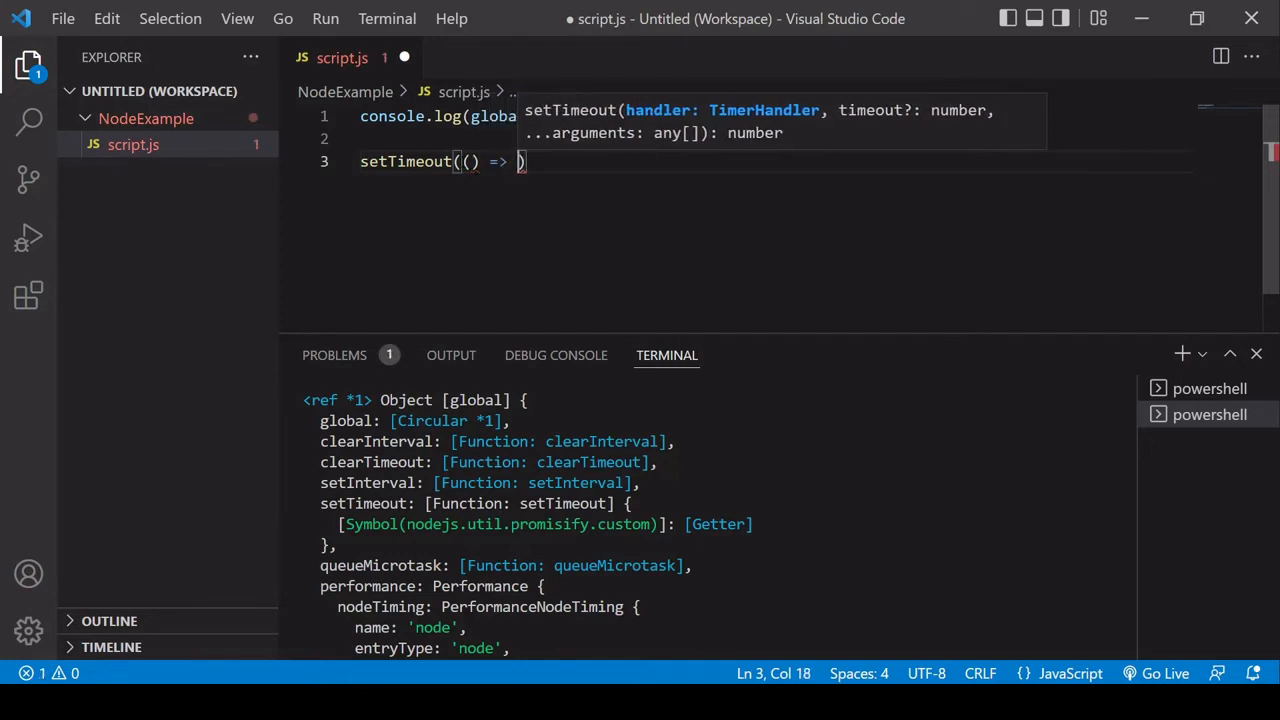
text({ console.log/)
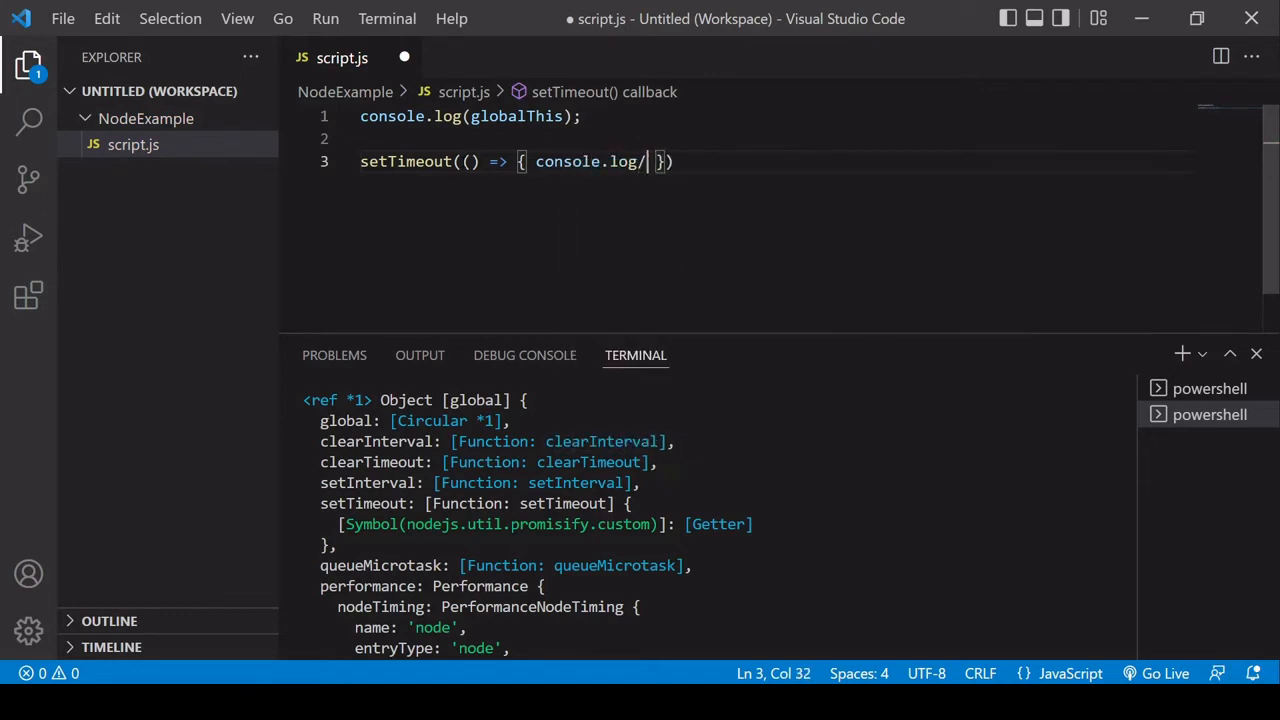
text("Hello from script.js"))
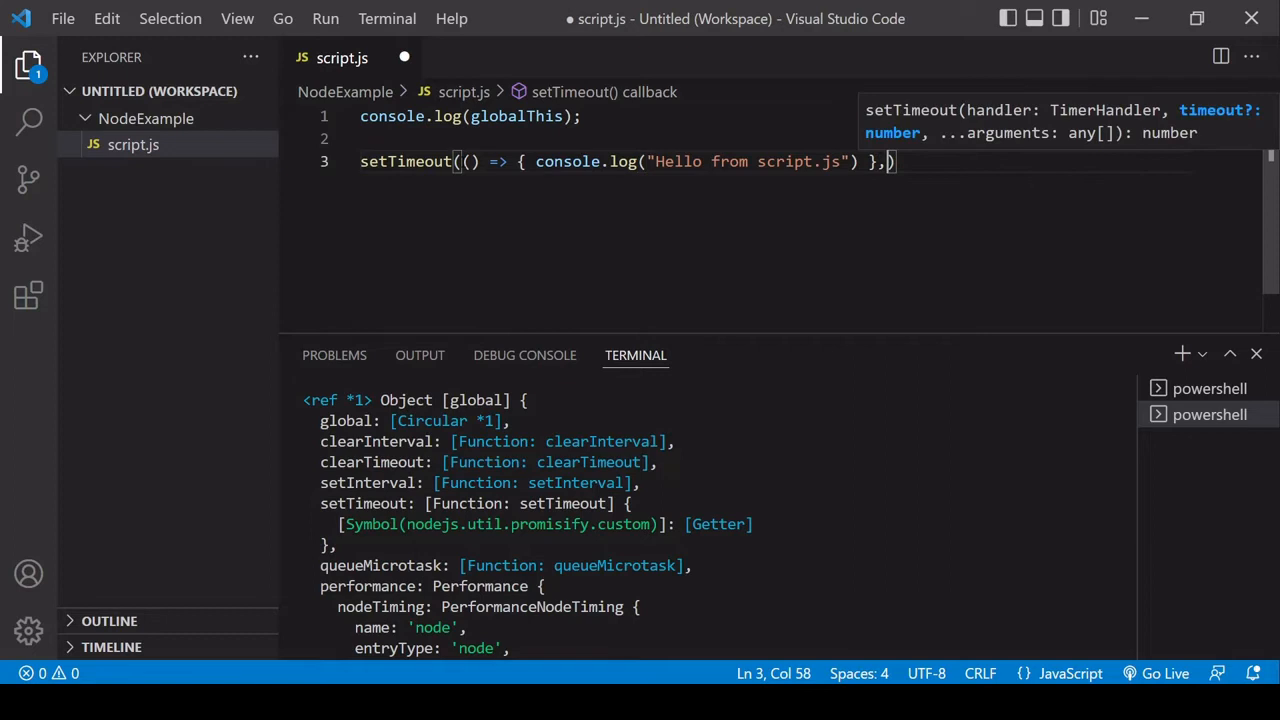
text(3000)
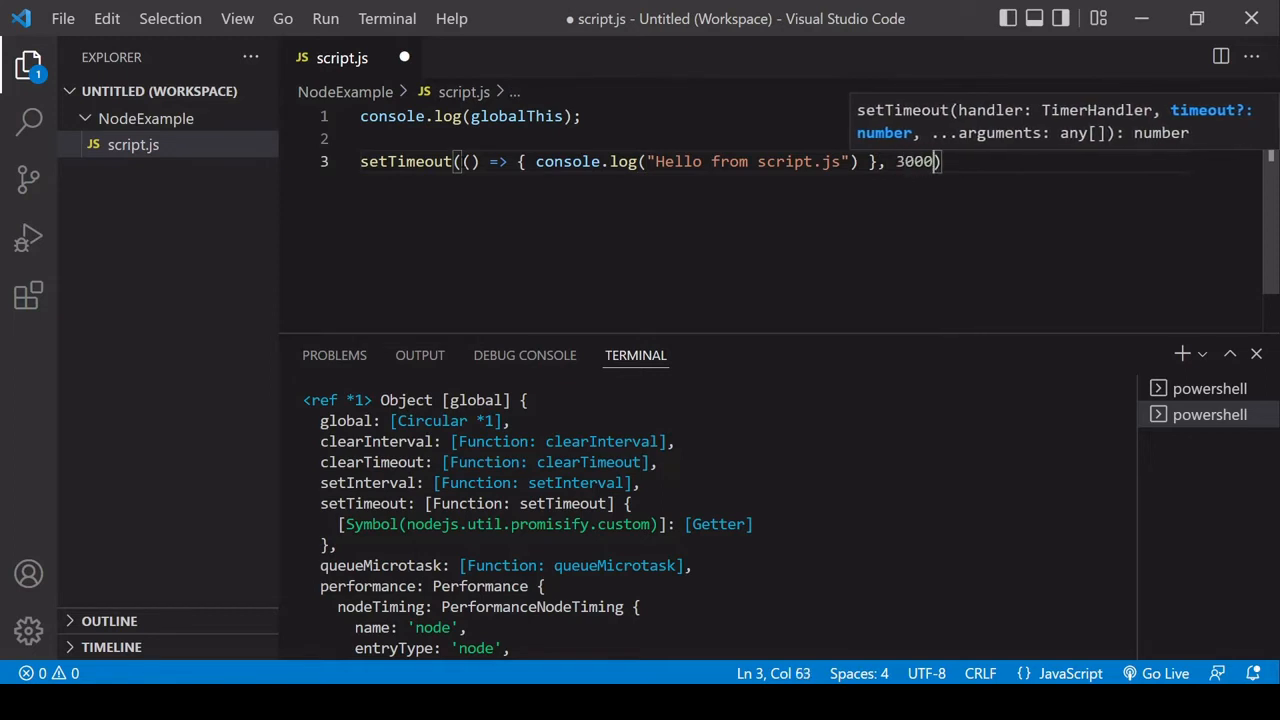
text();)
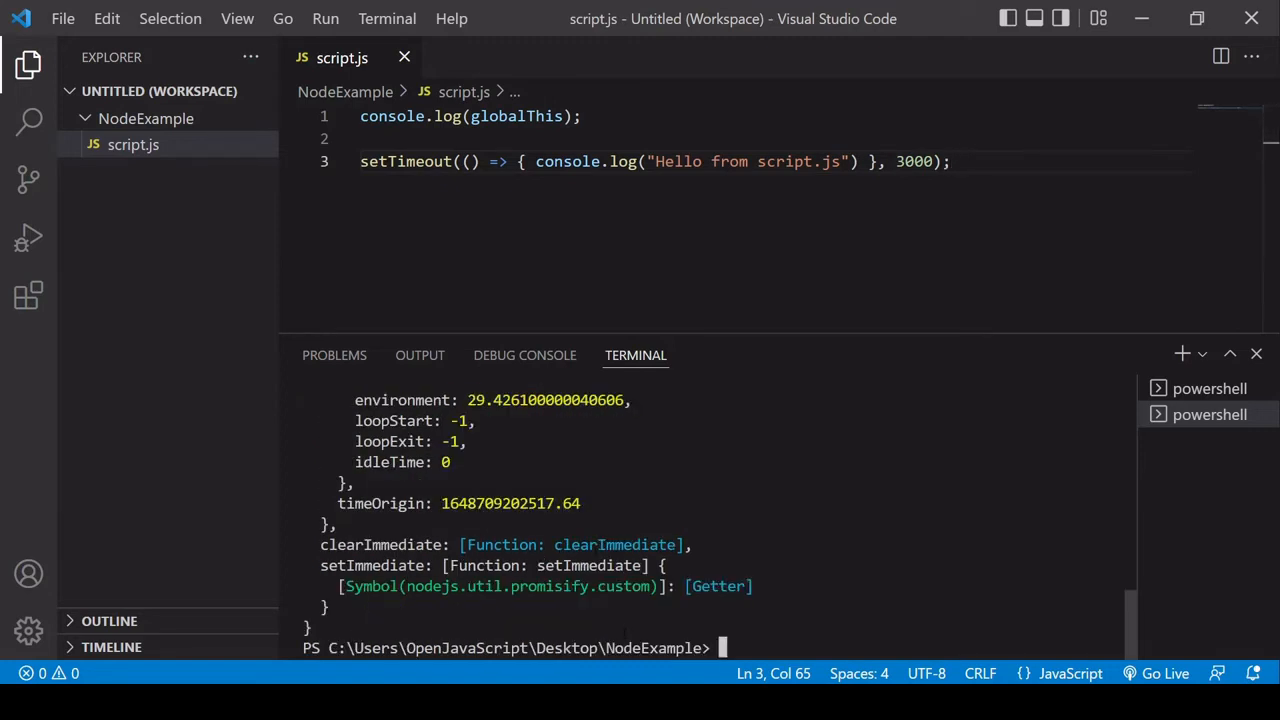
text(node script.js)
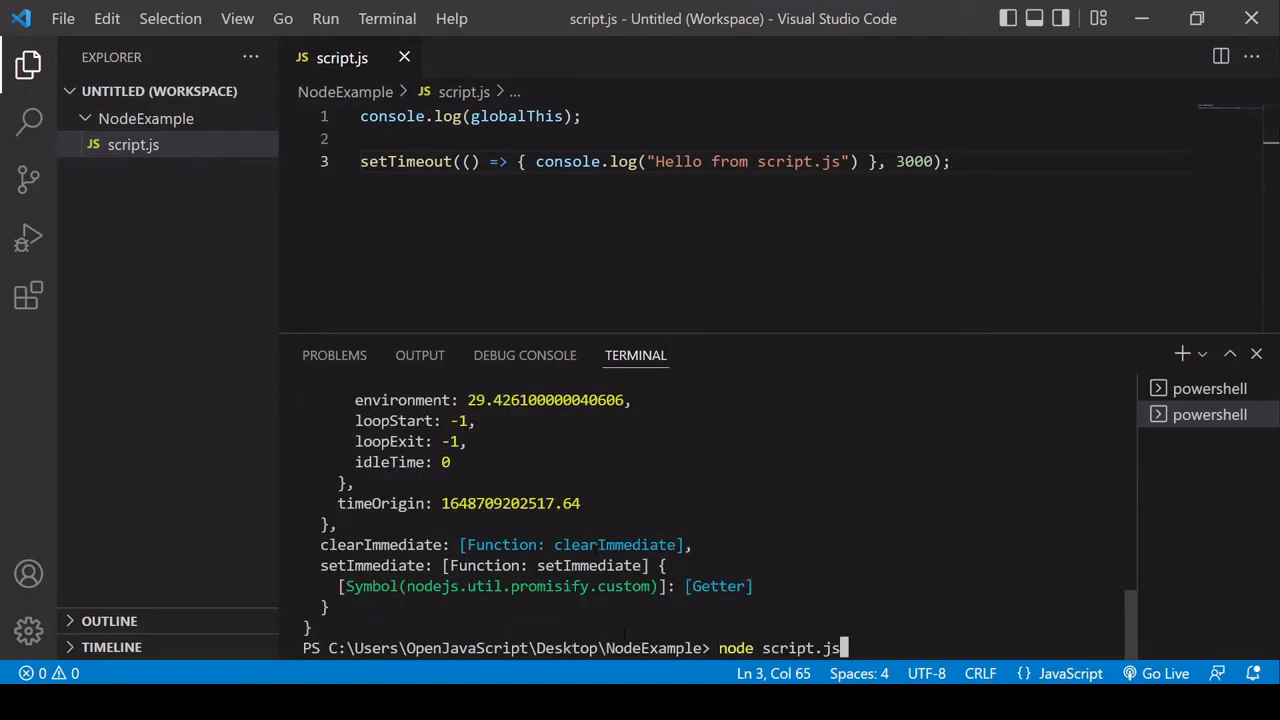
key(Return)
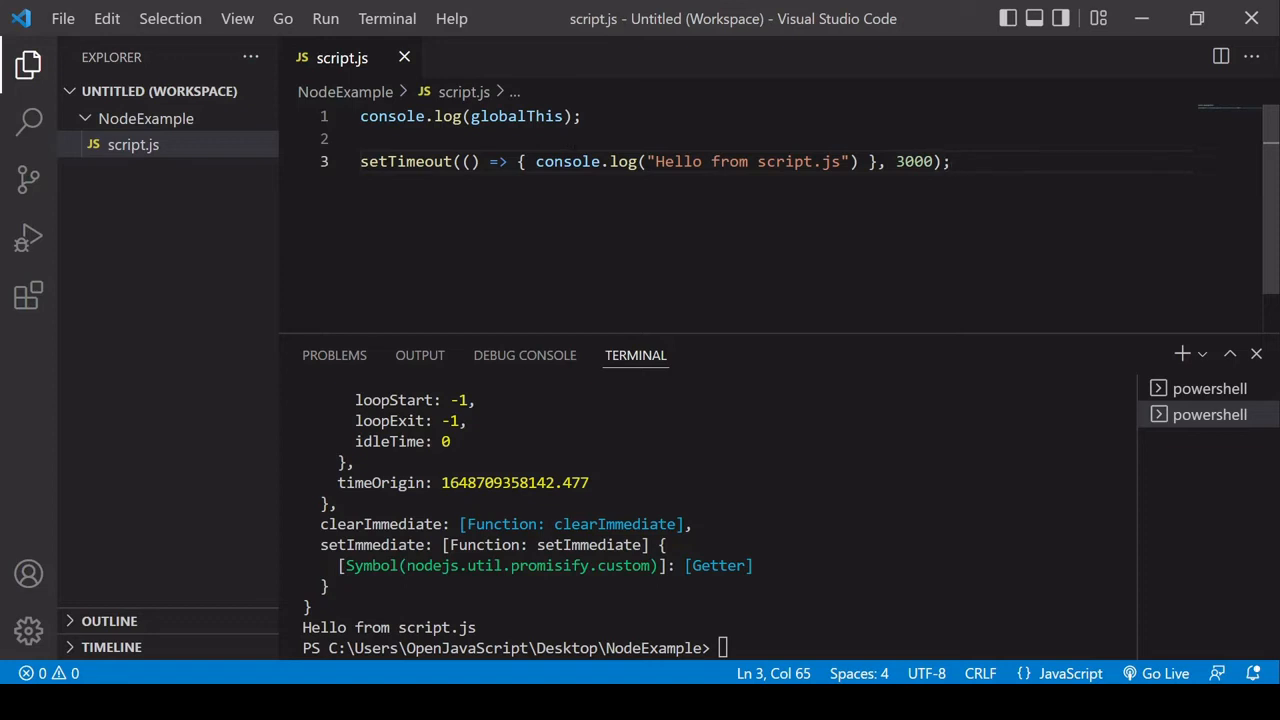
Step: Change globalThis to global on the log line and rerun the script
click(565, 116)
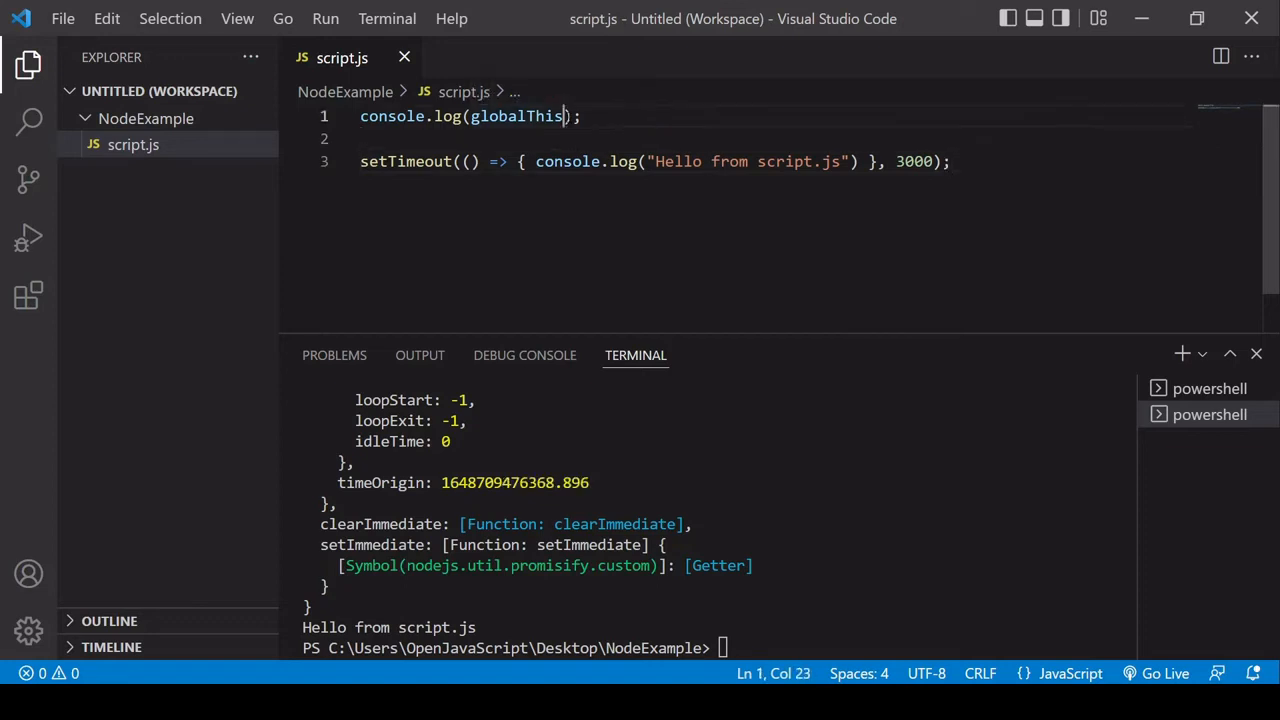
double_click(516, 116)
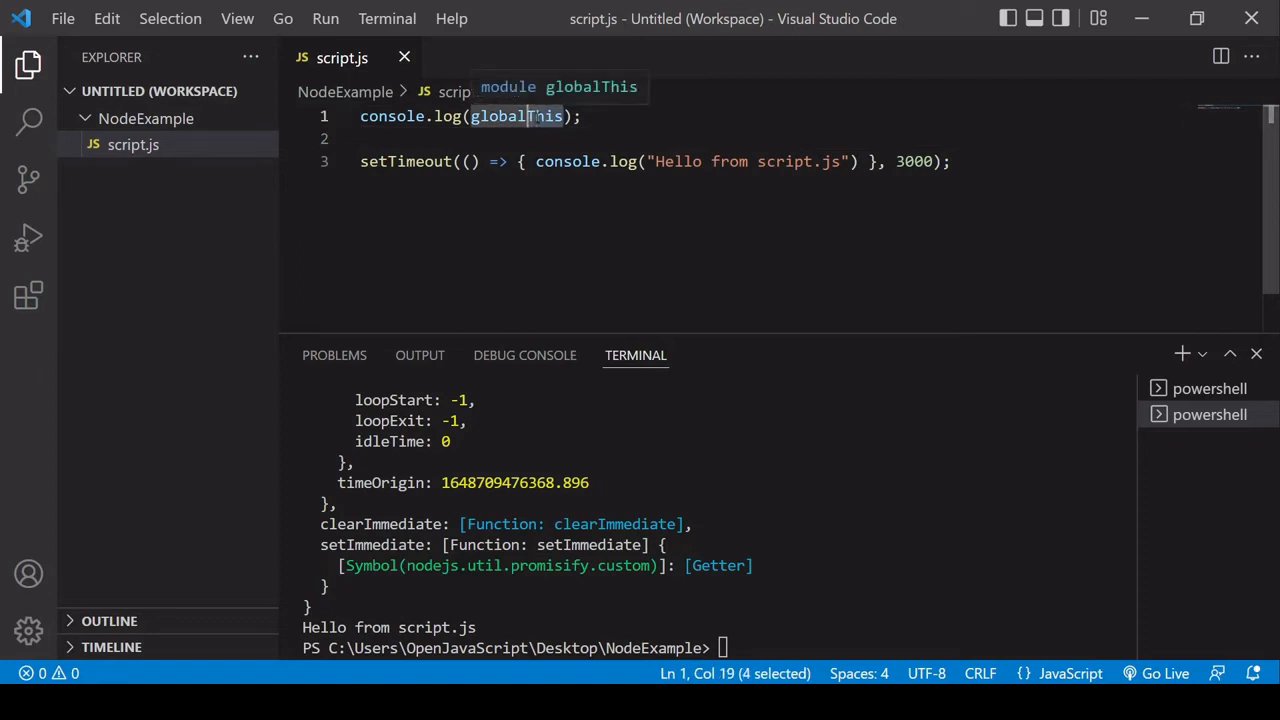
key(Backspace)
text(node script.js)
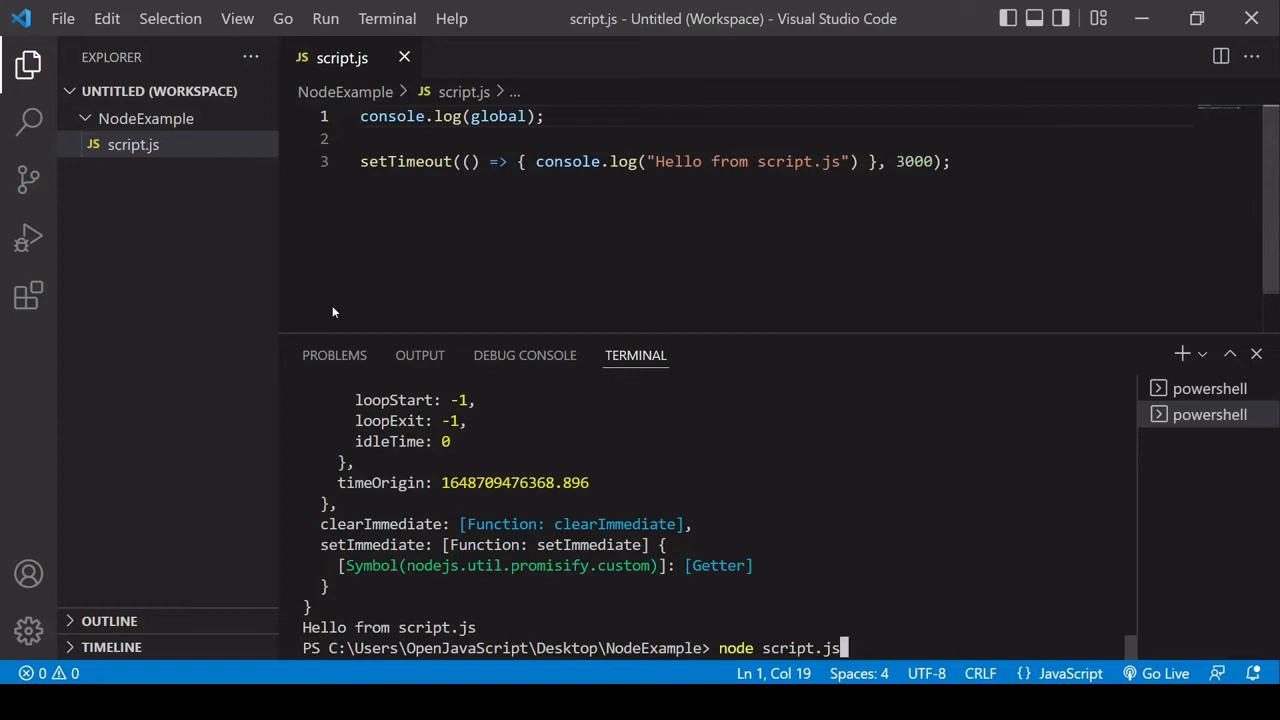
key(Return)
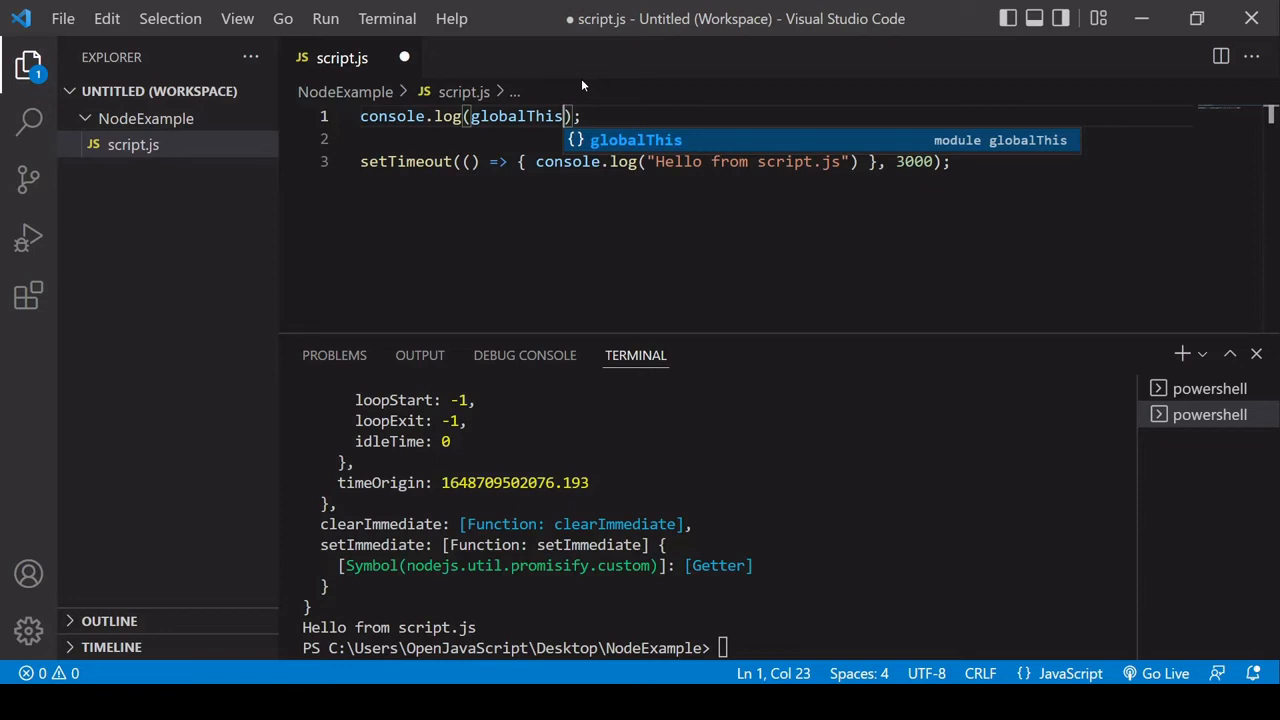
Step: Save script.js with the global log and select all its code
key(Backspace)
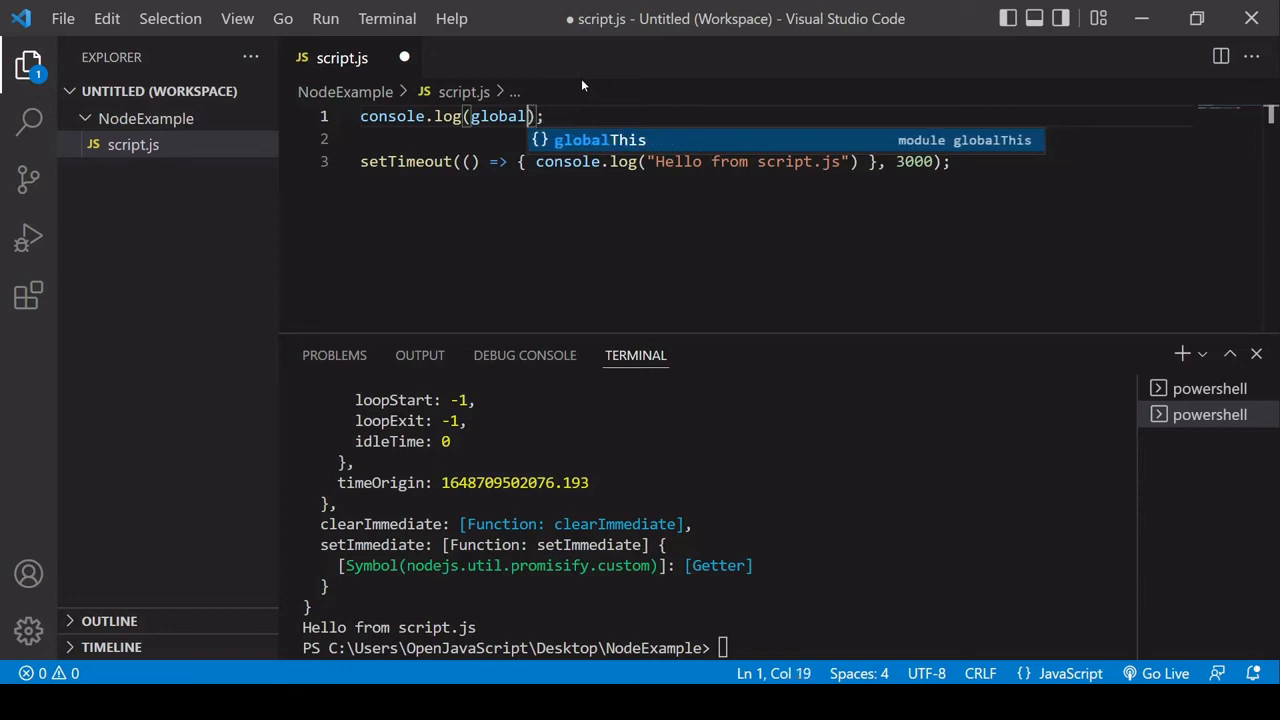
key(ctrl+s)
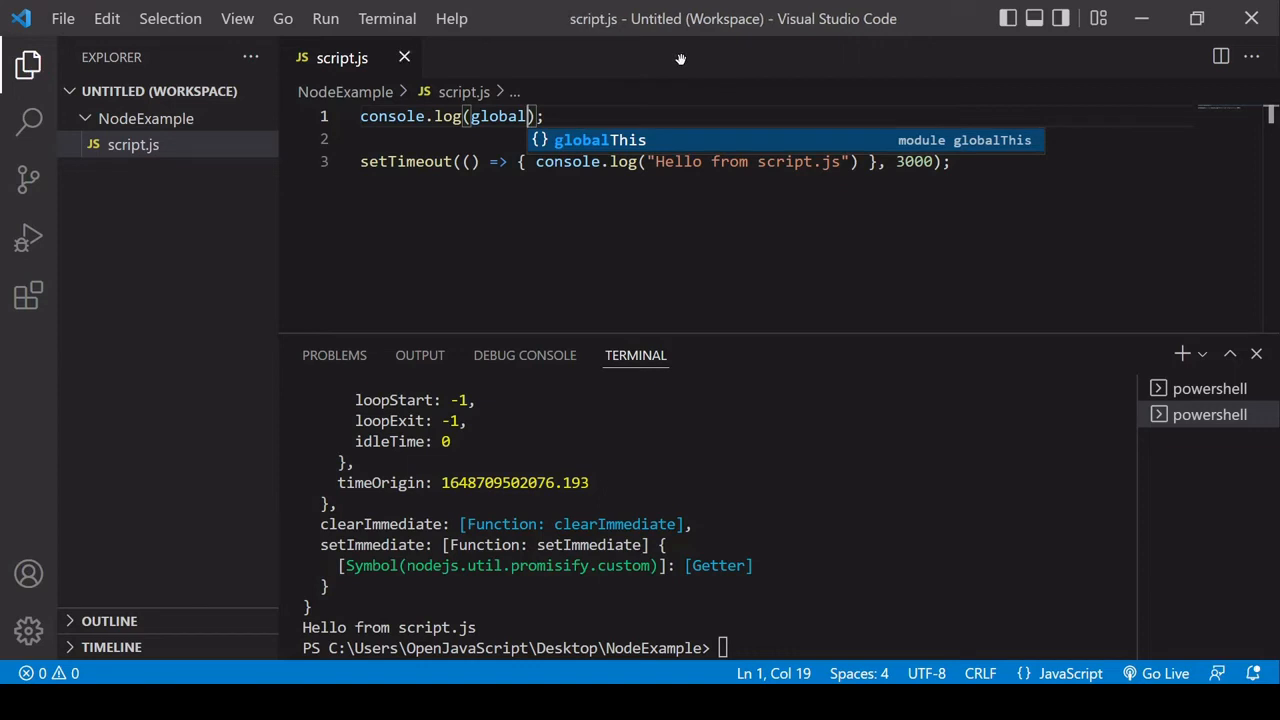
key(Escape)
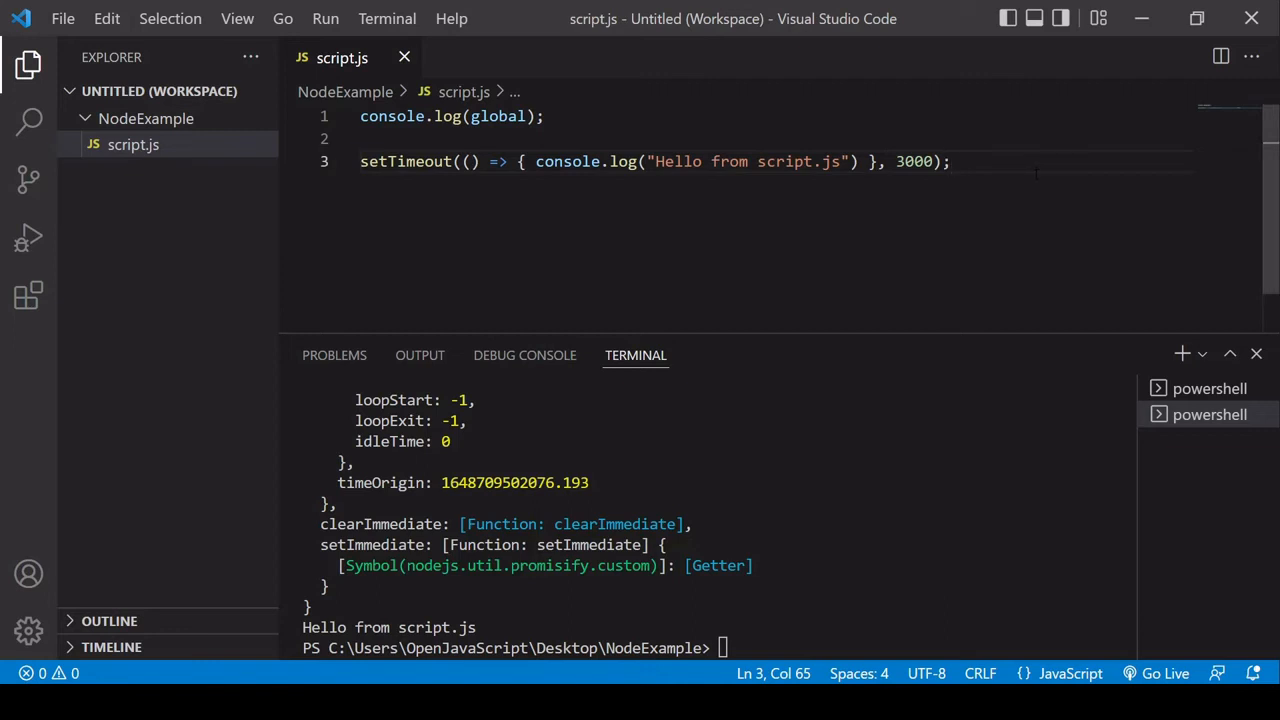
drag(950, 161, 843, 161)
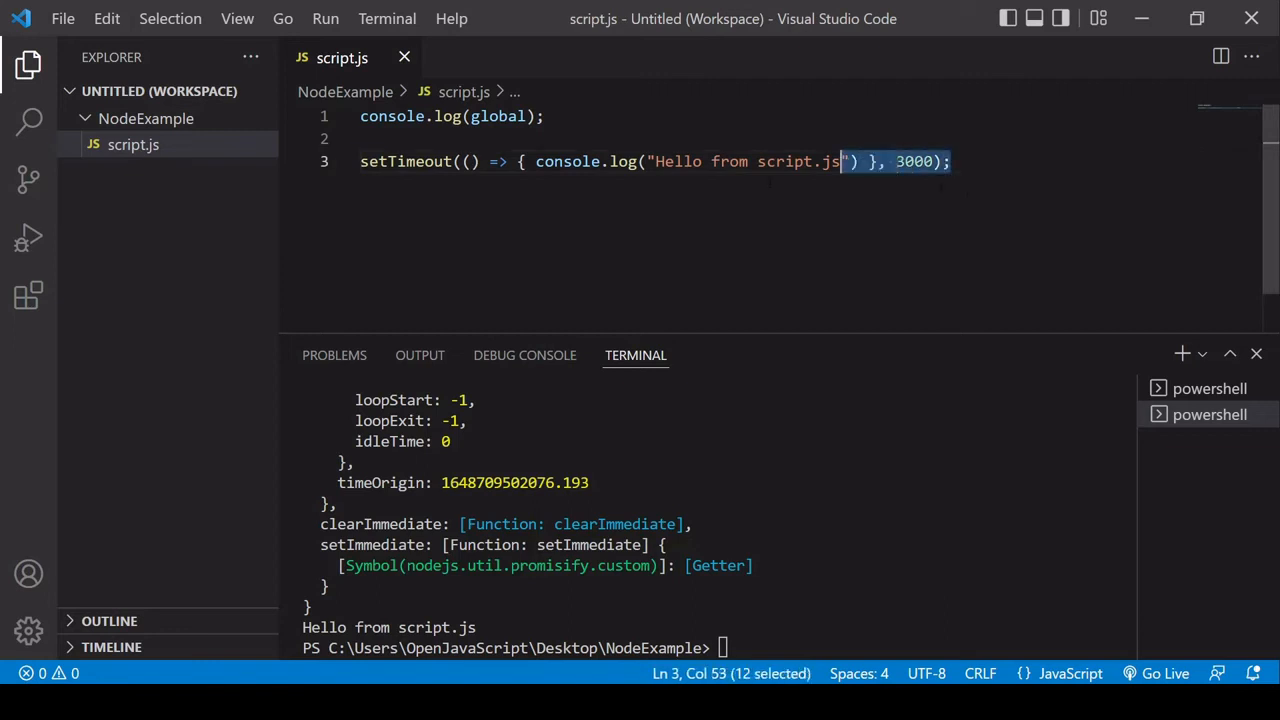
key(ctrl+a)
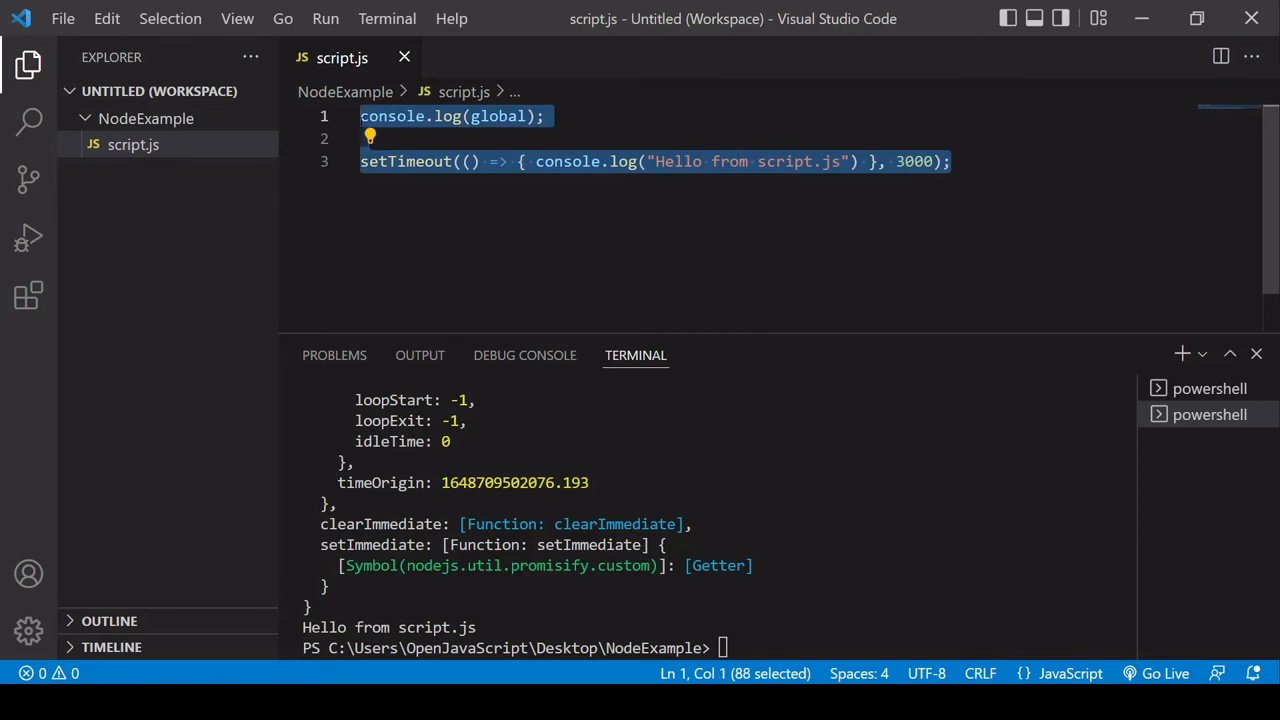
mouse_move(380, 252)
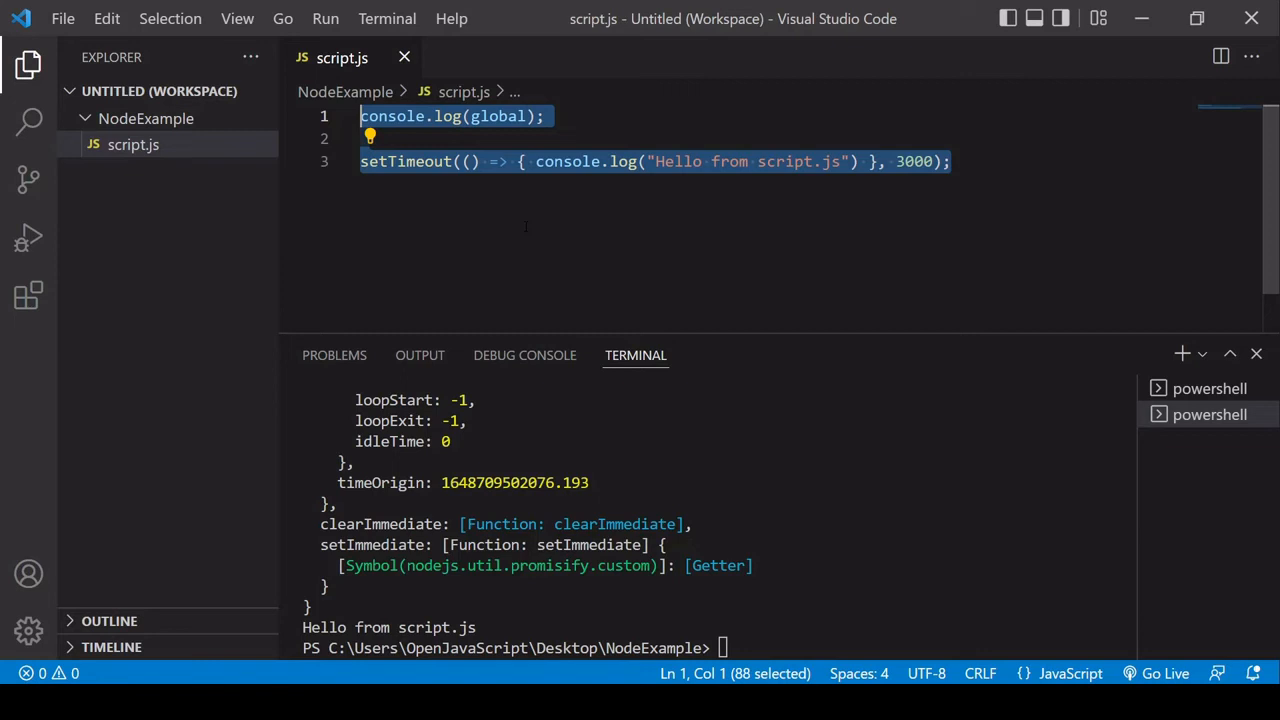
Step: Overwrite the selected code with const fs = require('fs'); plus blank lines
text(const)
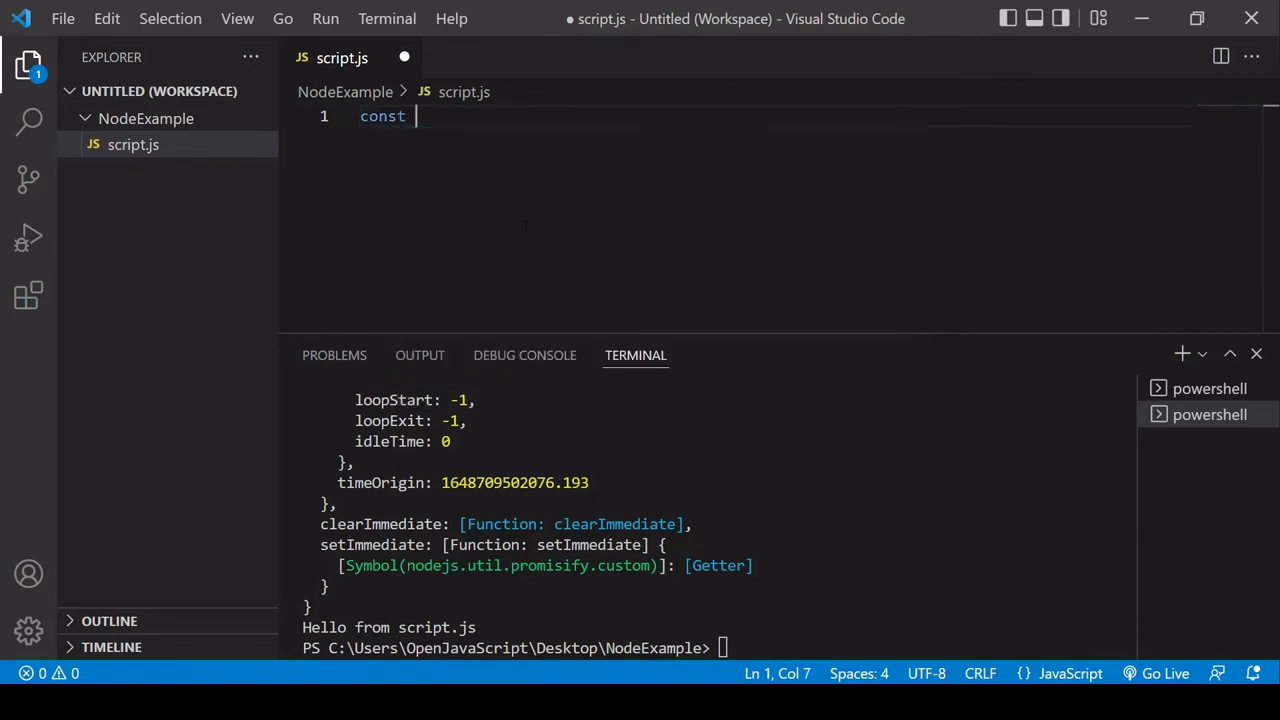
text(fs)
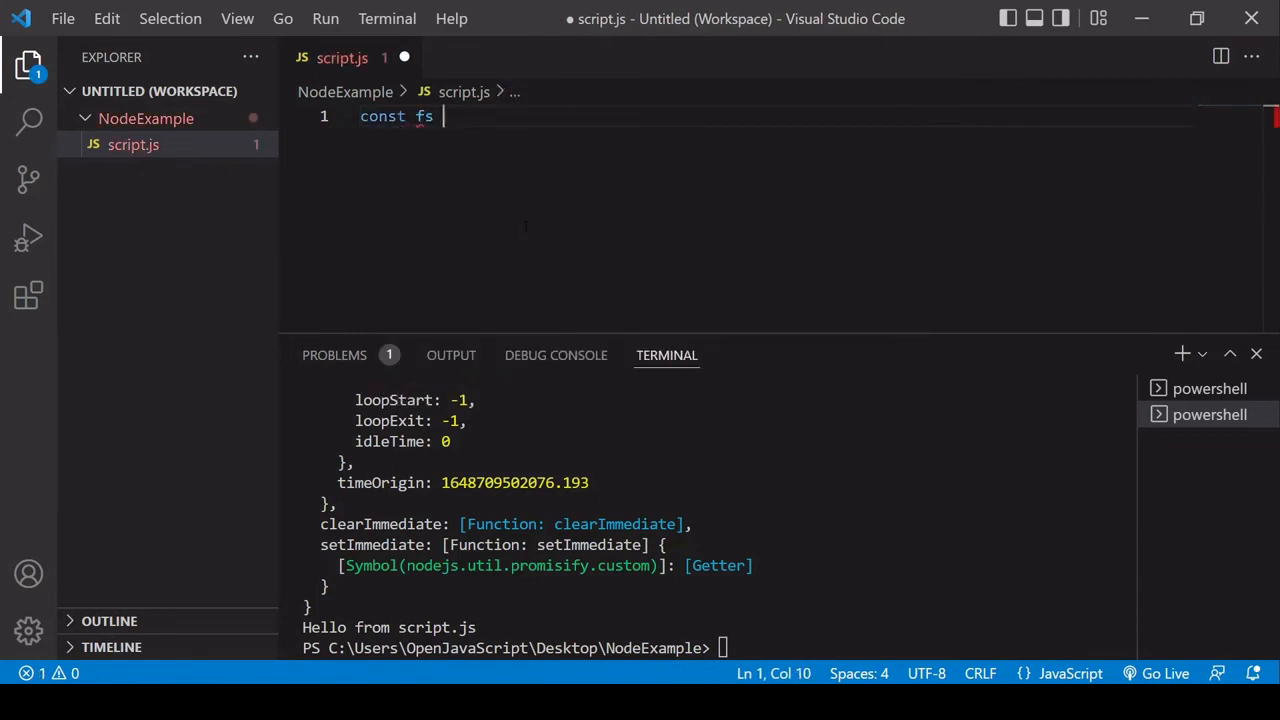
text(= requir)
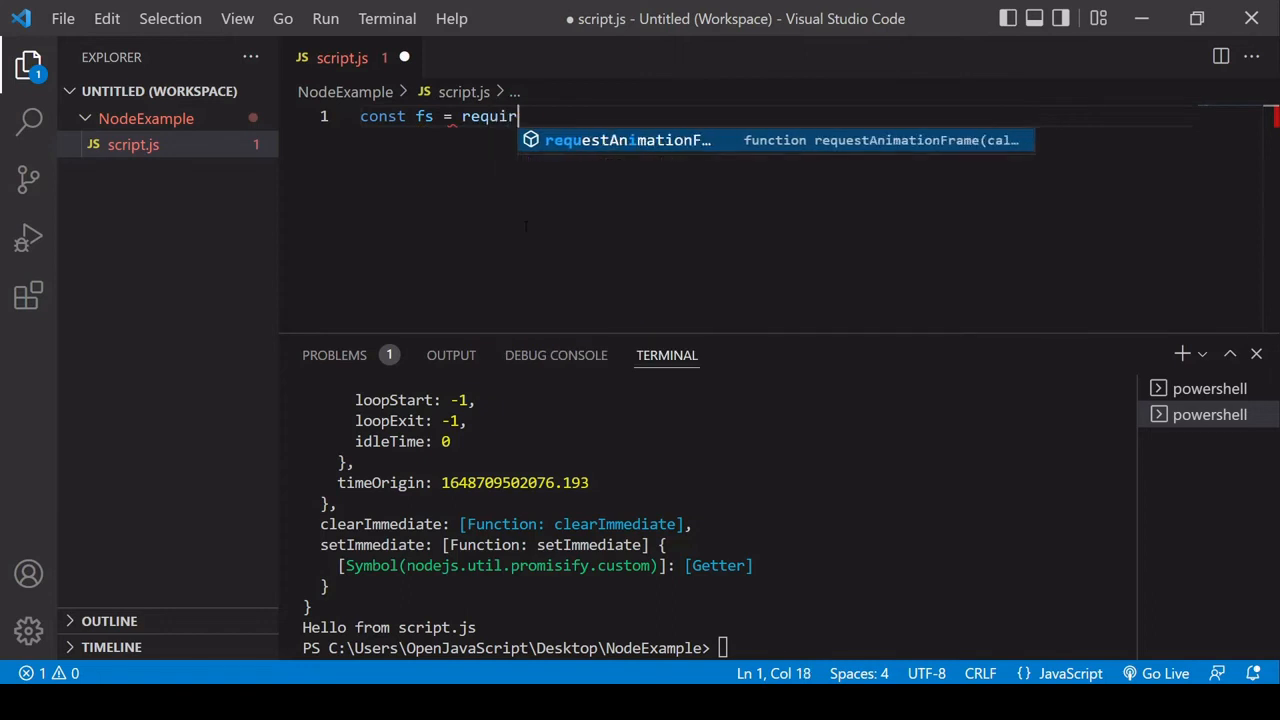
text(e())
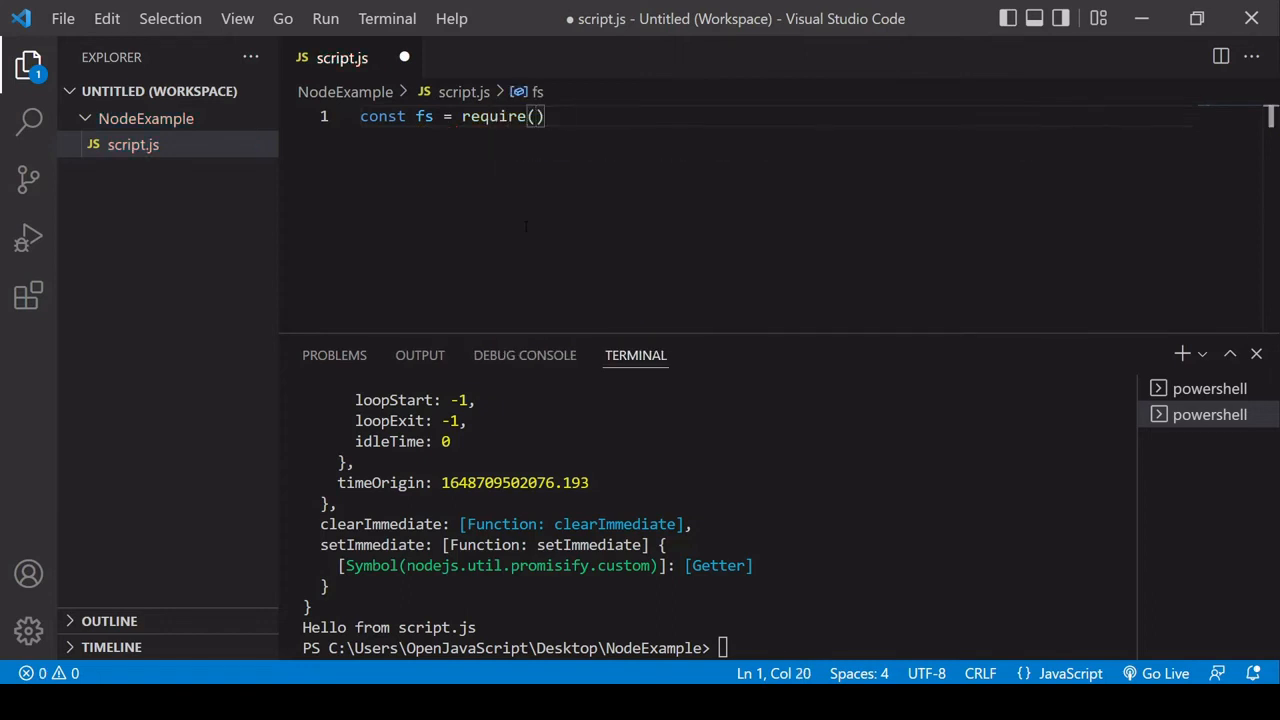
text('fs');)
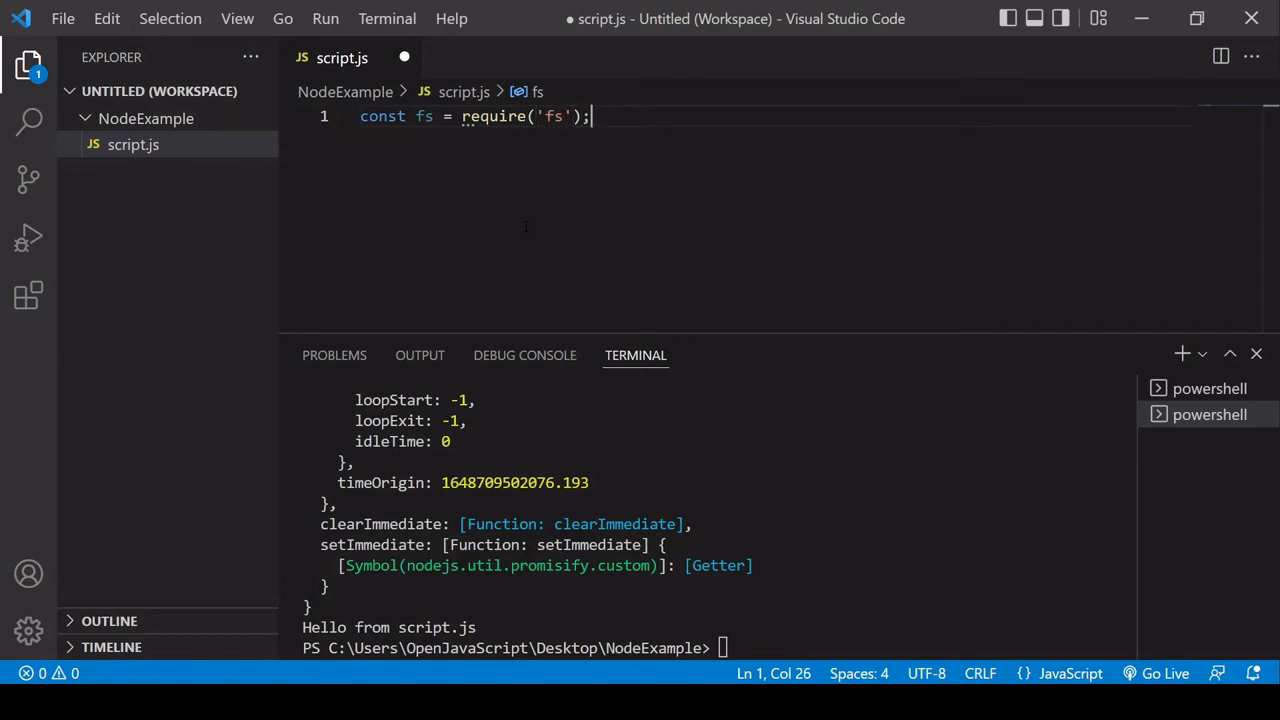
key(Enter)
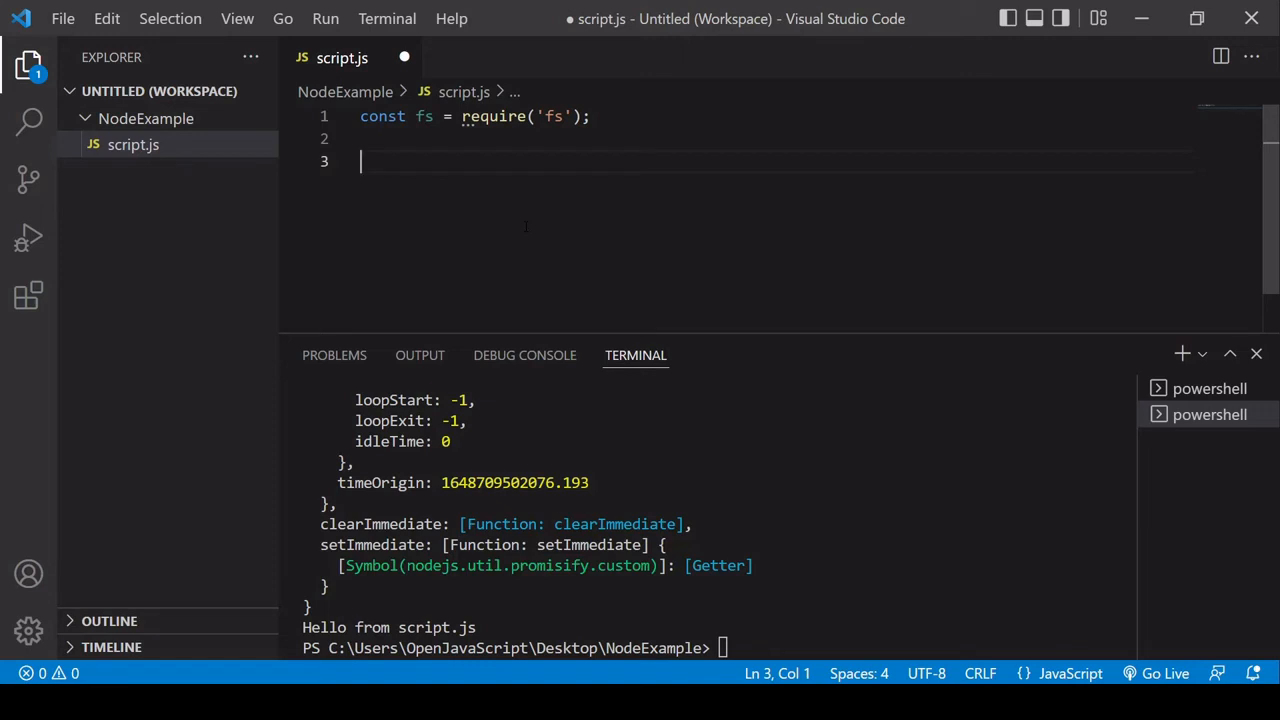
Step: Write fs.appendFile to newFile.txt with 'This is some text' and a function(err) callback
text(f)
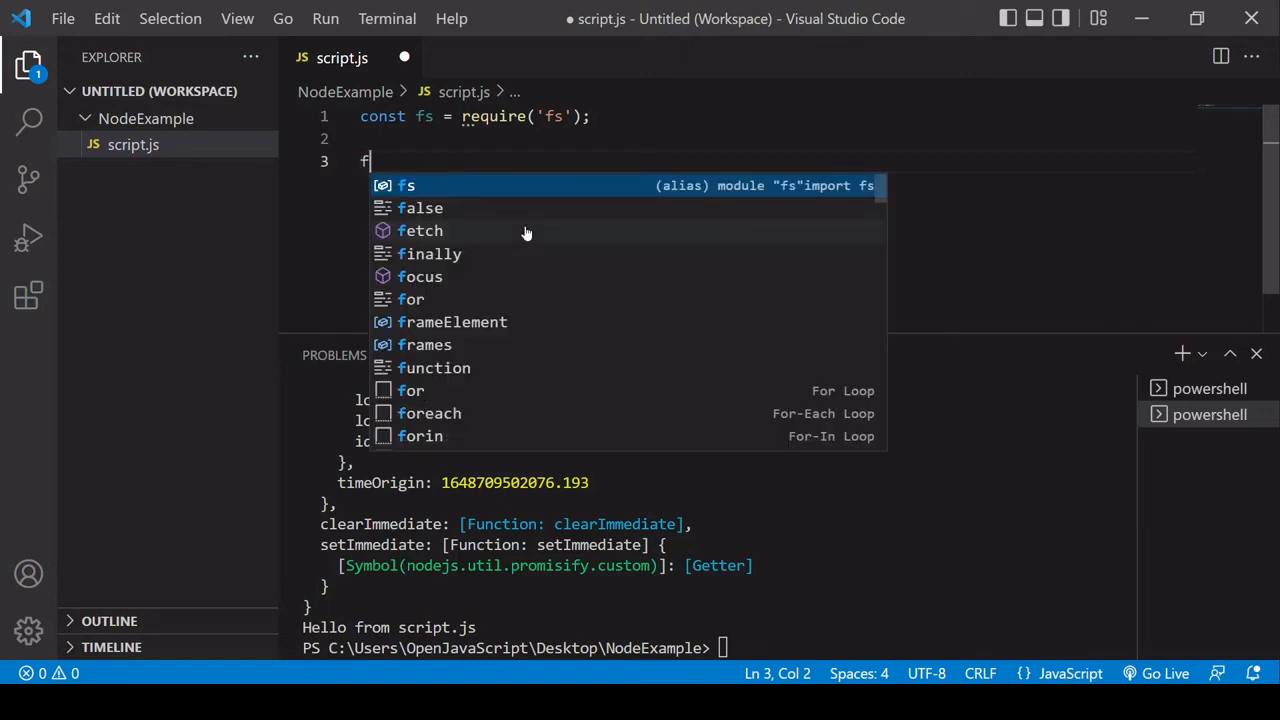
text(s.appendFile)
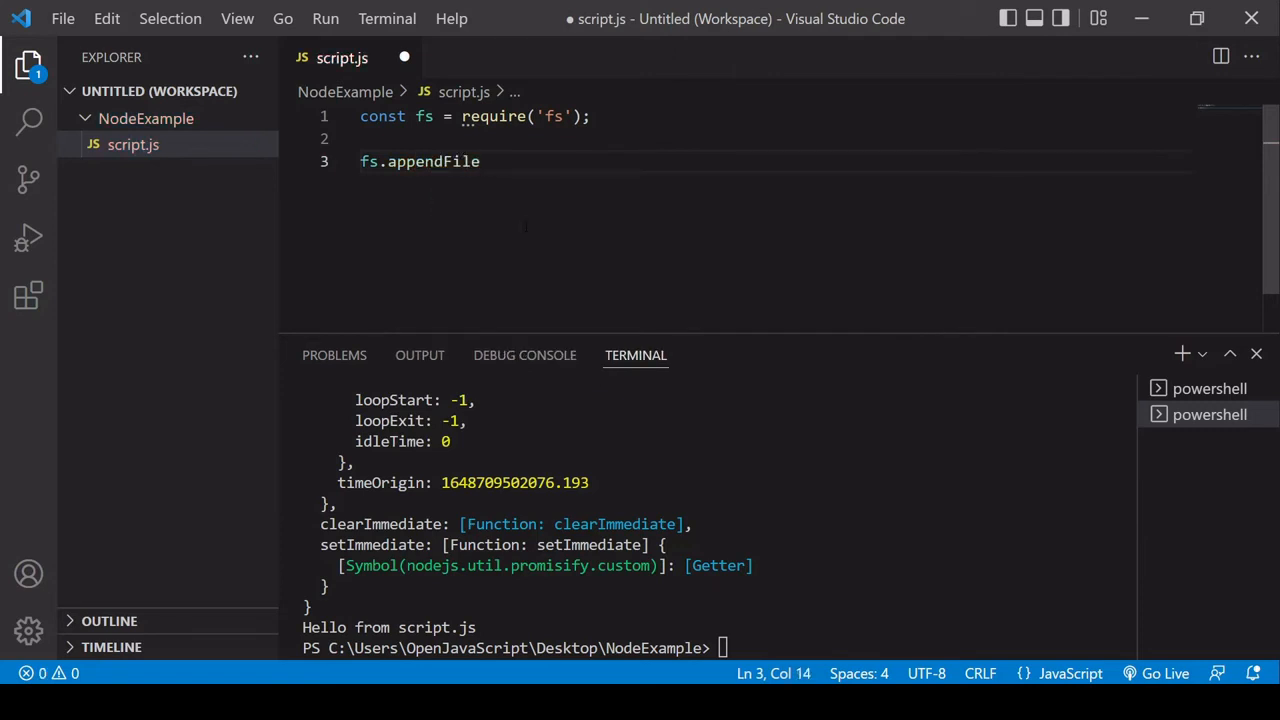
text((''))
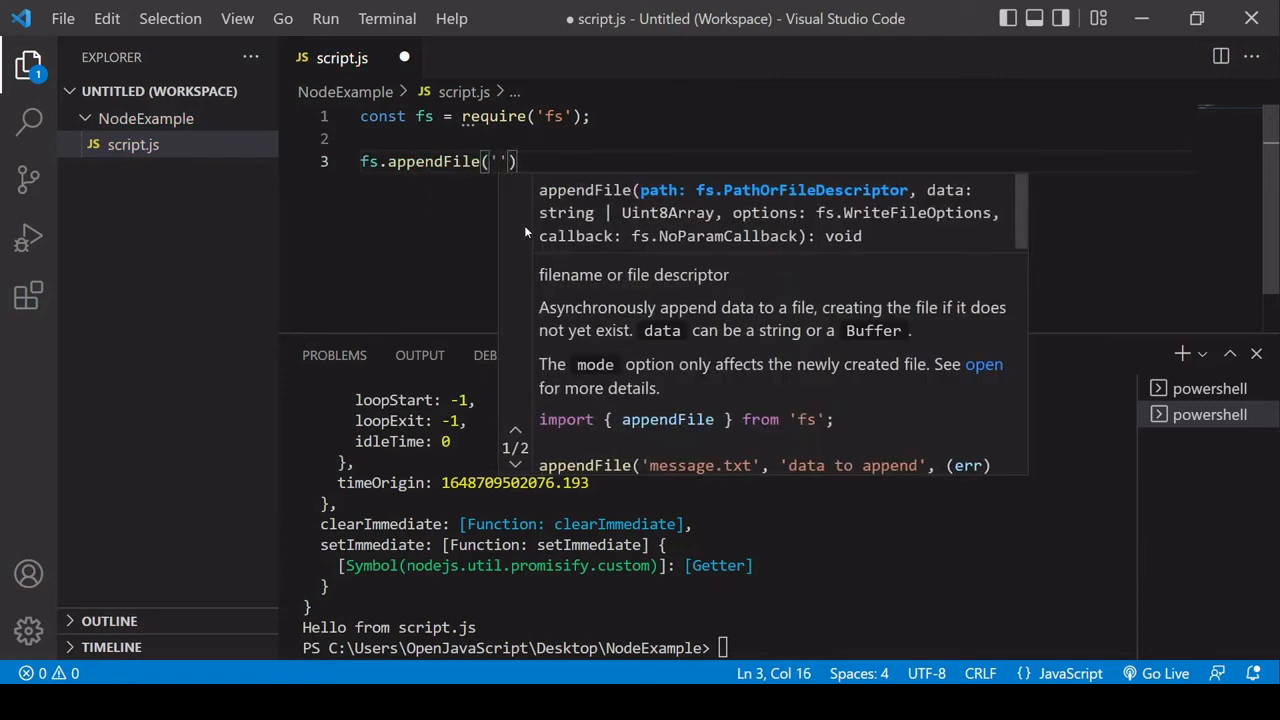
text(newfile.te)
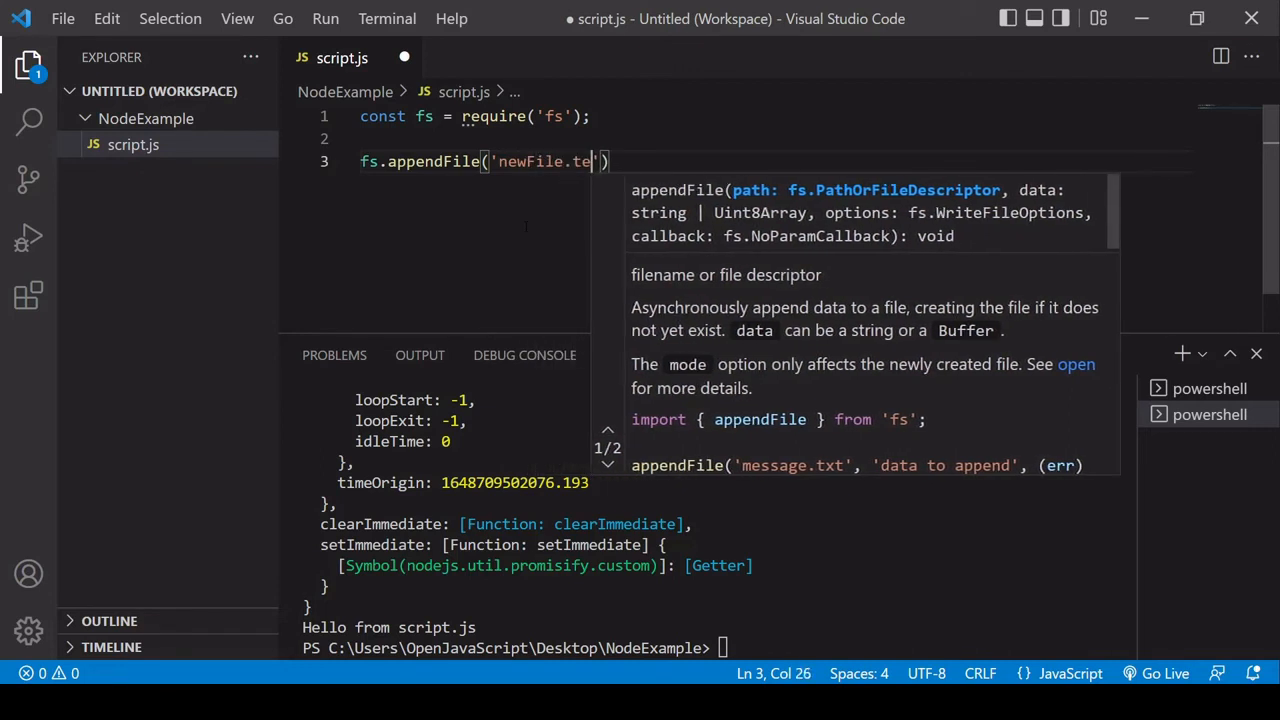
text(xt)
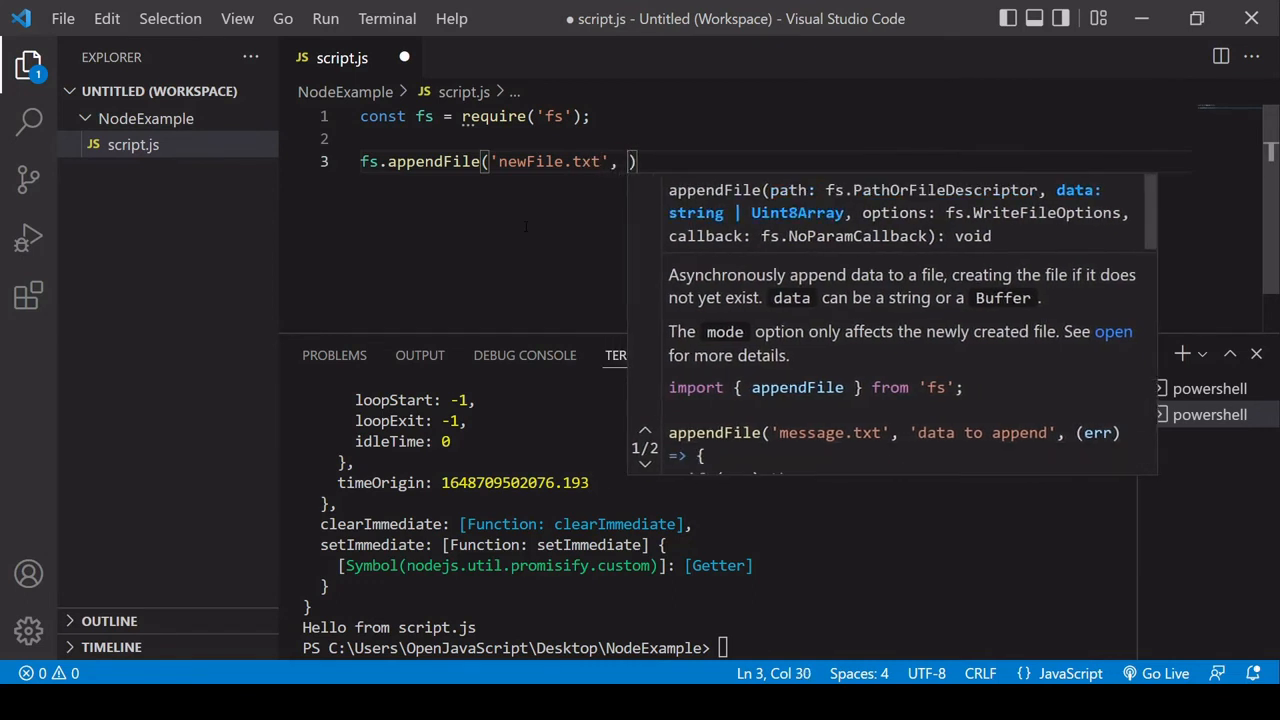
text(')
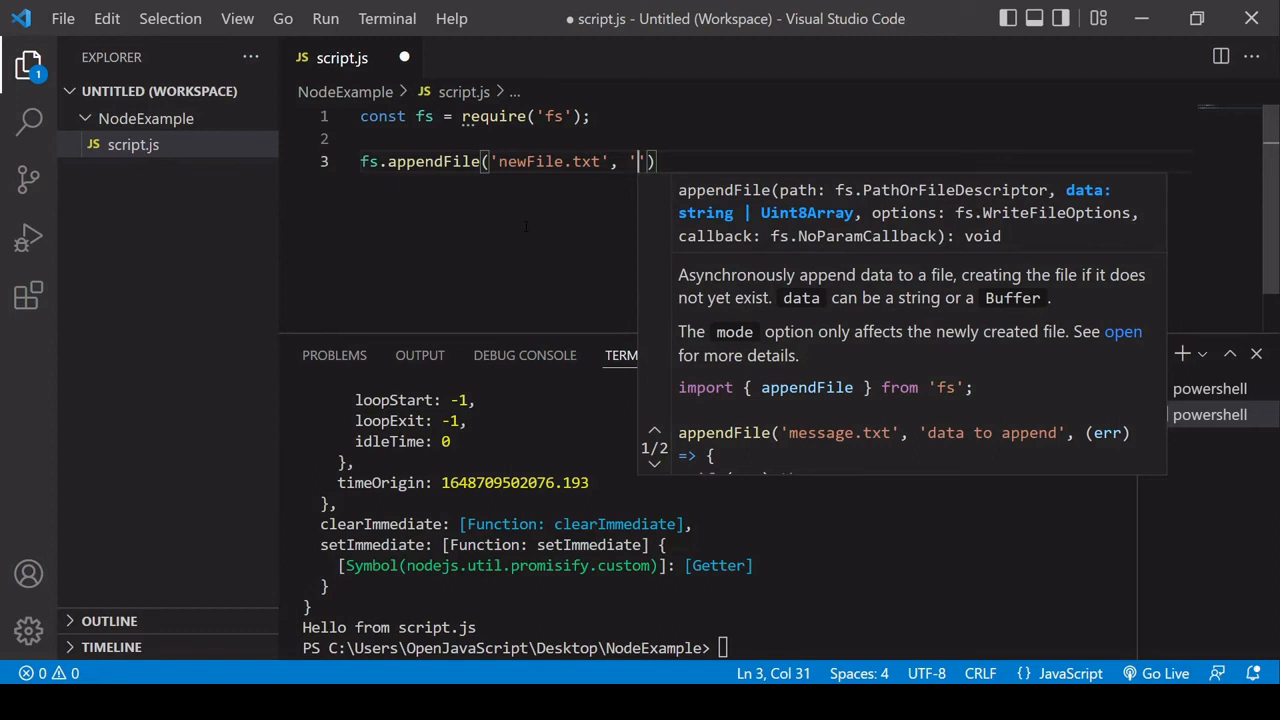
text(This is)
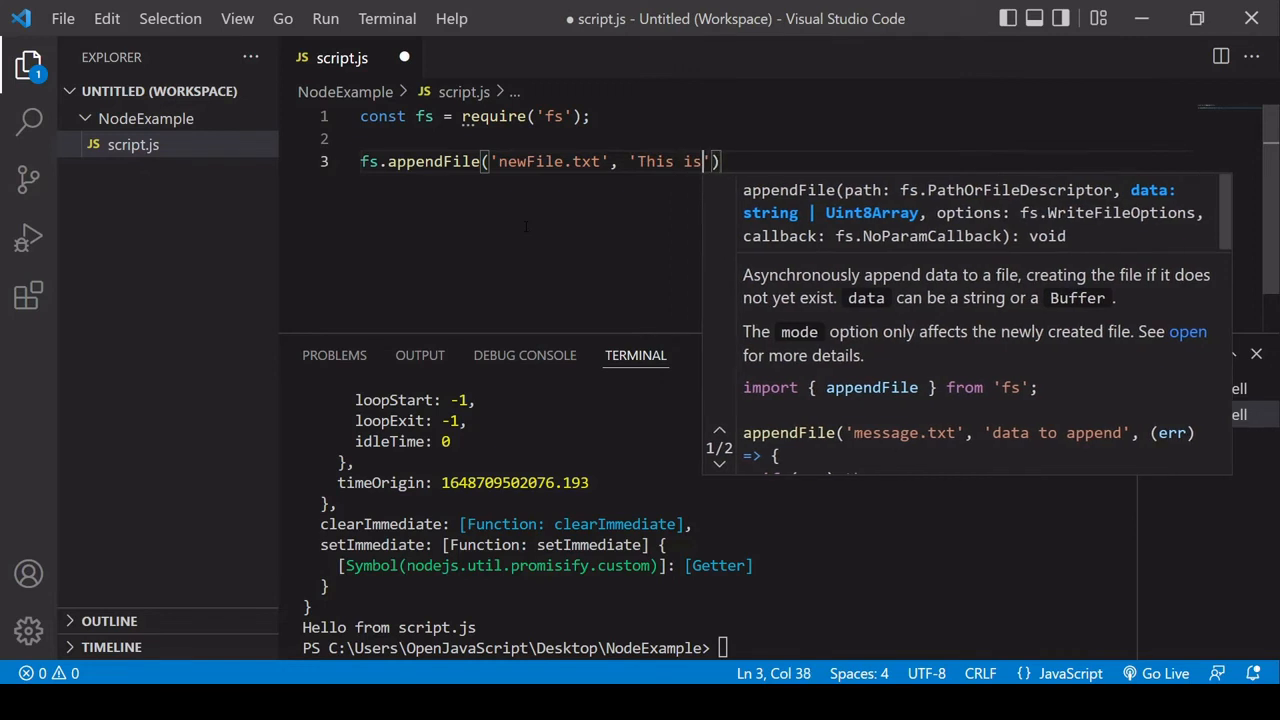
text(some text)
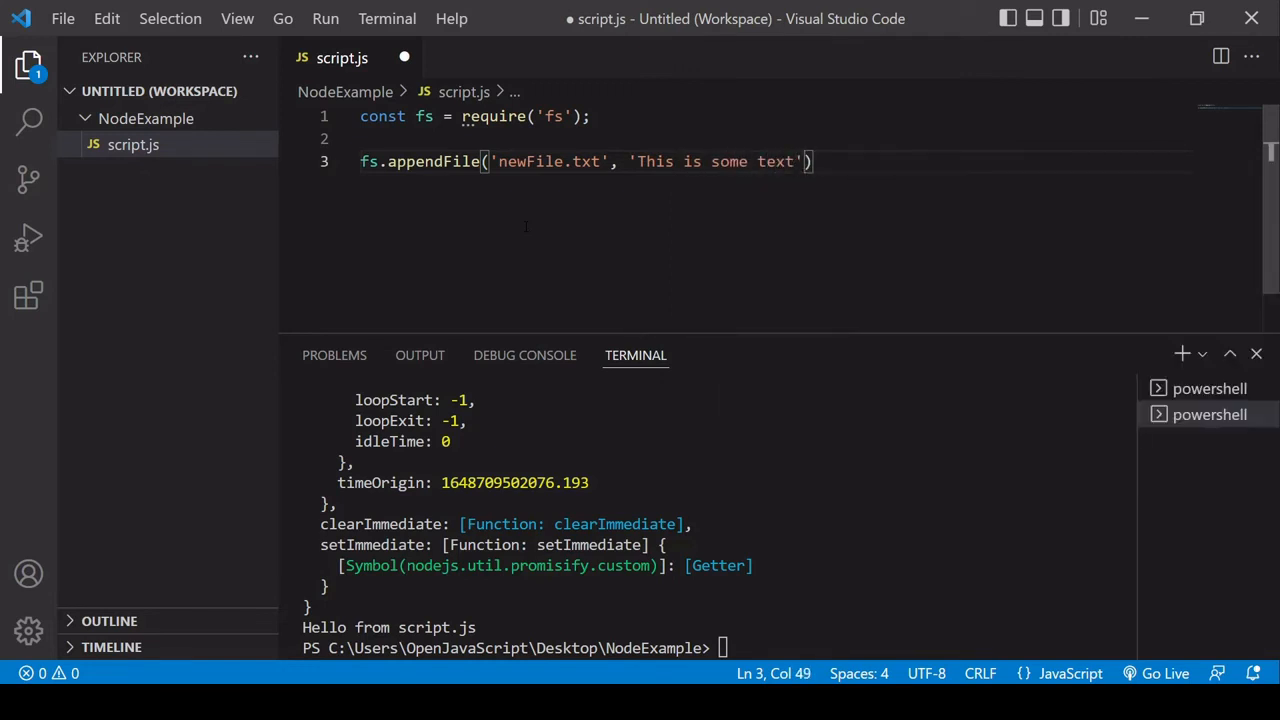
text(,)
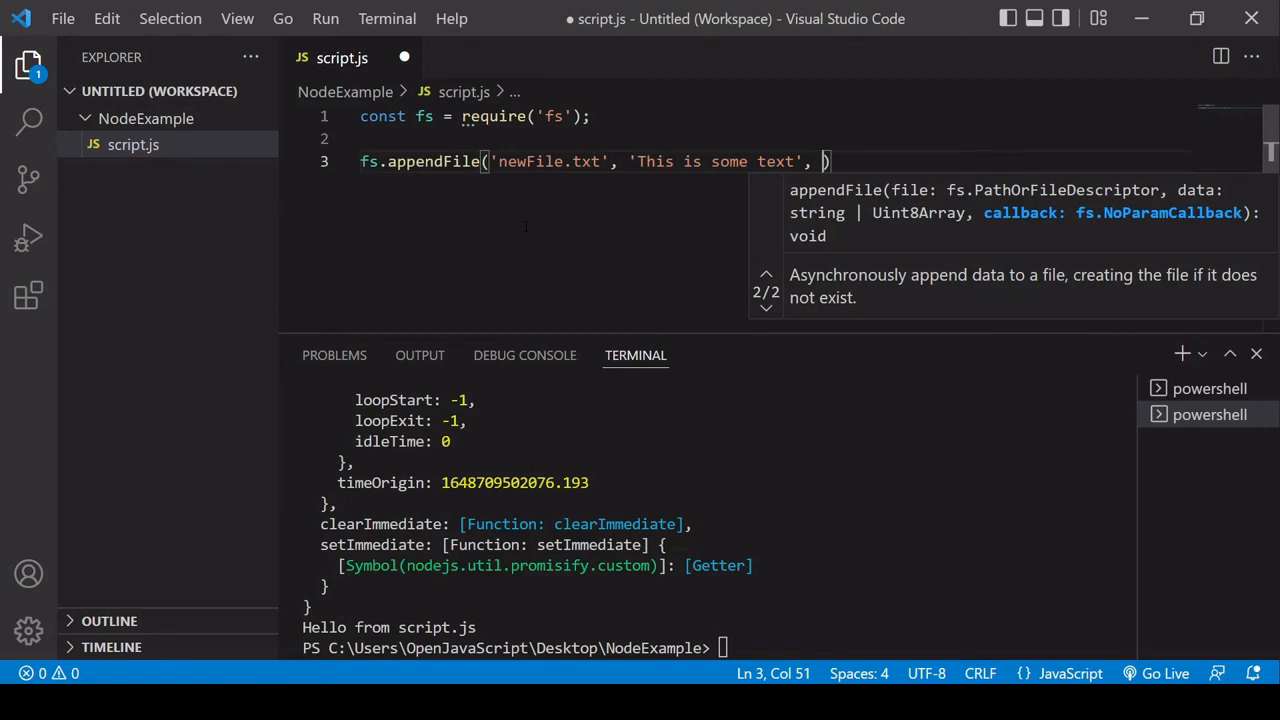
text(function())
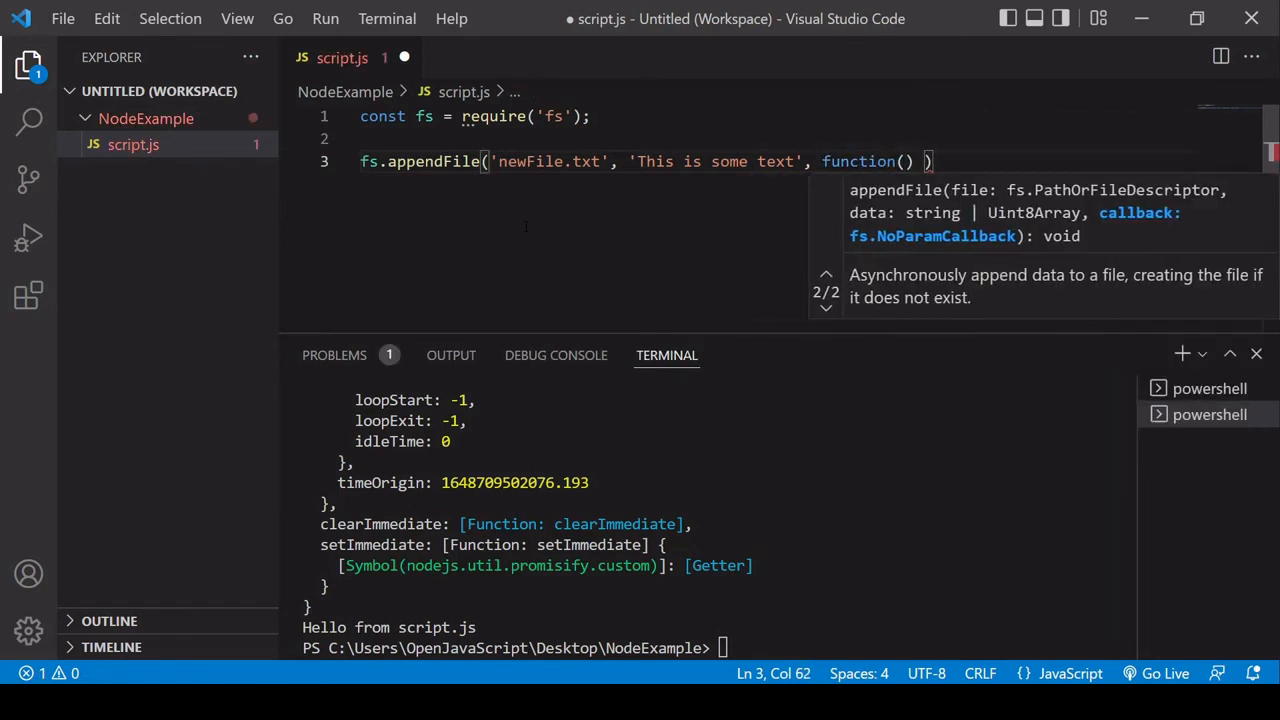
text(err)
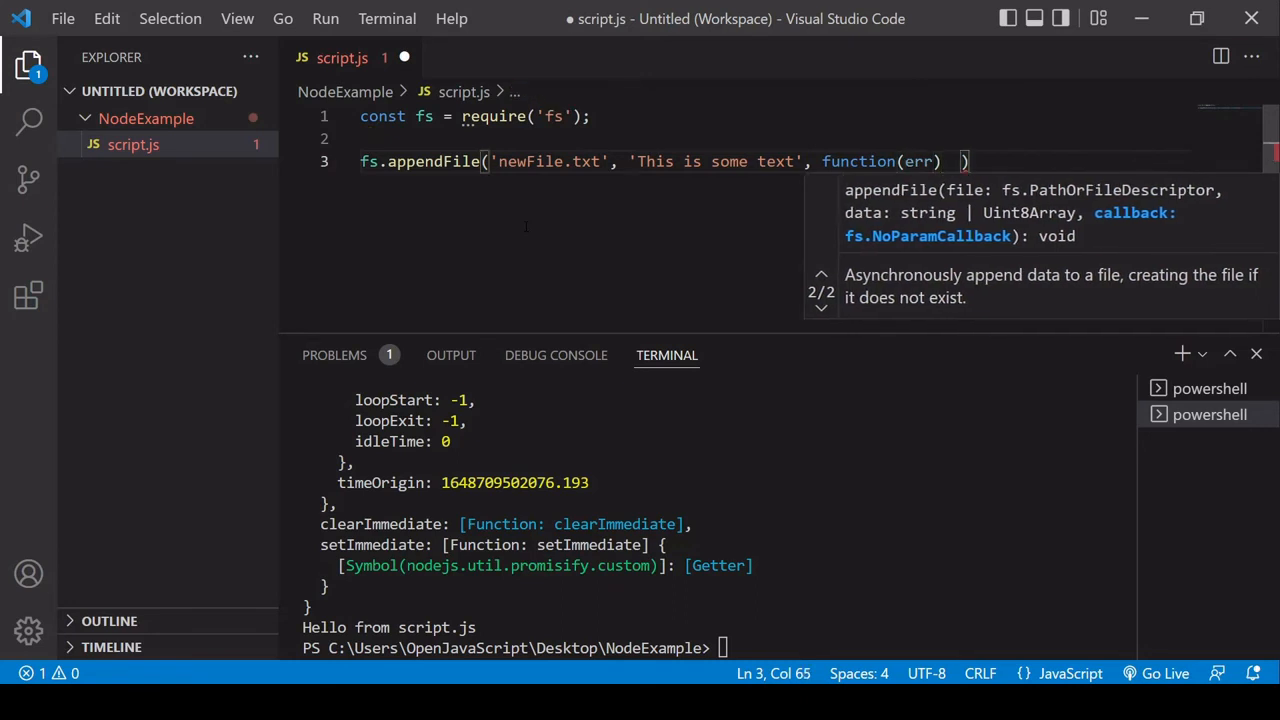
text({)
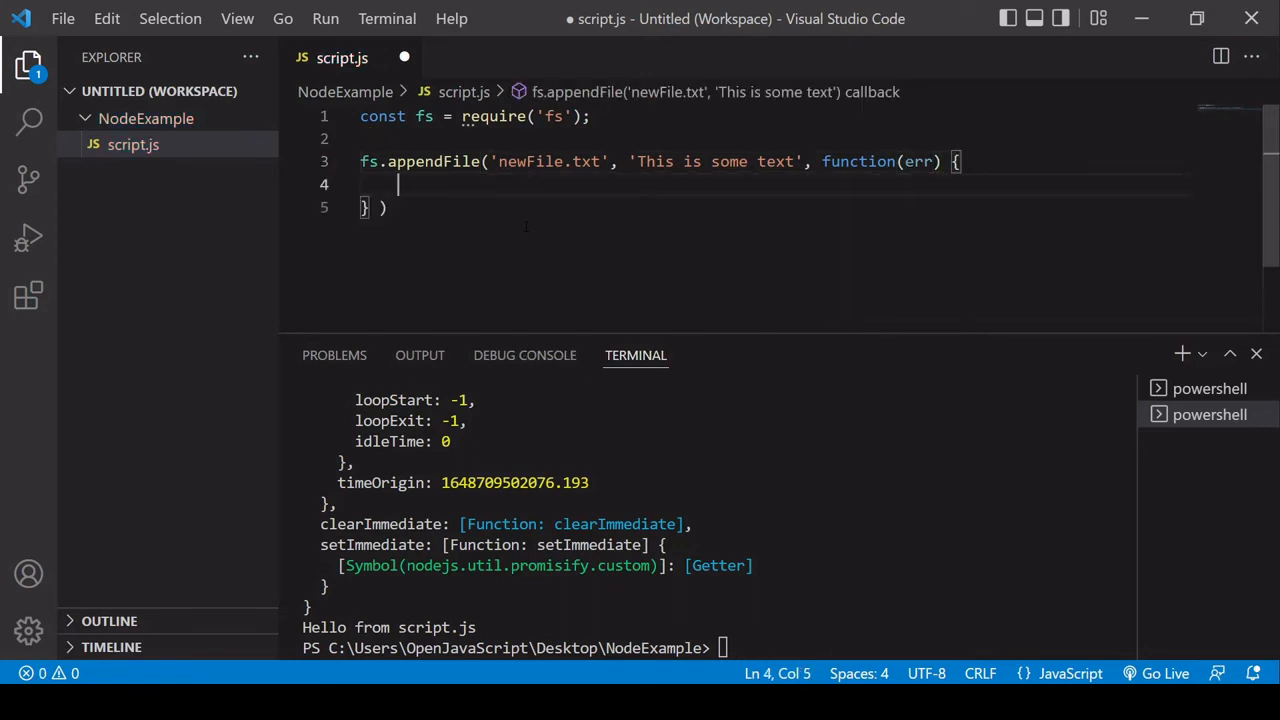
Step: Add an if (err) block logging an error message and an else logging "File saved!"
text(if ()
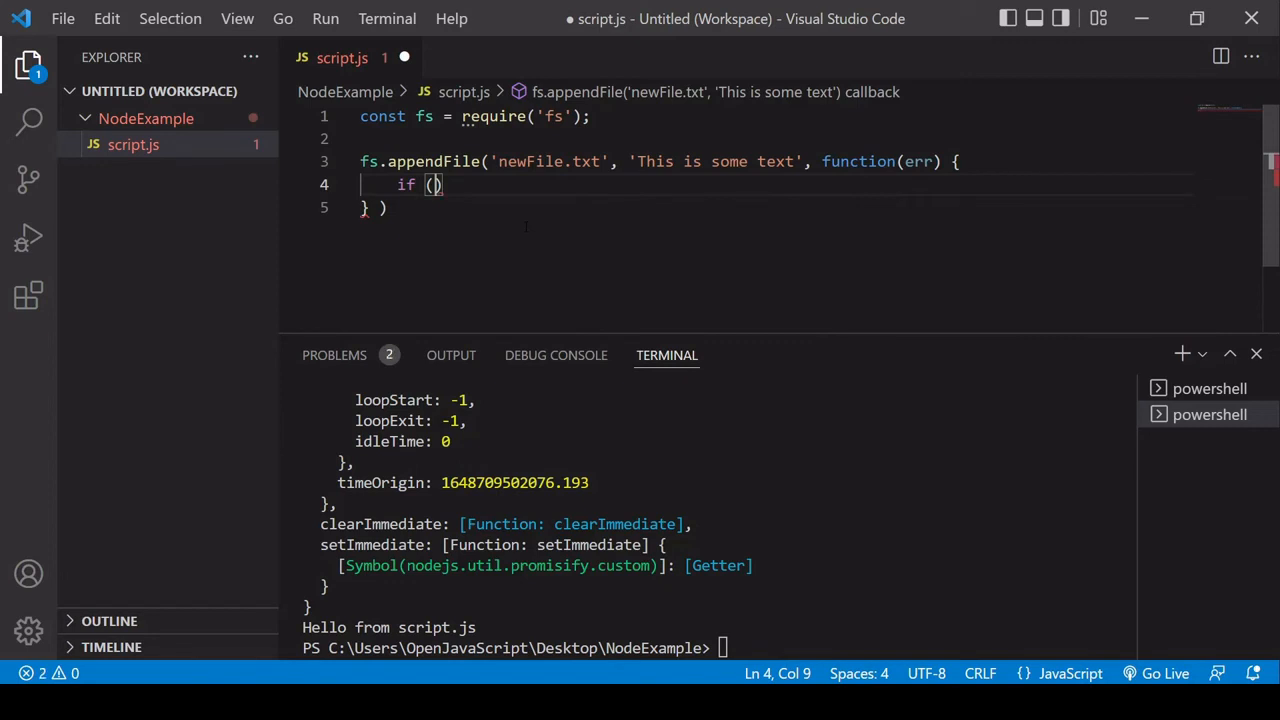
text(err)
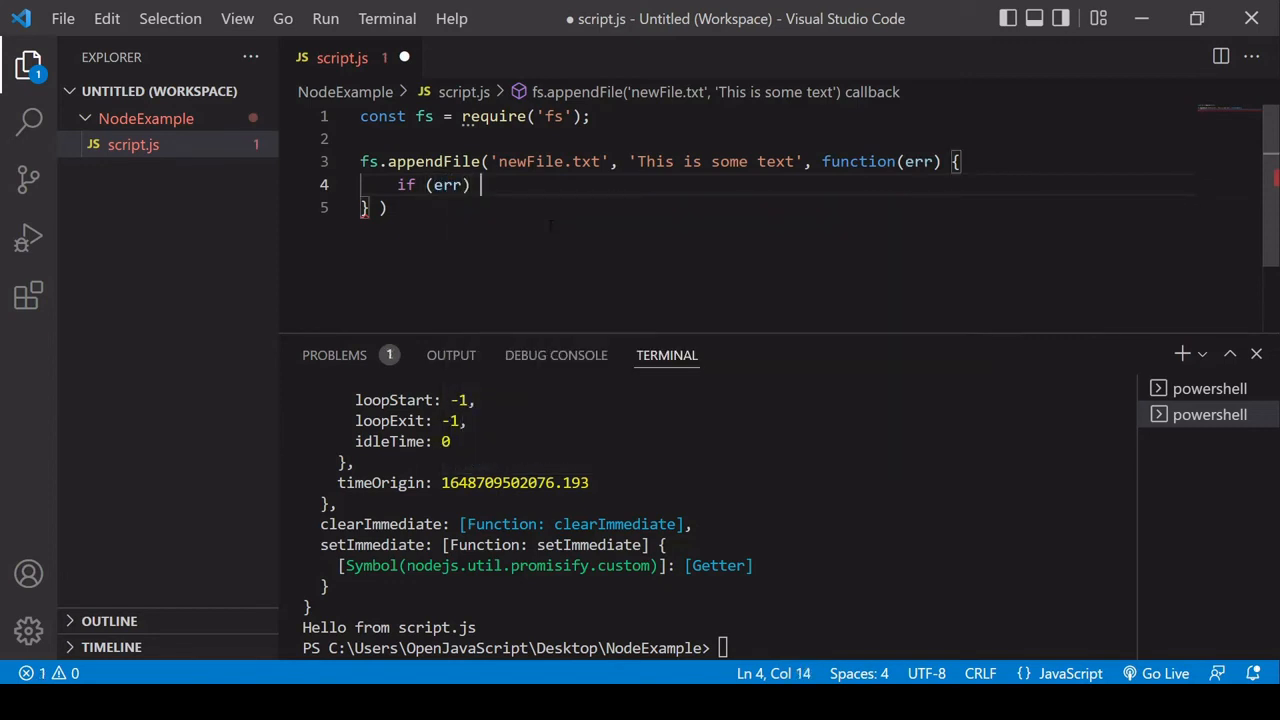
text({)
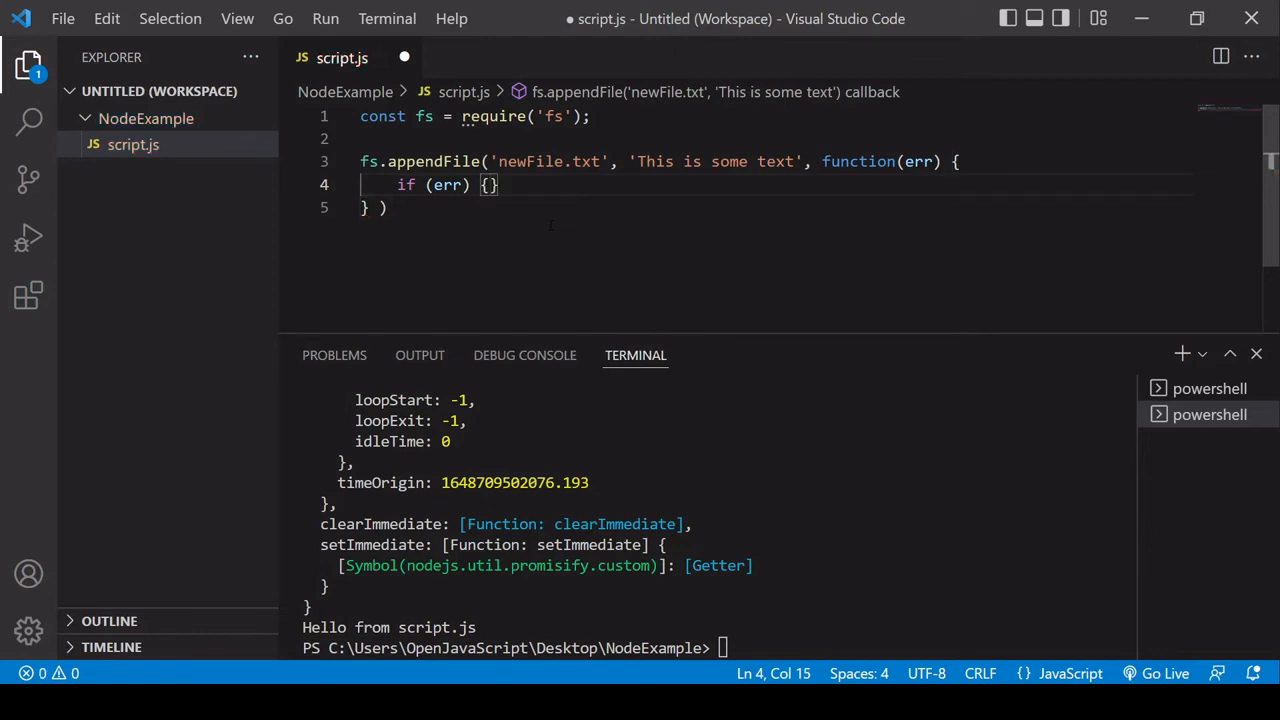
key(Enter)
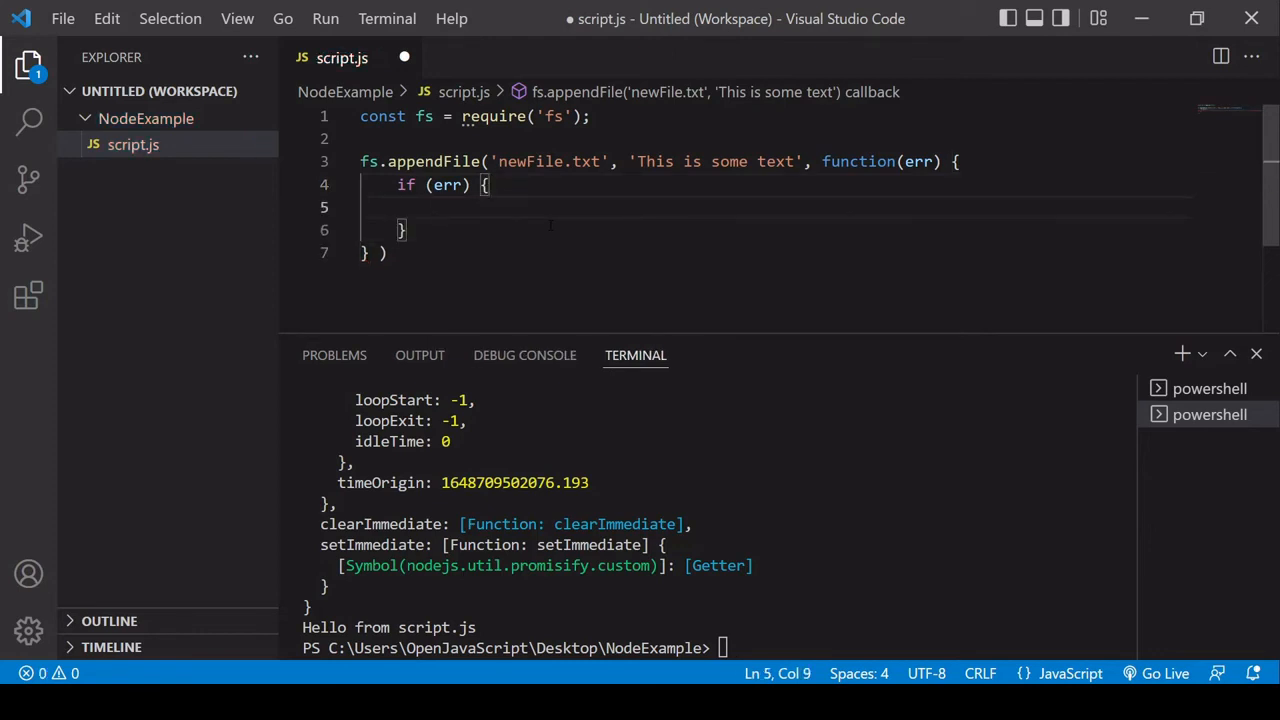
text(console.log("There was a)
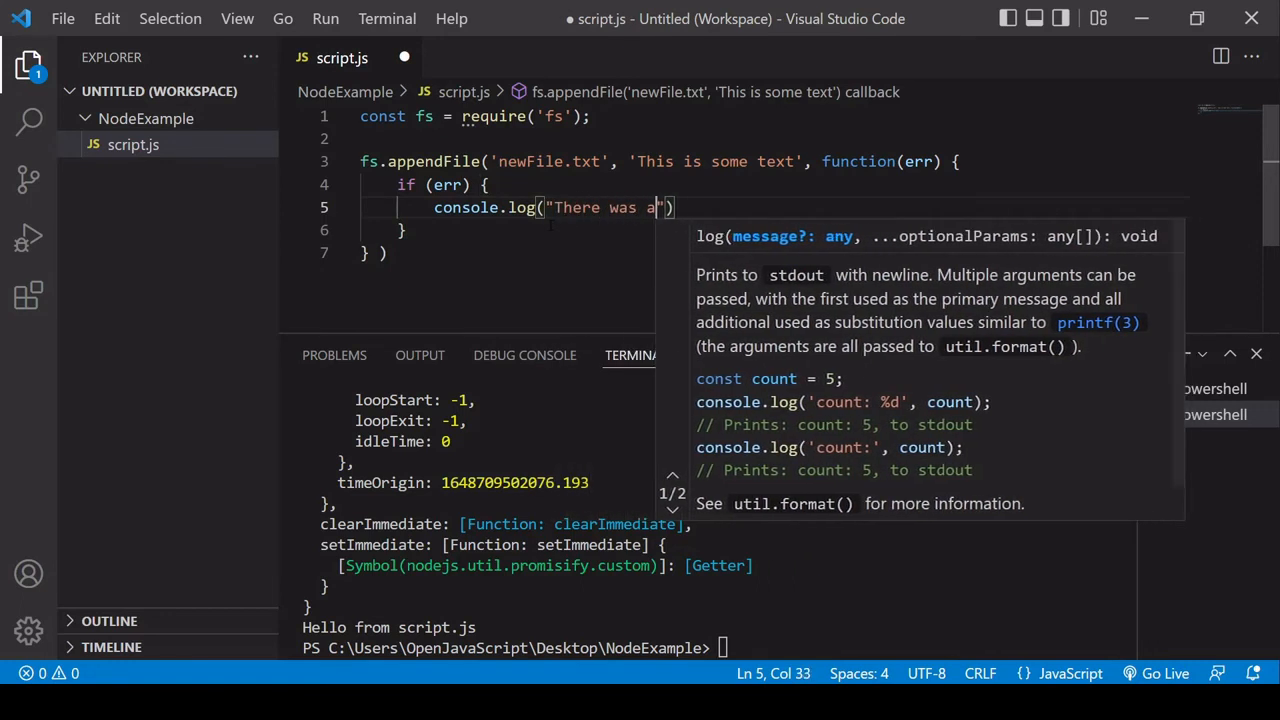
text(b error!)
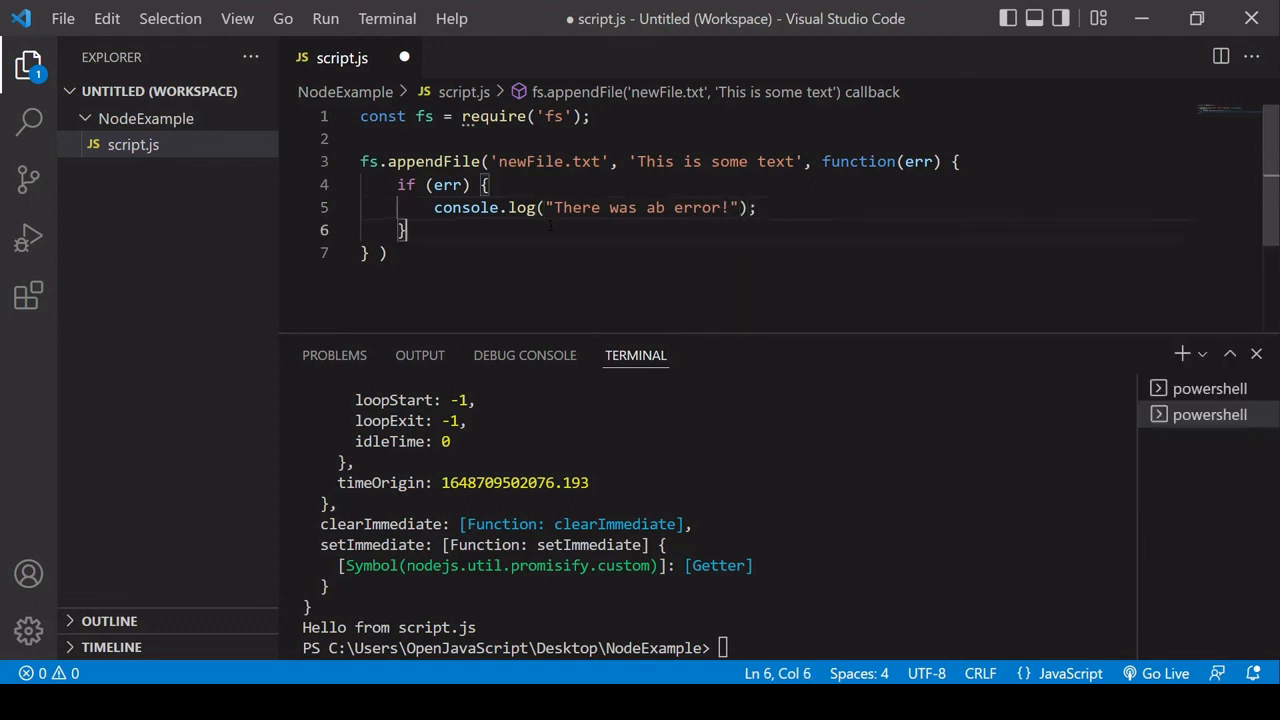
text(else {)
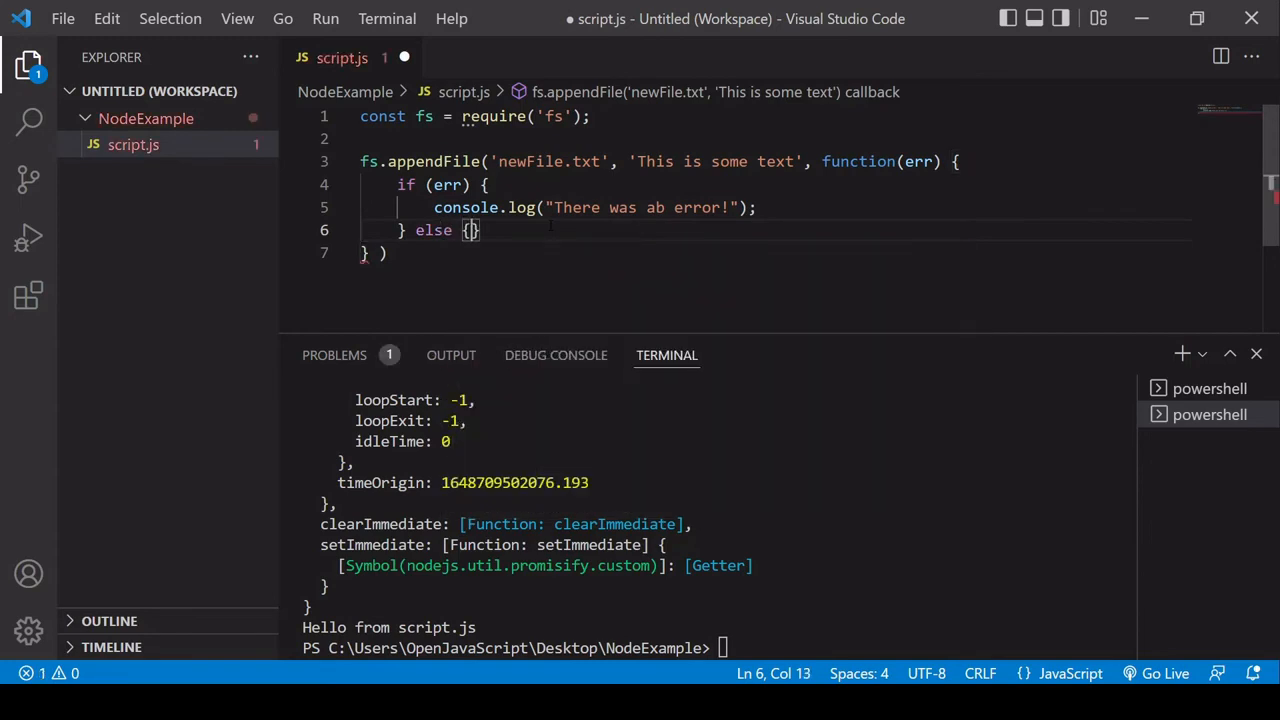
text(console.log("F)
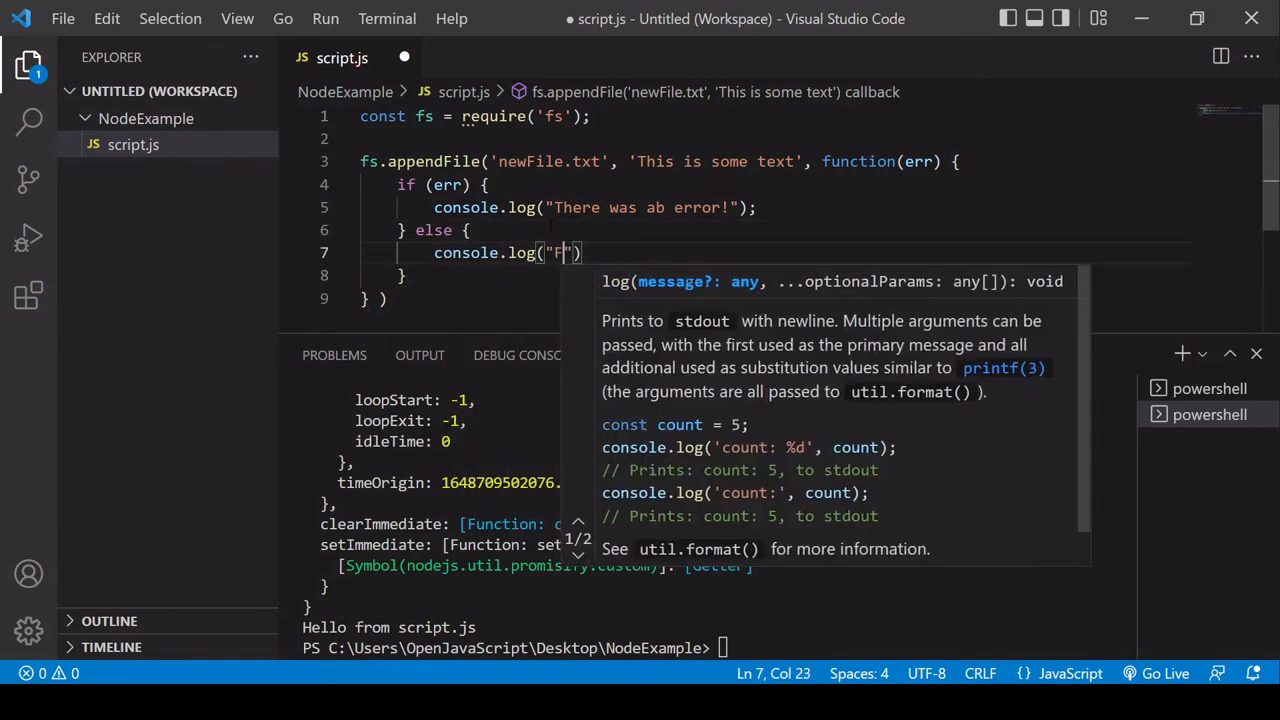
text(ile saved!)
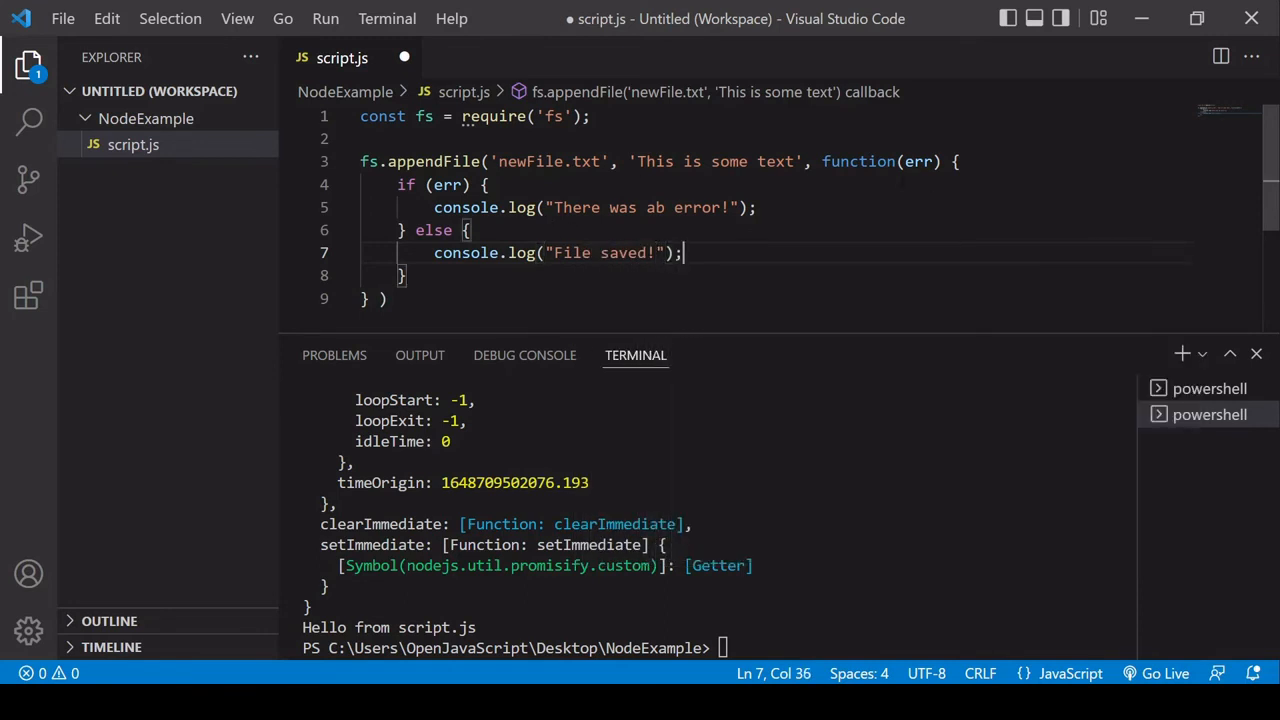
mouse_move(140, 187)
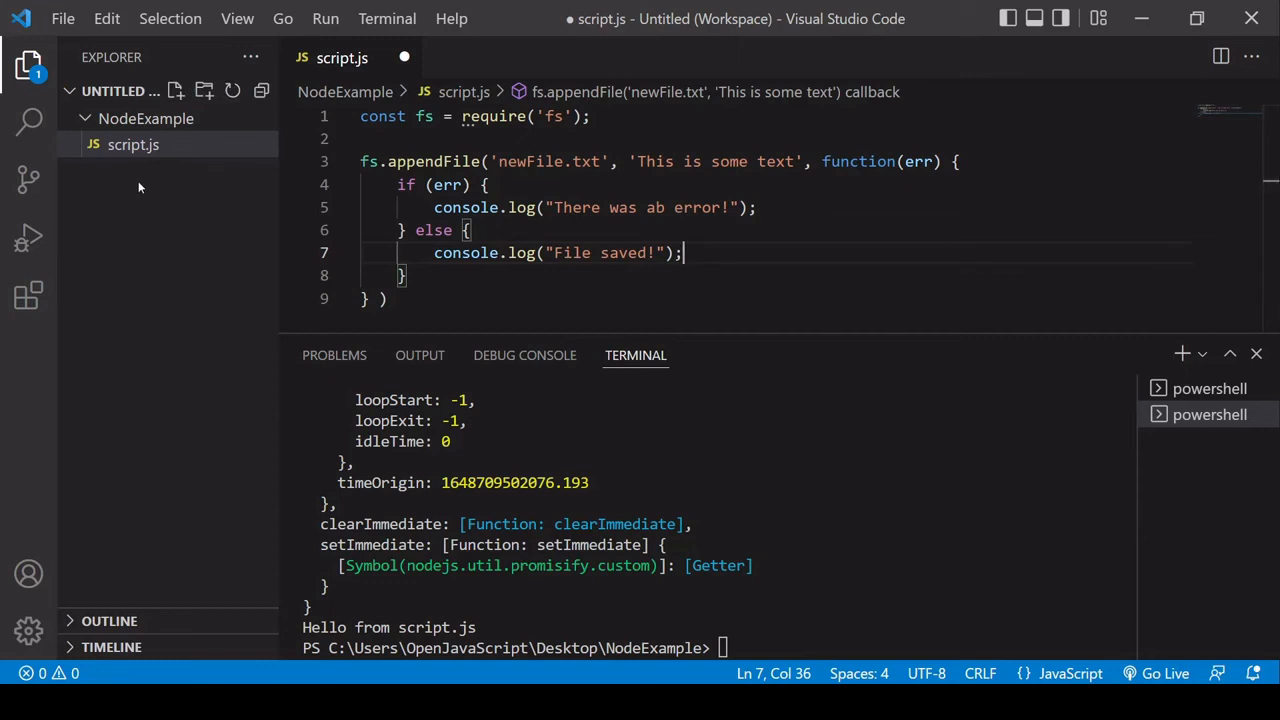
Step: Save script.js and run 'node script.js' to create newFile.txt and print 'File saved!'
key(ctrl+s)
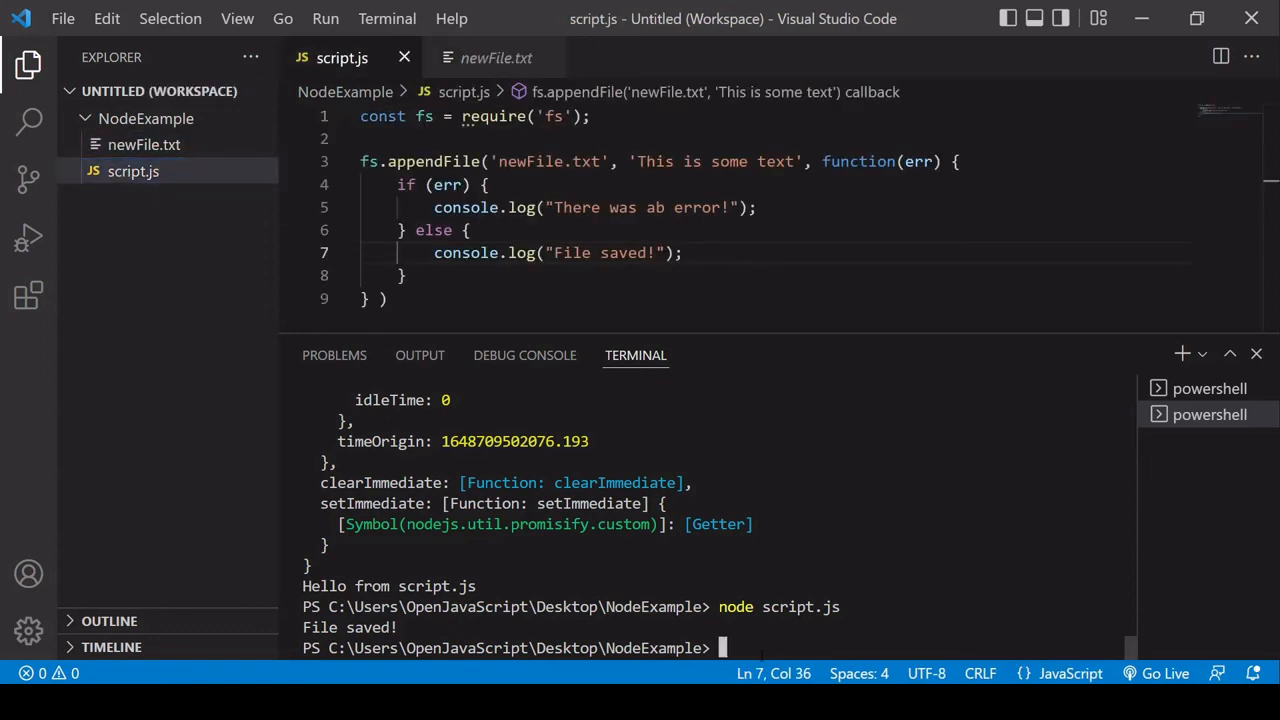
text(node script.js)
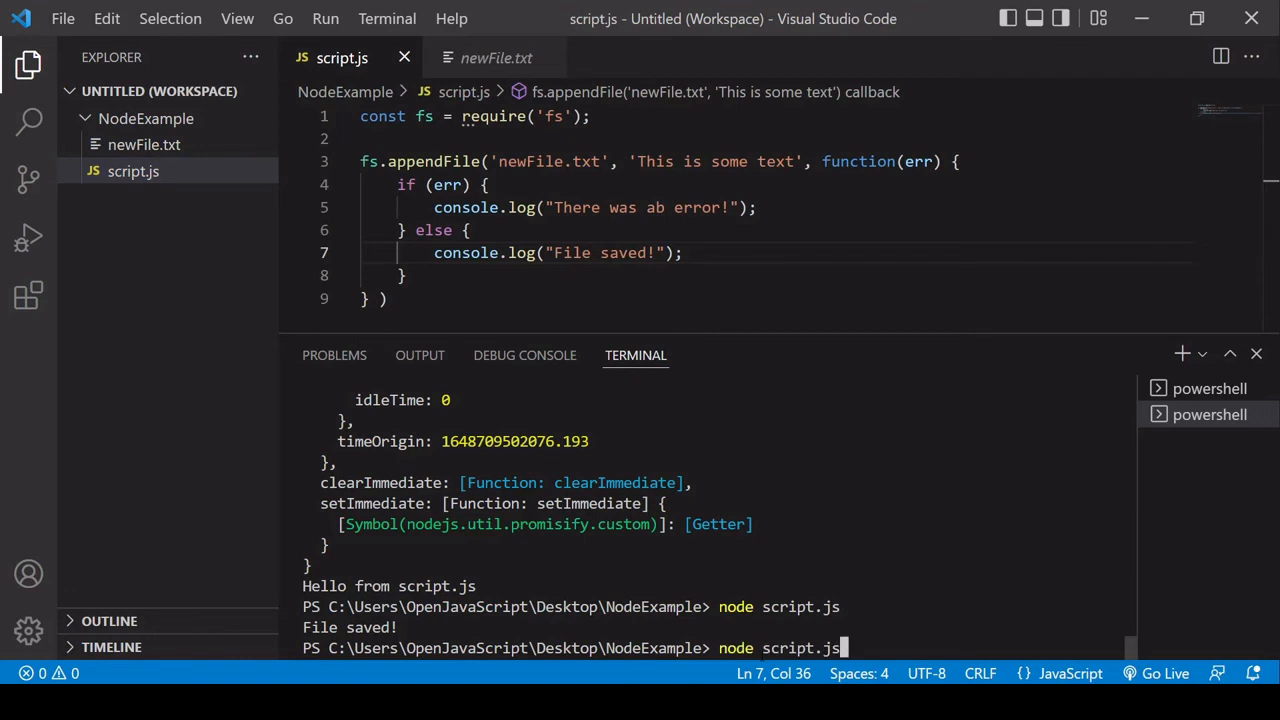
key(Return)
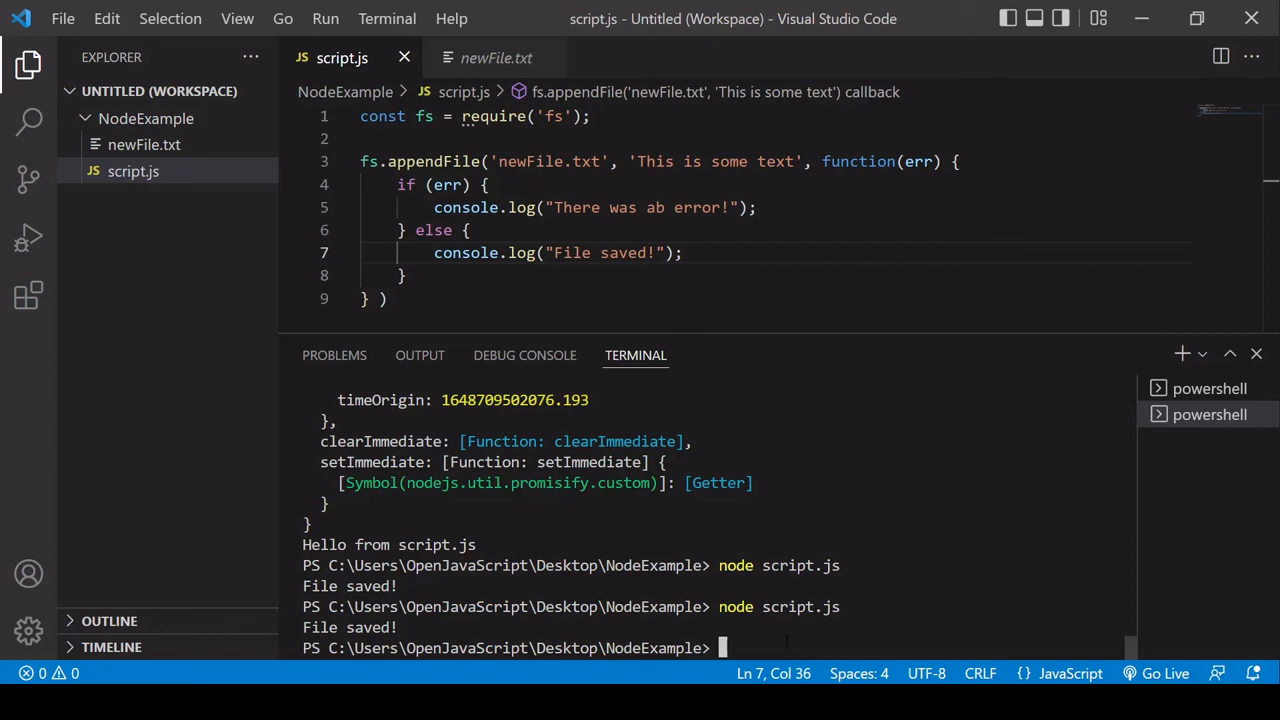
Step: Install nodemon globally with 'npm install -g nodemon' in the terminal
text(np)
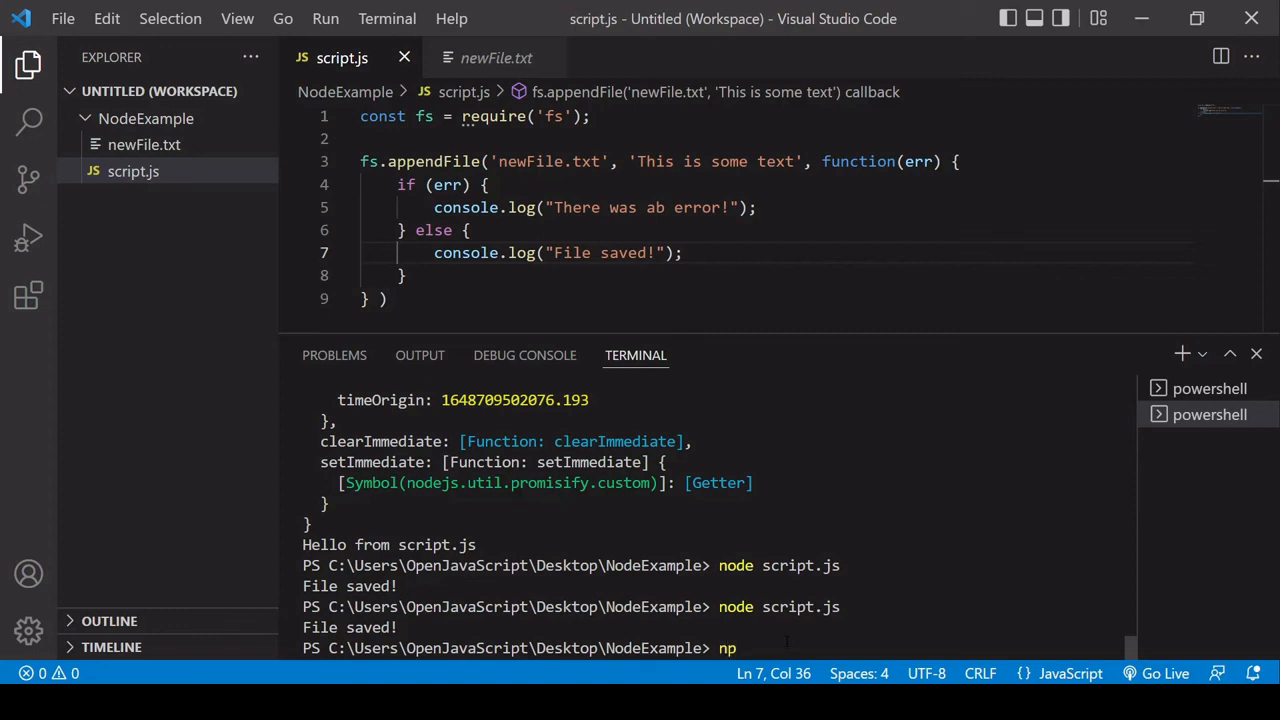
text(m)
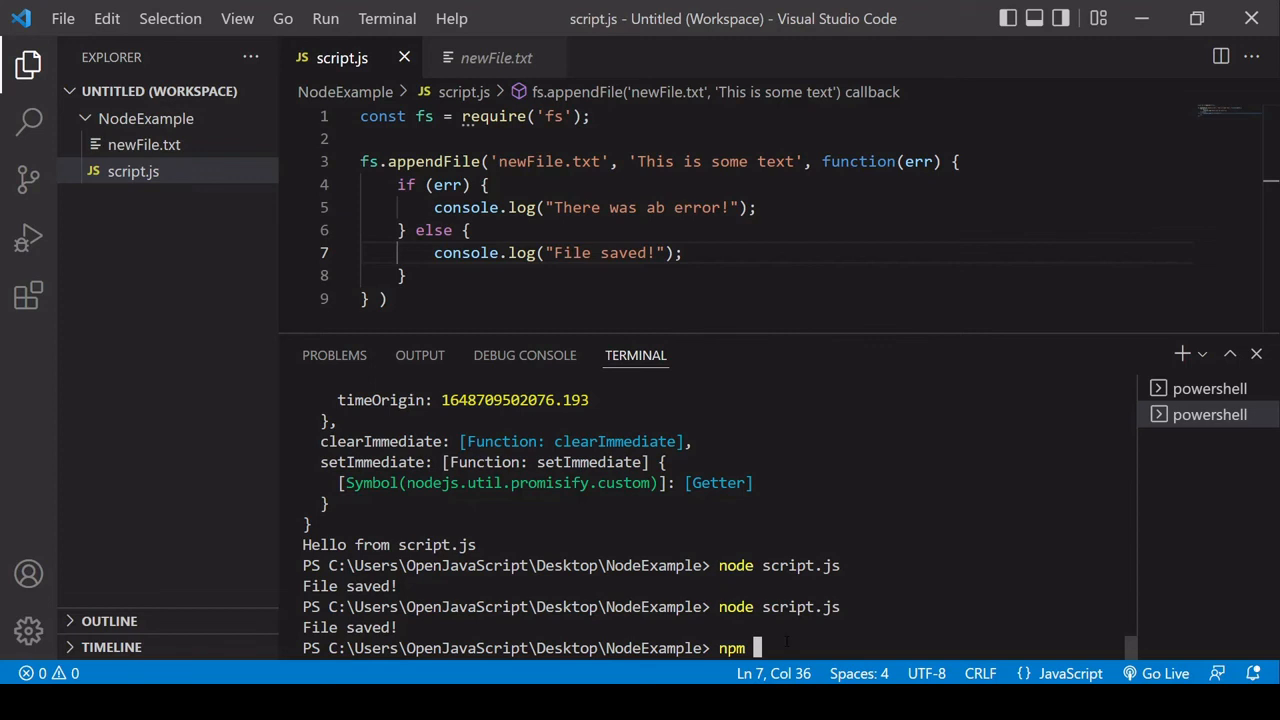
text(i)
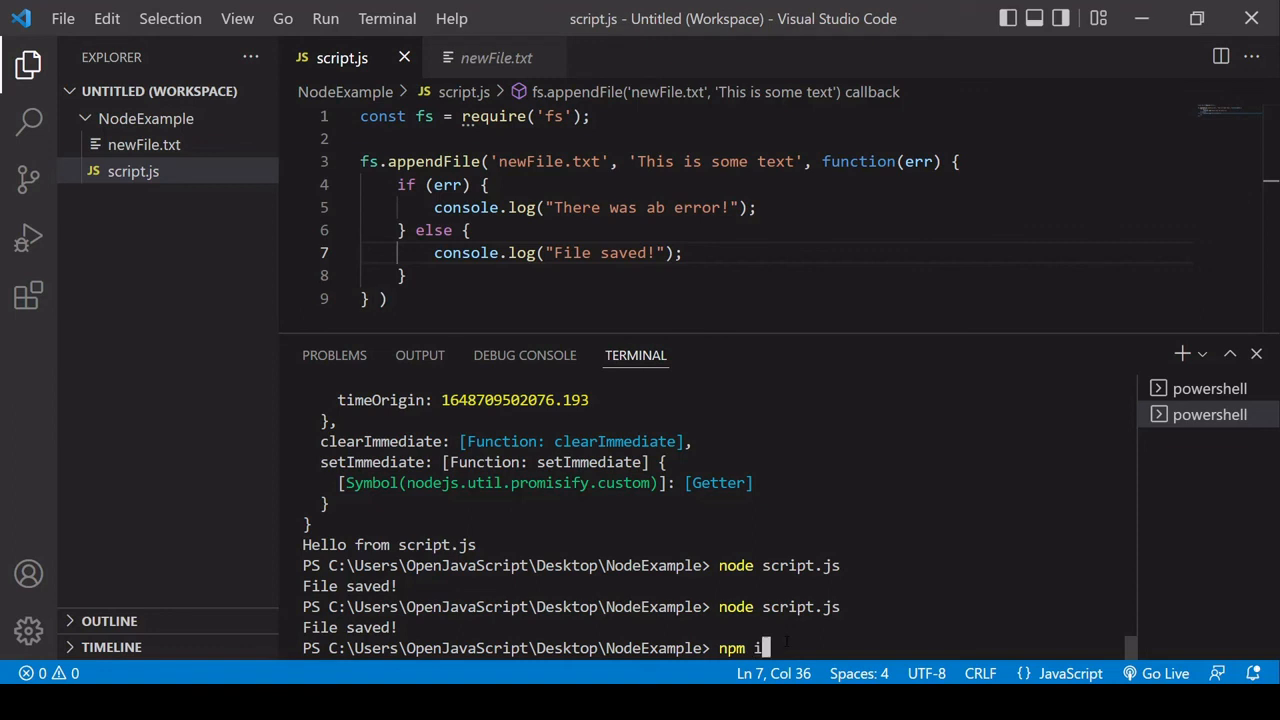
text(nstall)
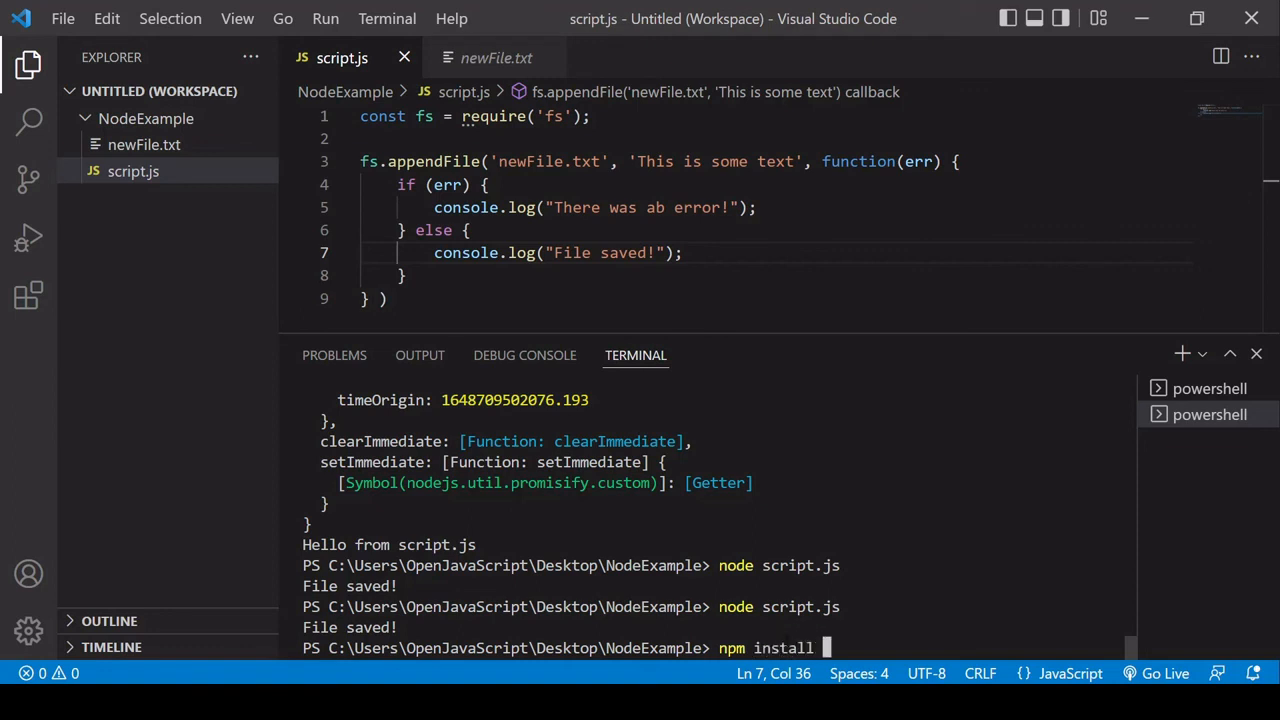
text(-g)
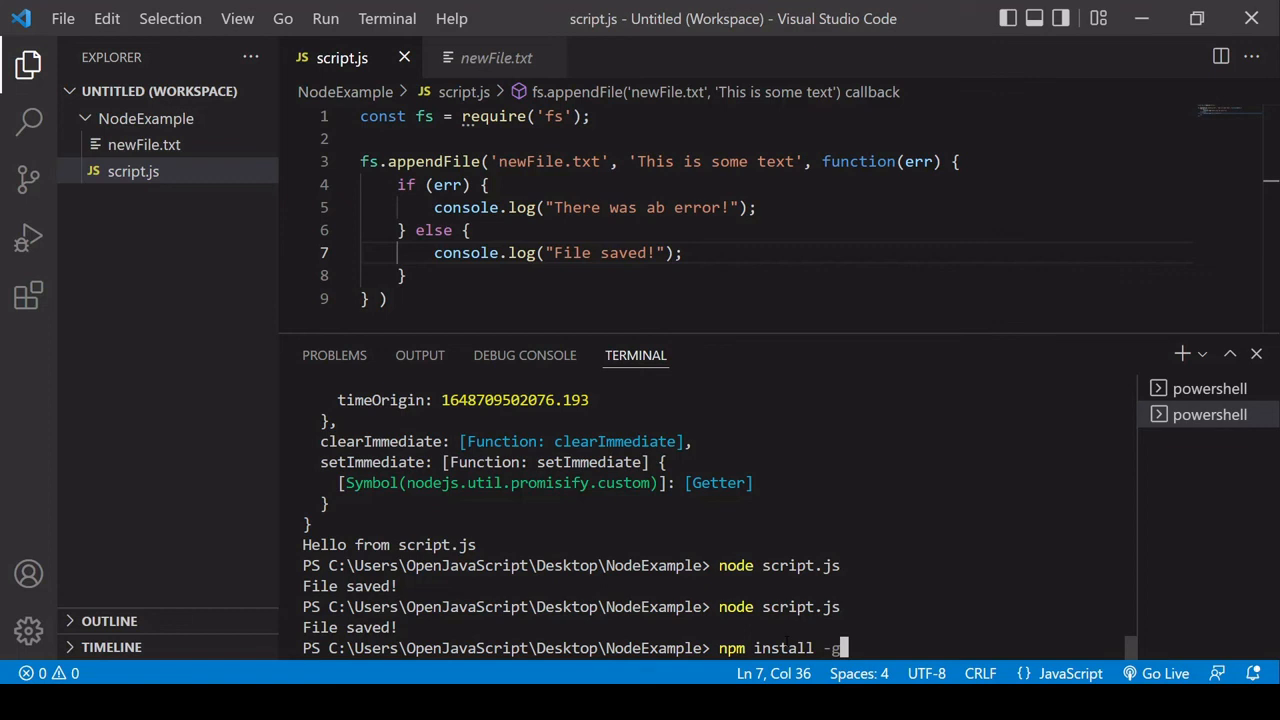
text(nodemo)
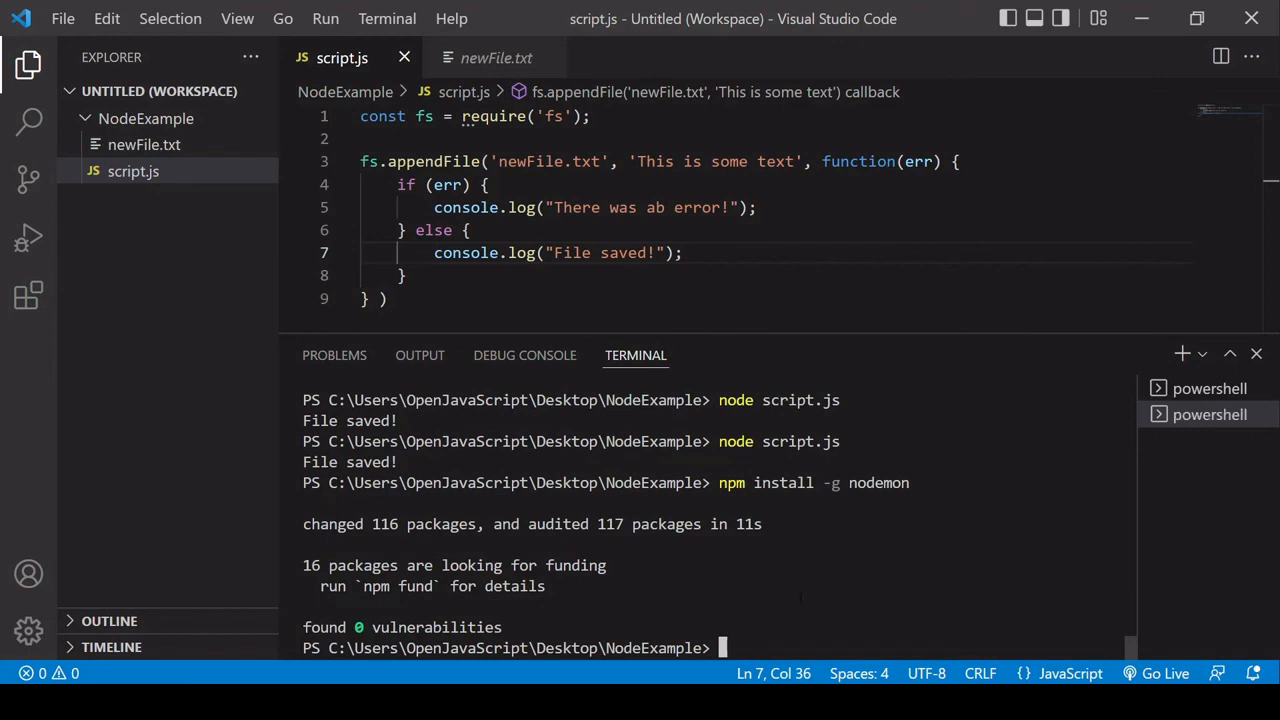
Step: Run 'nodemon script.js', then edit and save the message so nodemon restarts
text(nodemon)
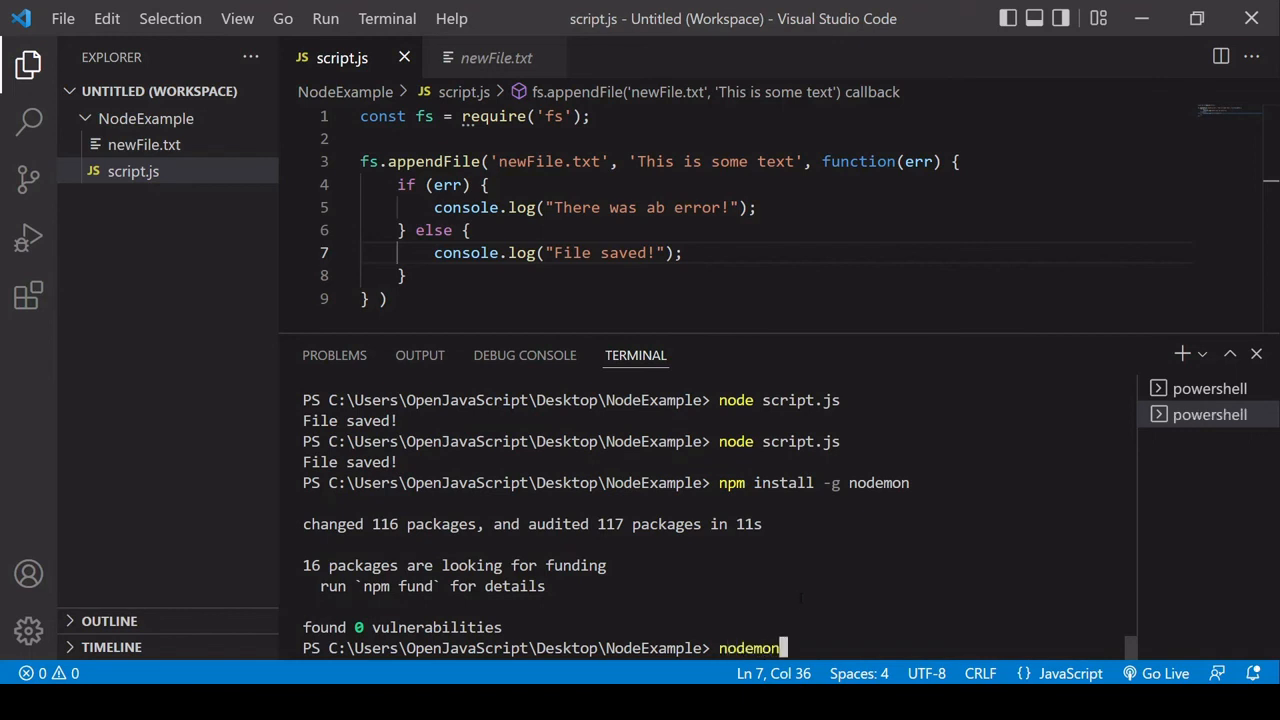
text(script.js)
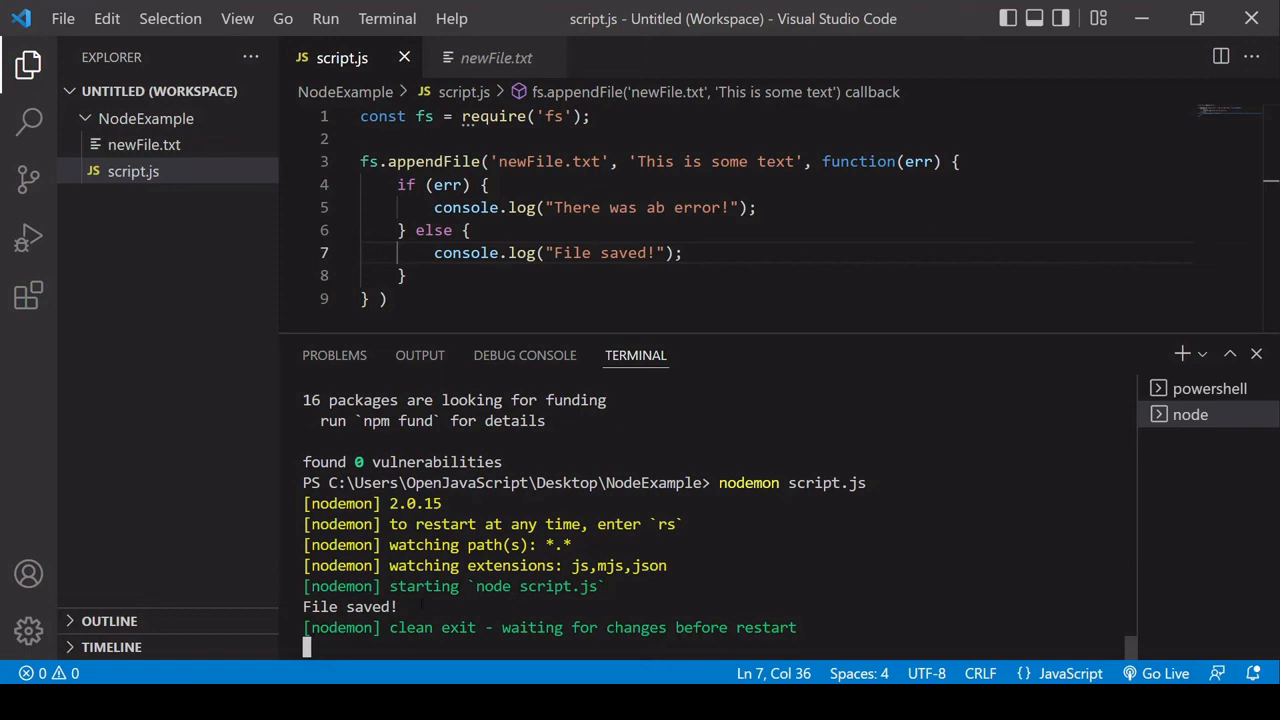
click(658, 252)
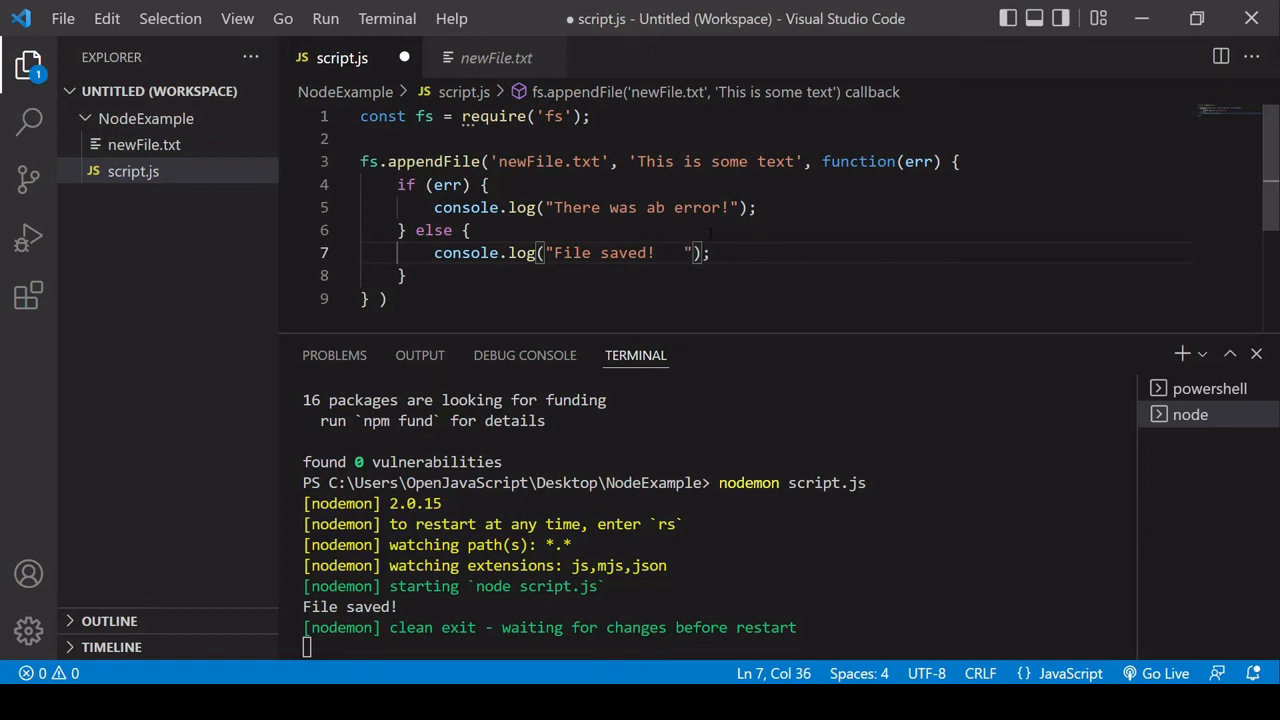
key(ctrl+s)
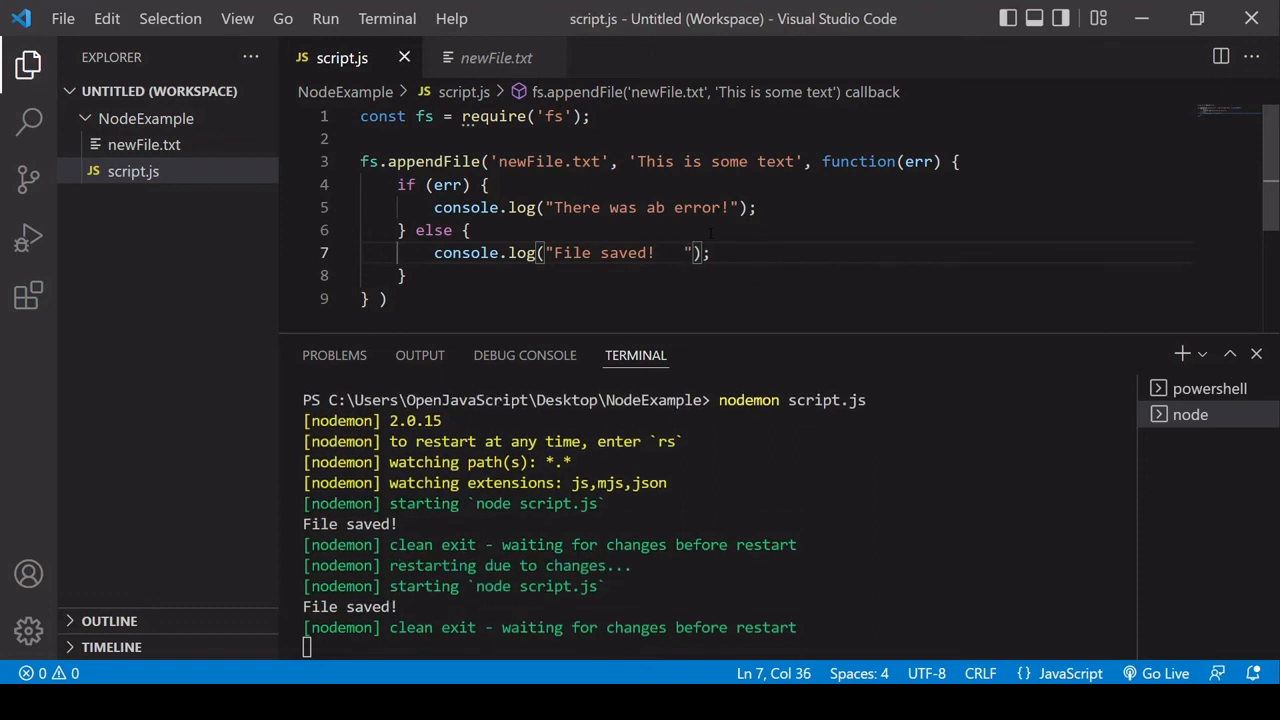